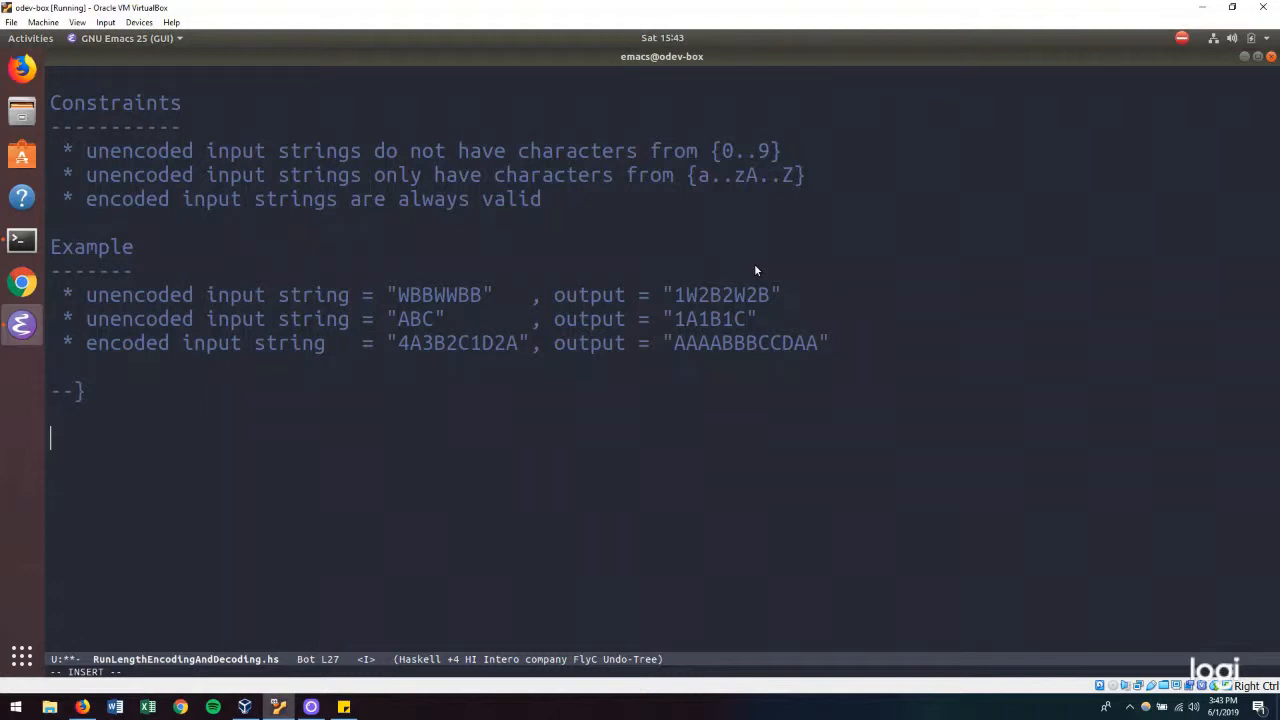
# - Write the runLengthEncode :: String -> String signature with an undefined definition
pyautogui.write('run')
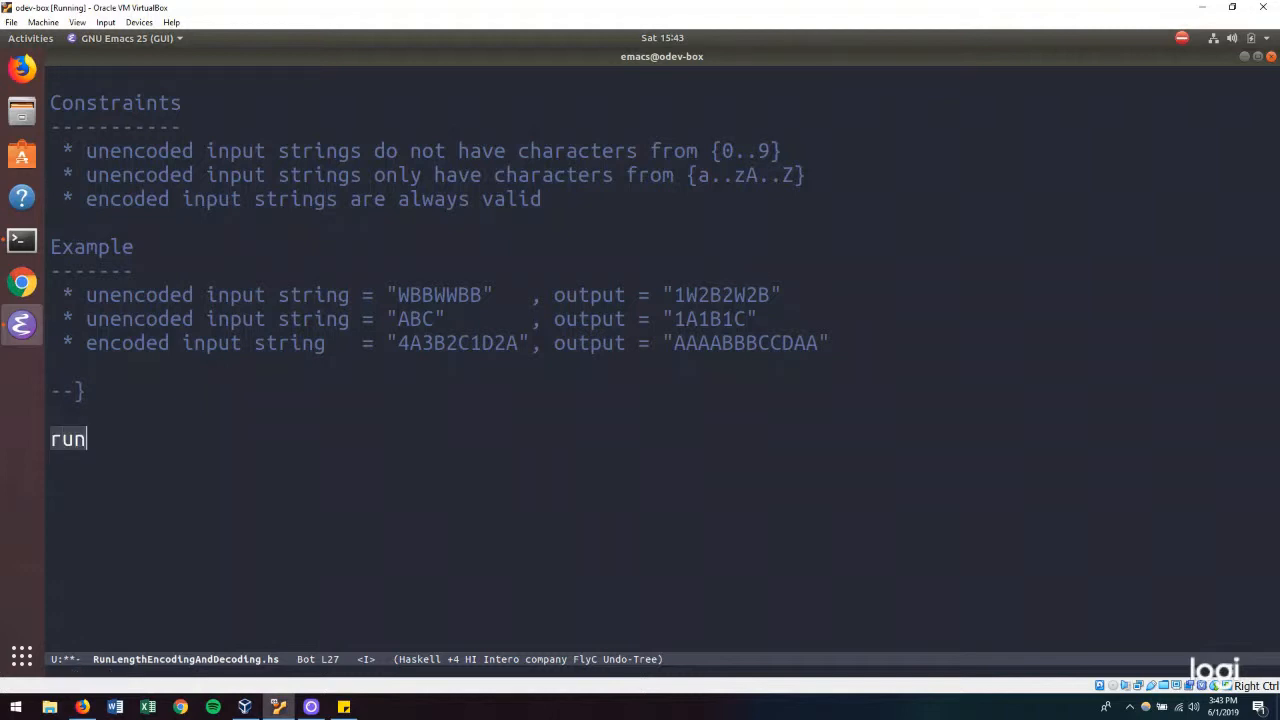
pyautogui.write('LengthEncode')
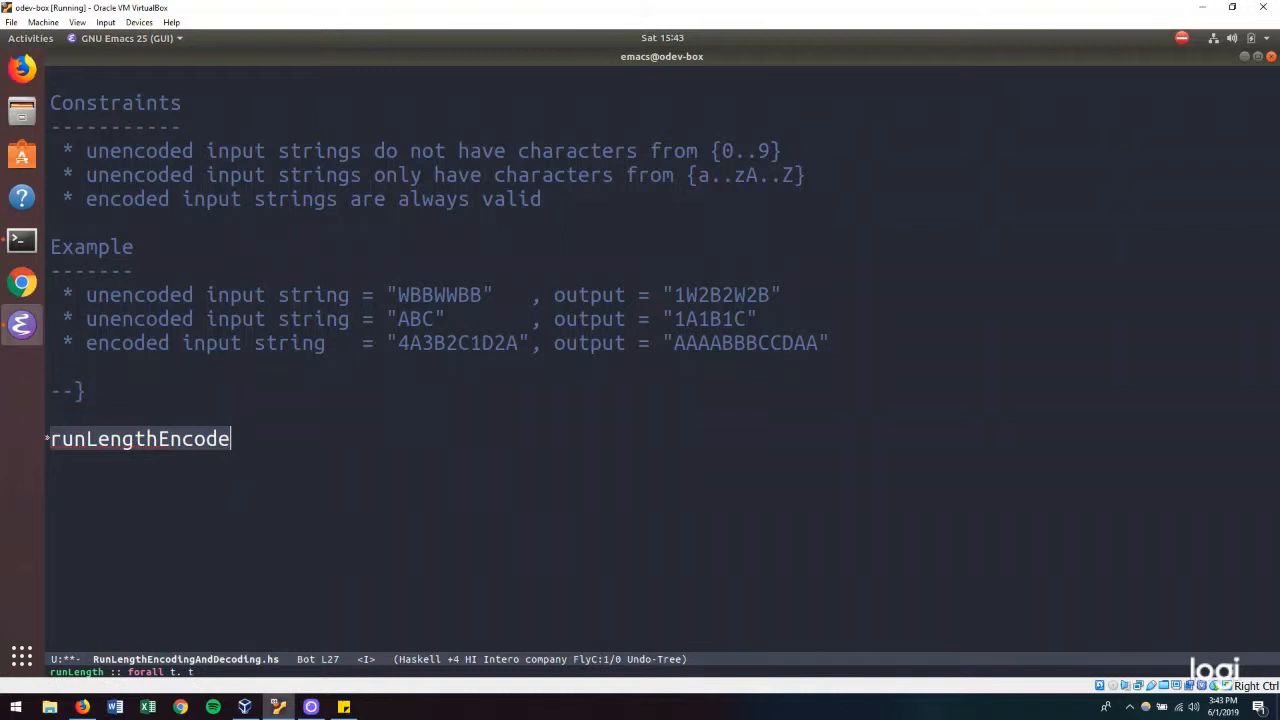
pyautogui.write(':: Str')
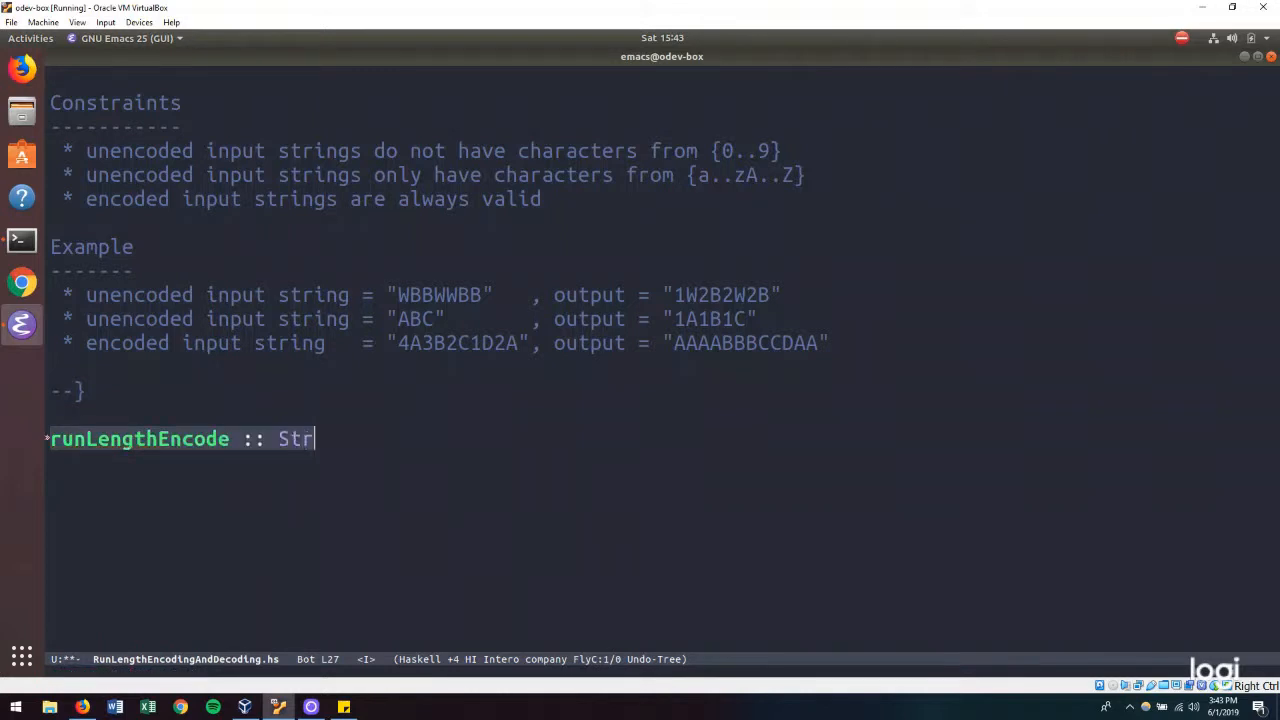
pyautogui.write('ing ->')
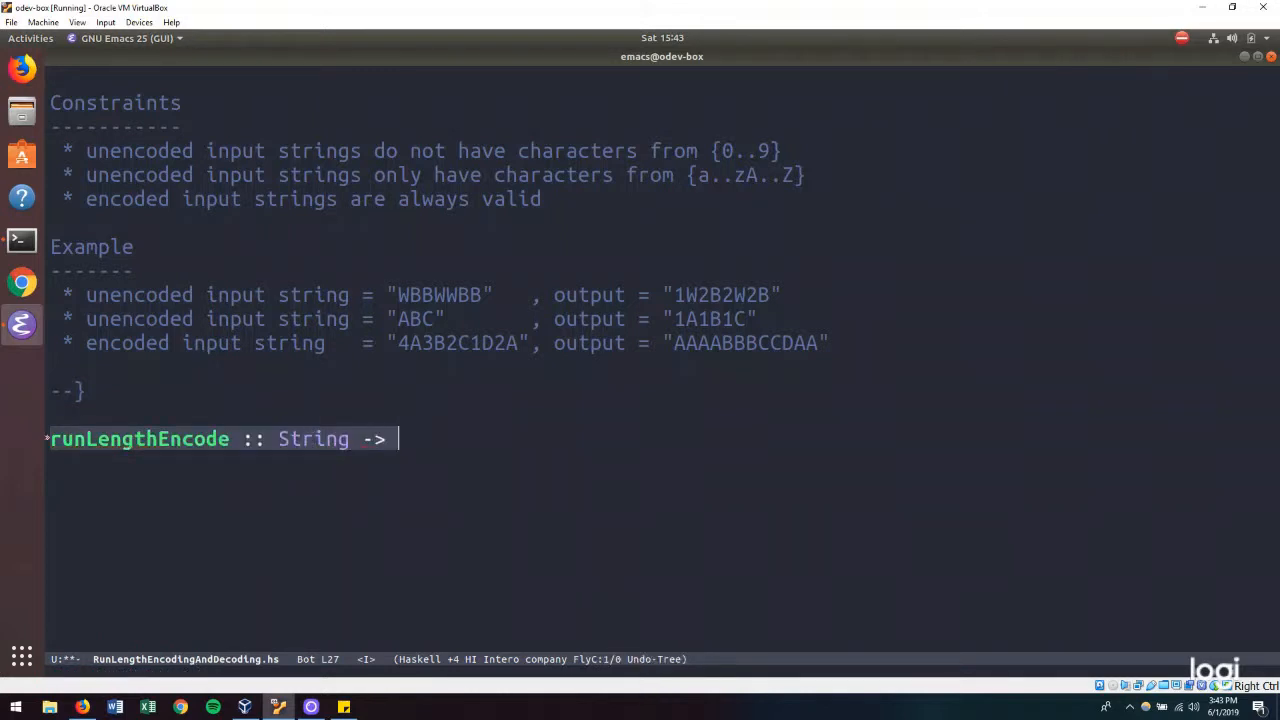
pyautogui.write('String')
pyautogui.write('runLen')
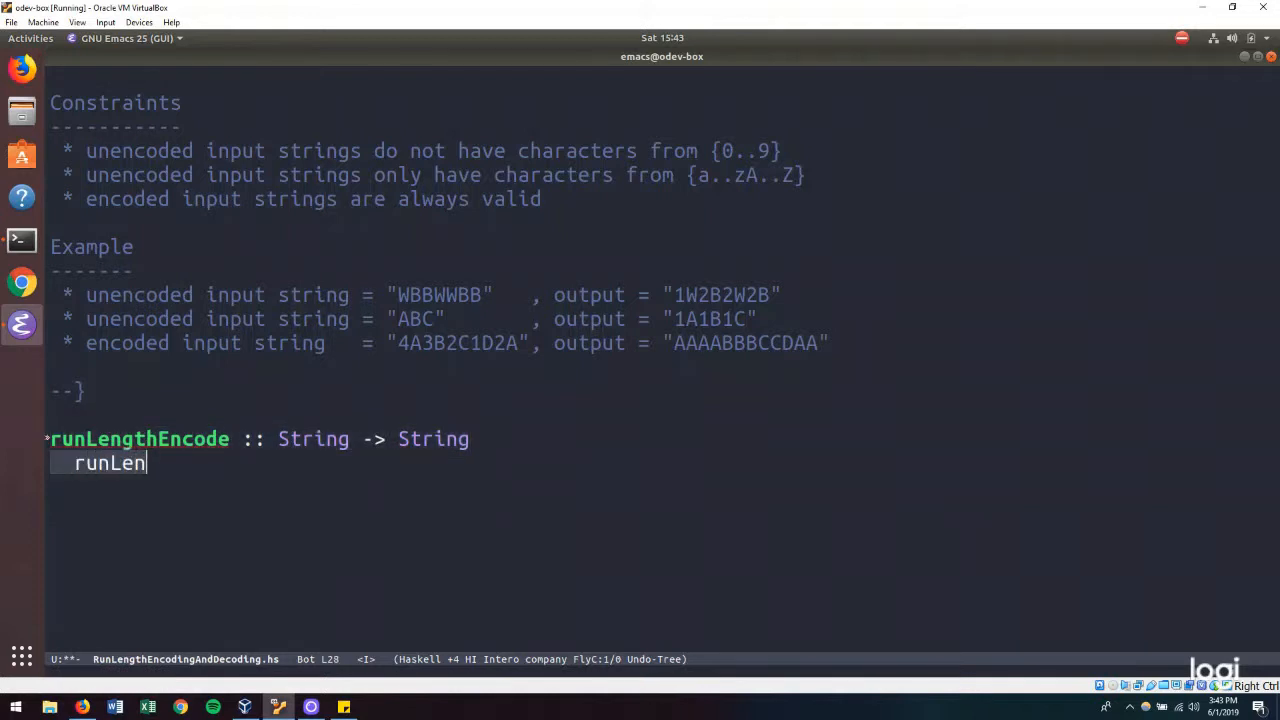
pyautogui.write('t')
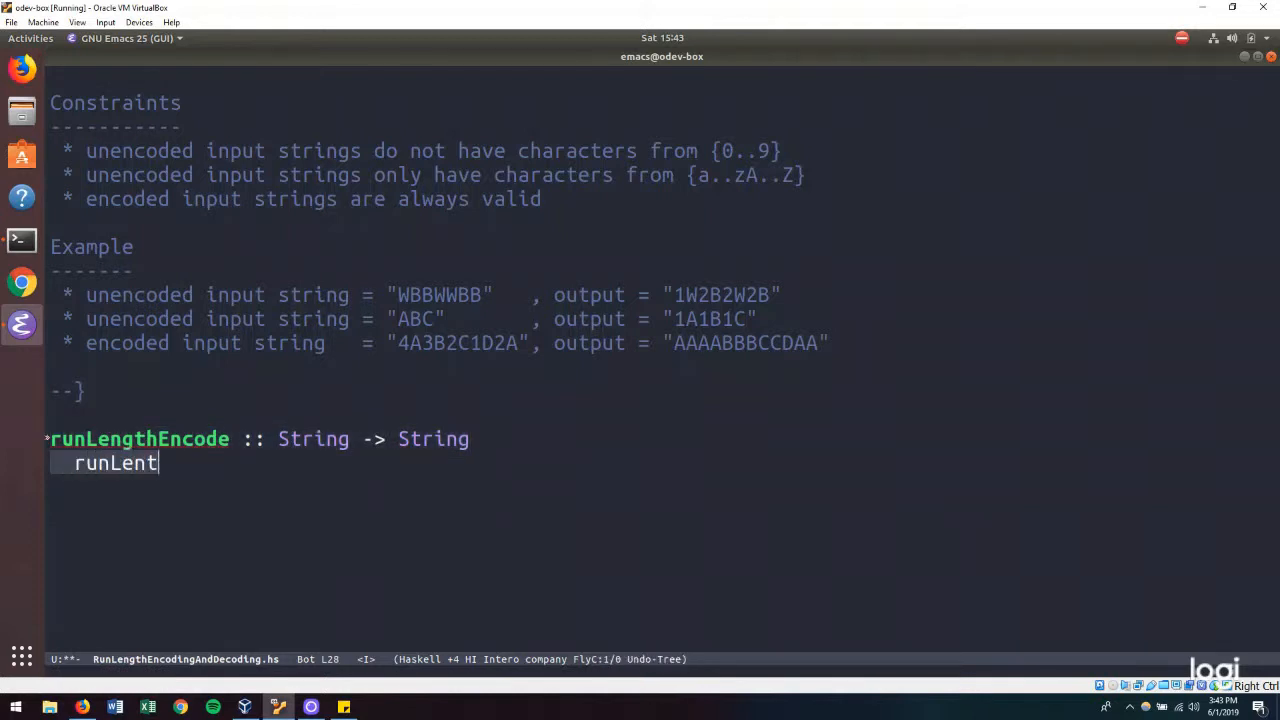
pyautogui.press('BackSpace')
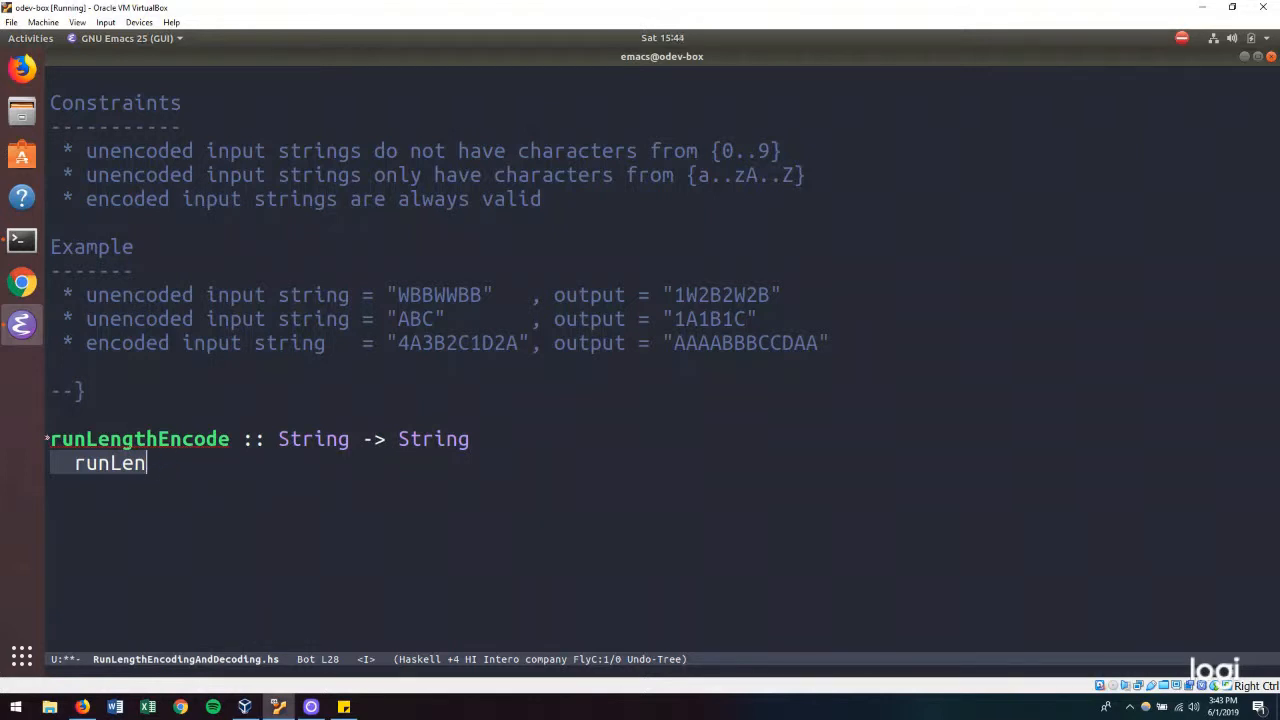
pyautogui.write('gthEncode')
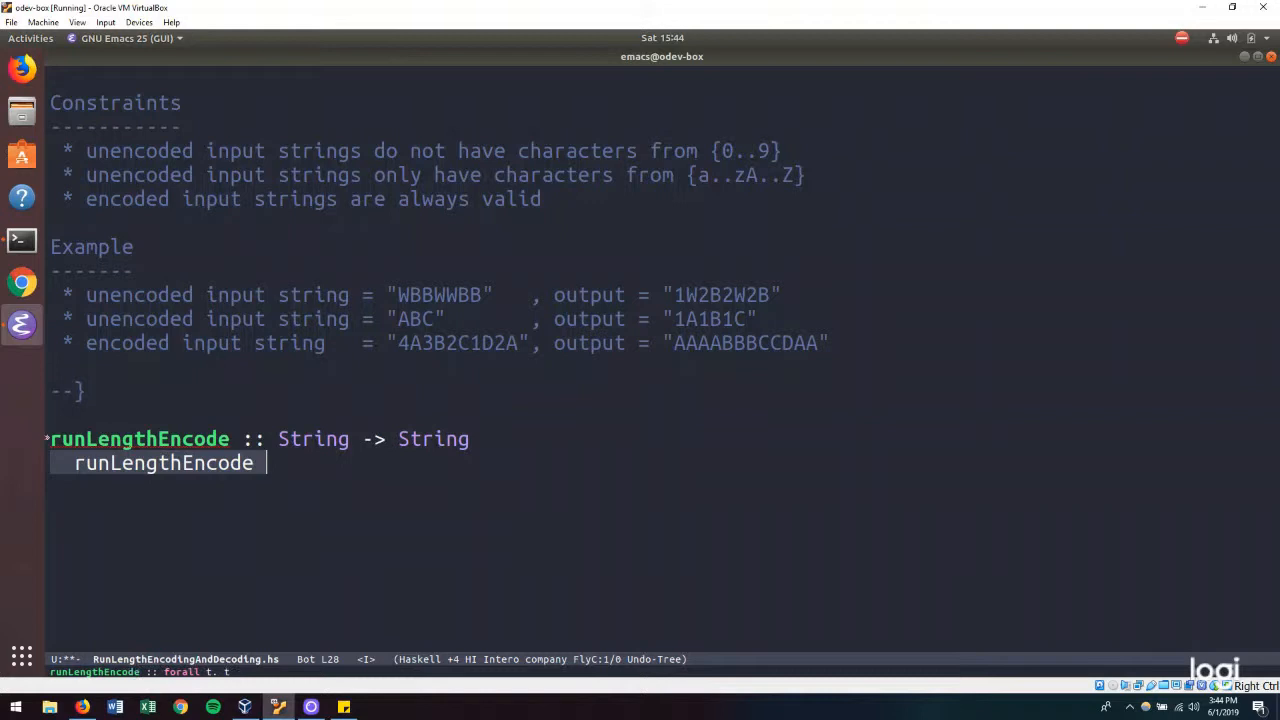
pyautogui.write('= undefine')
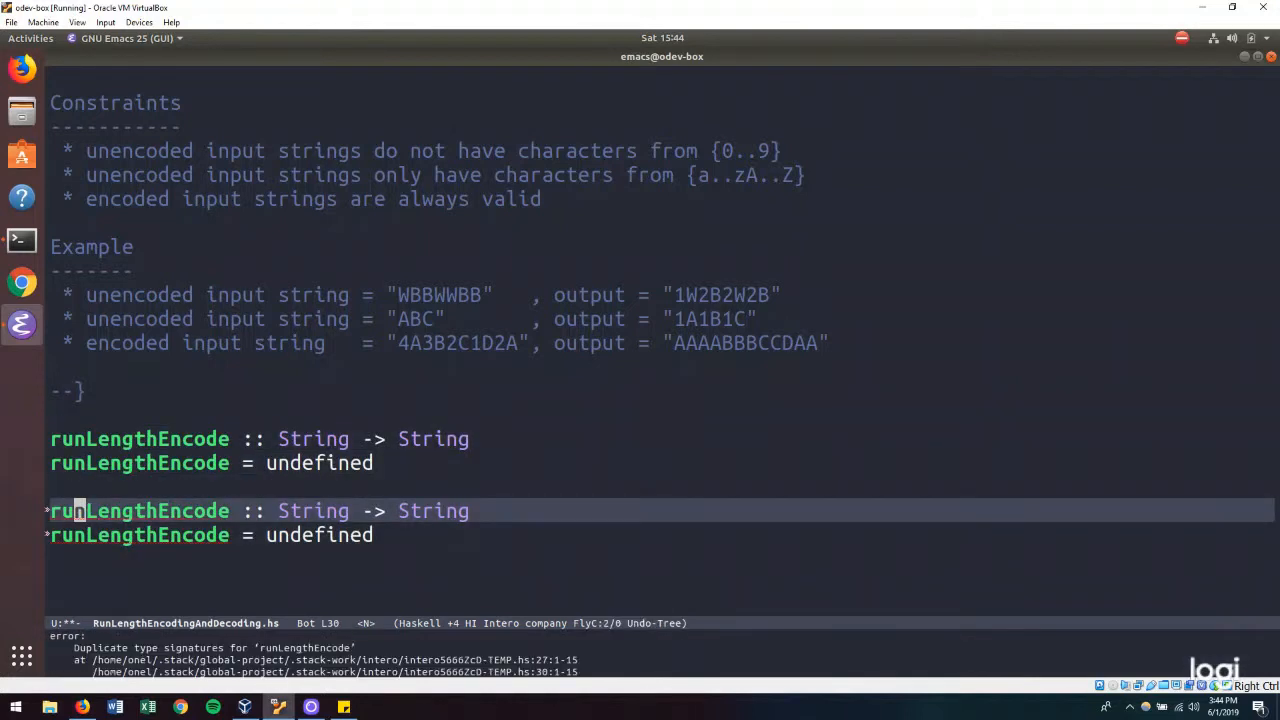
# - Add the matching runLengthDecode stub and give both functions a parameter s
pyautogui.write('de')
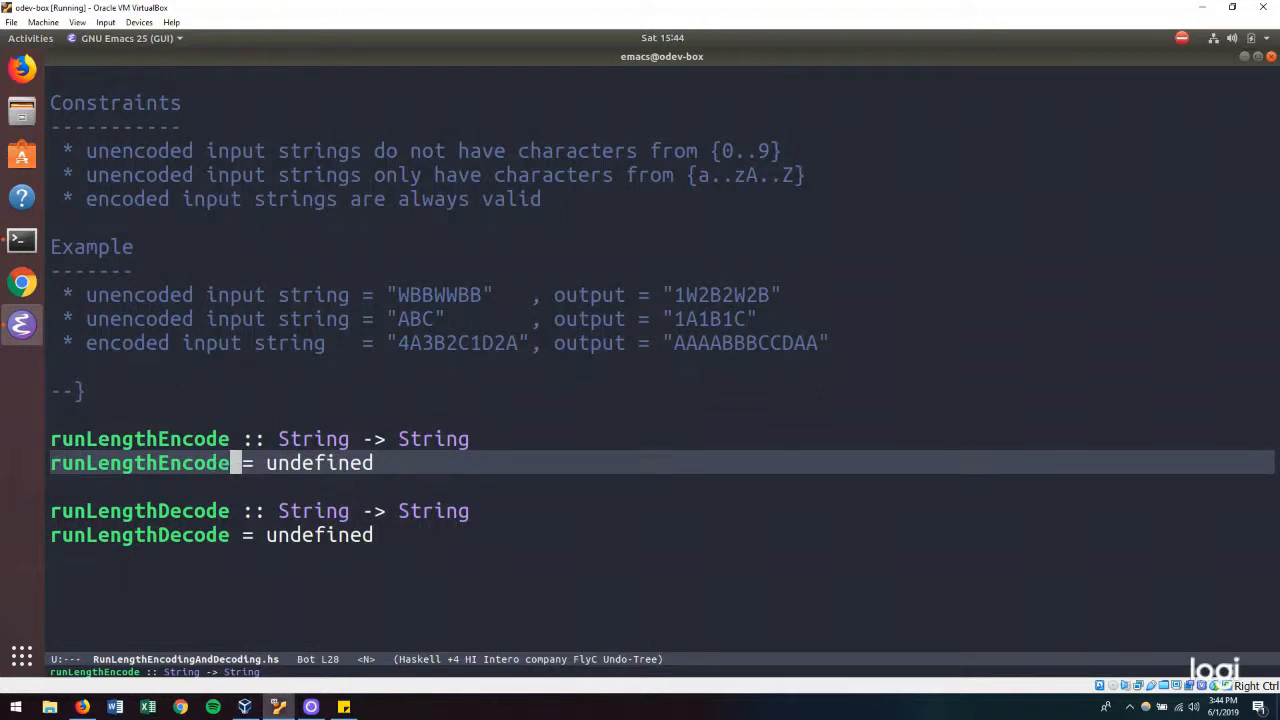
pyautogui.write('s')
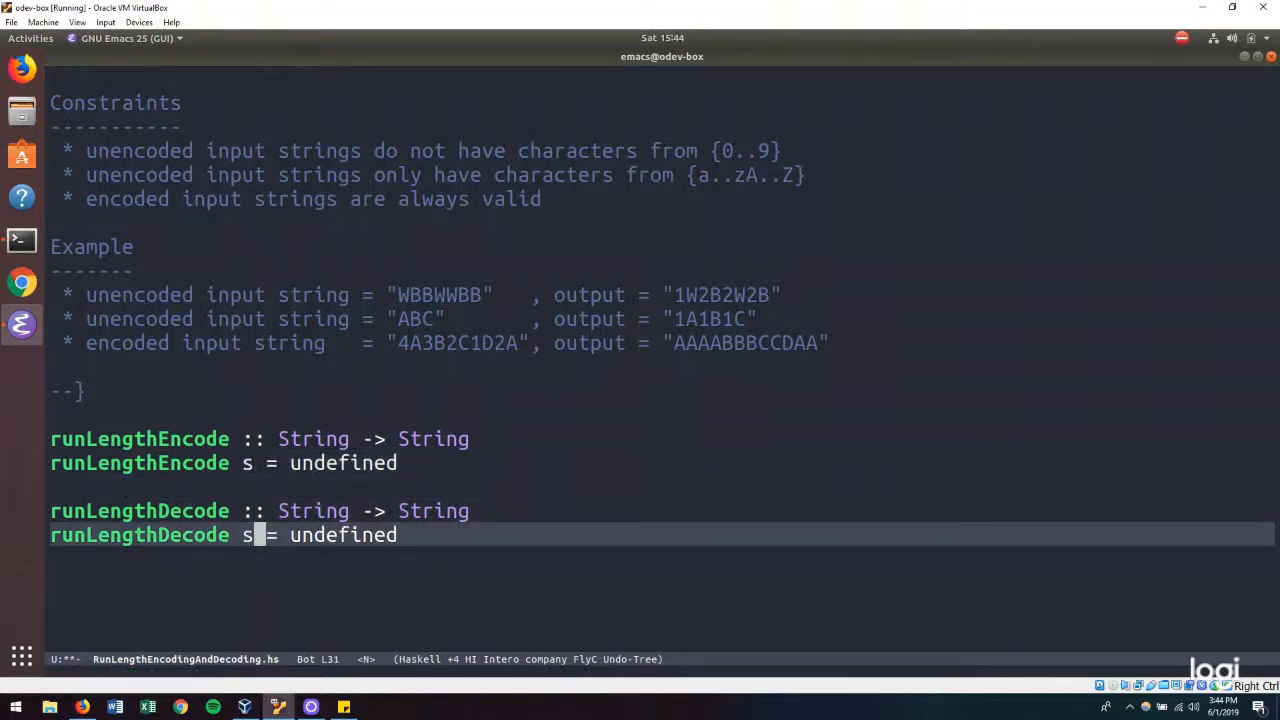
pyautogui.click(258, 463)
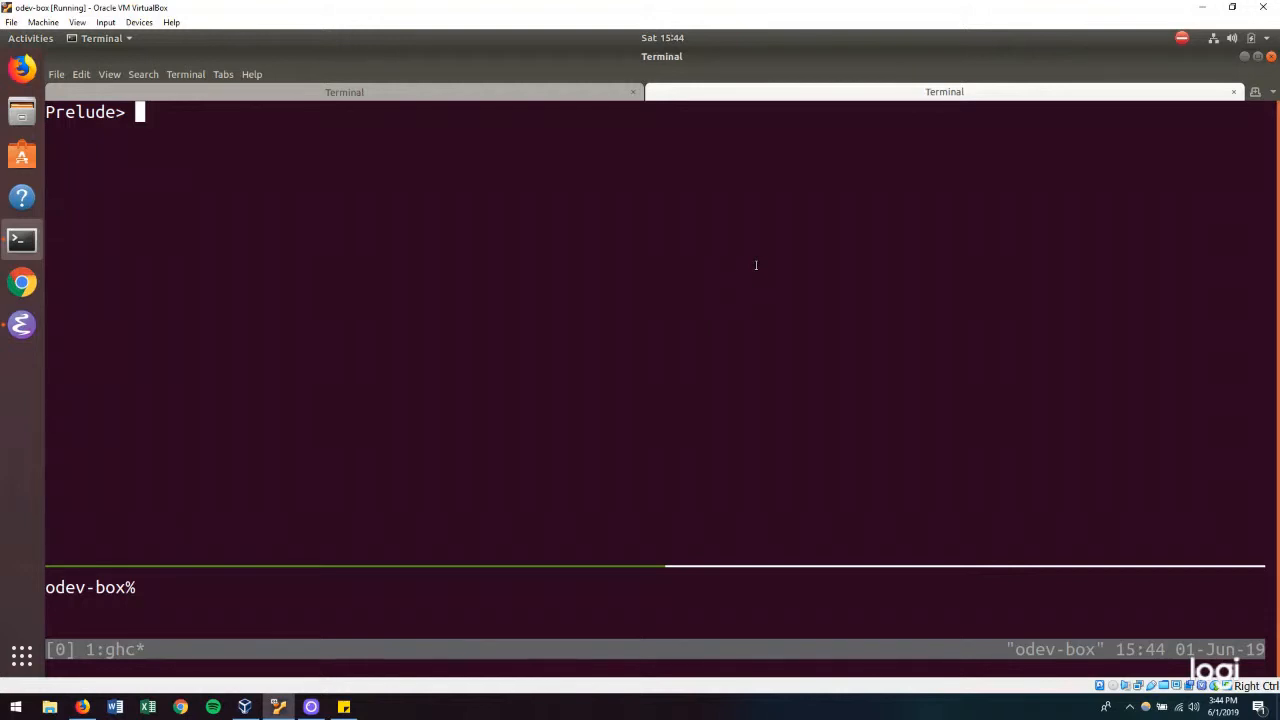
# - Import Data.List at the GHCi prompt
pyautogui.write('import L')
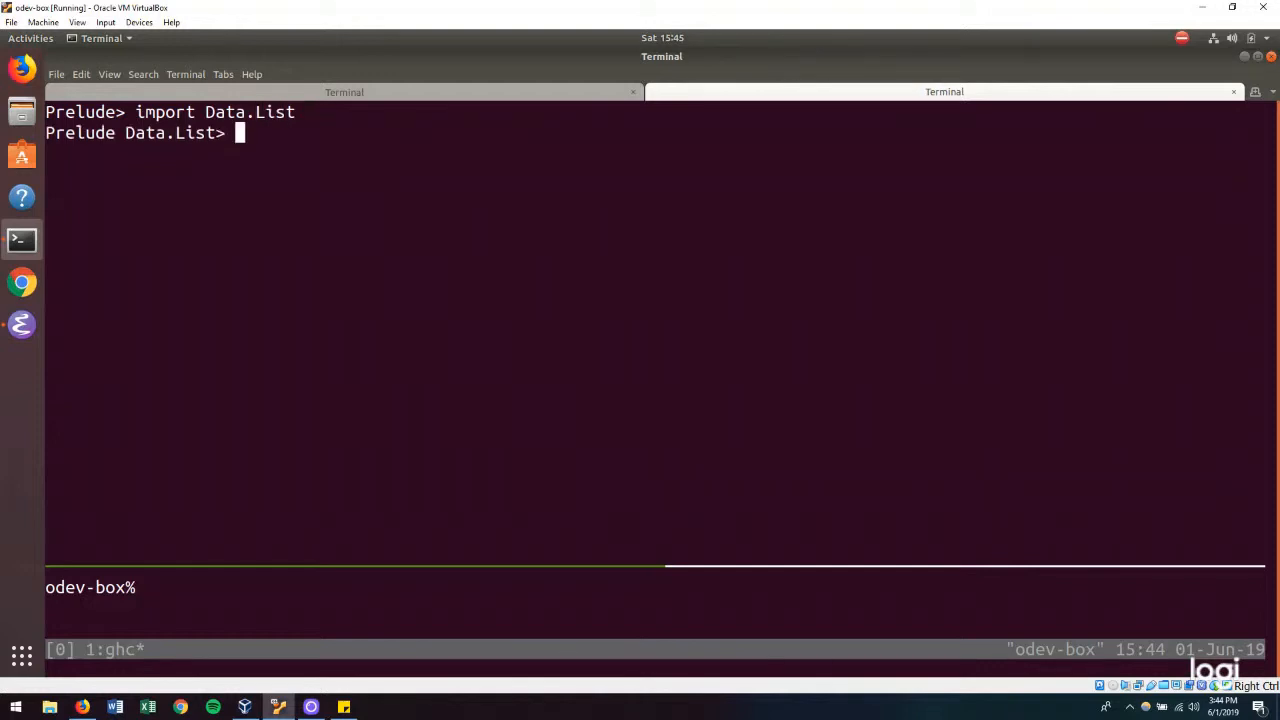
pyautogui.write('gro')
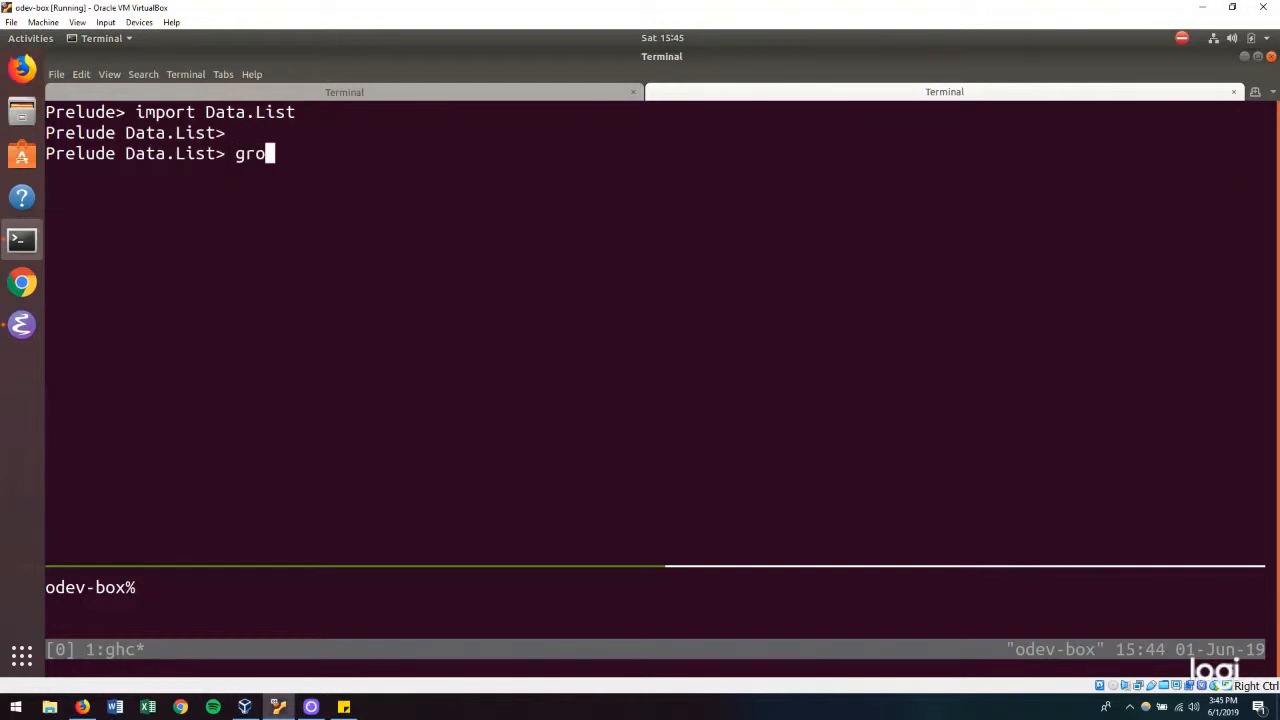
pyautogui.press('BackSpace')
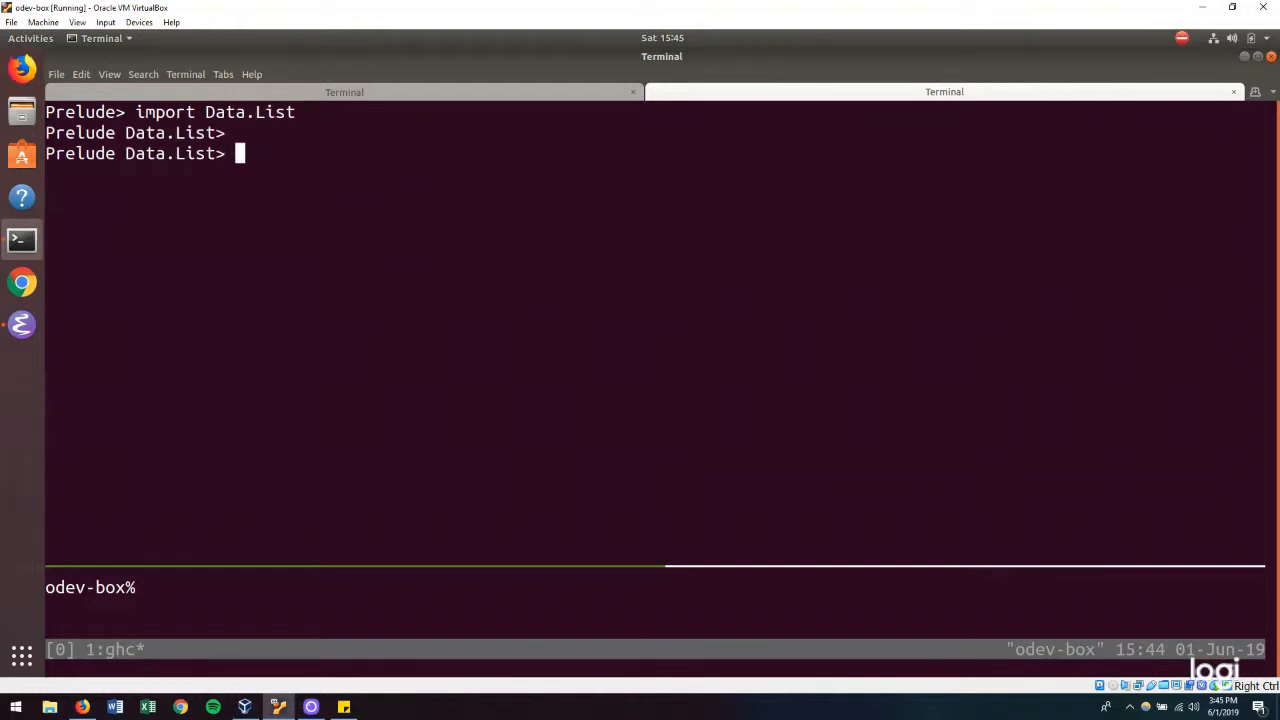
# - Bind s to "AABBBCCCC" and evaluate group s, getting ["AA","BBB","CCCC"]
pyautogui.write('s =')
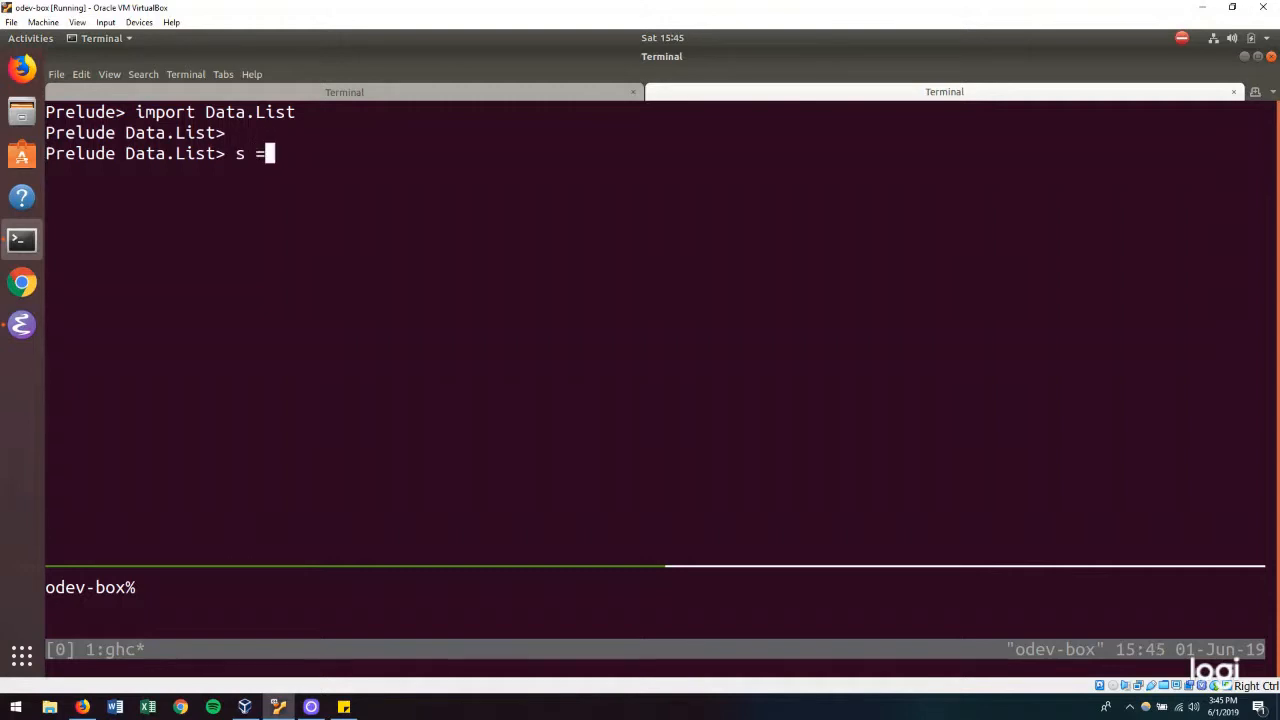
pyautogui.write('"AA"')
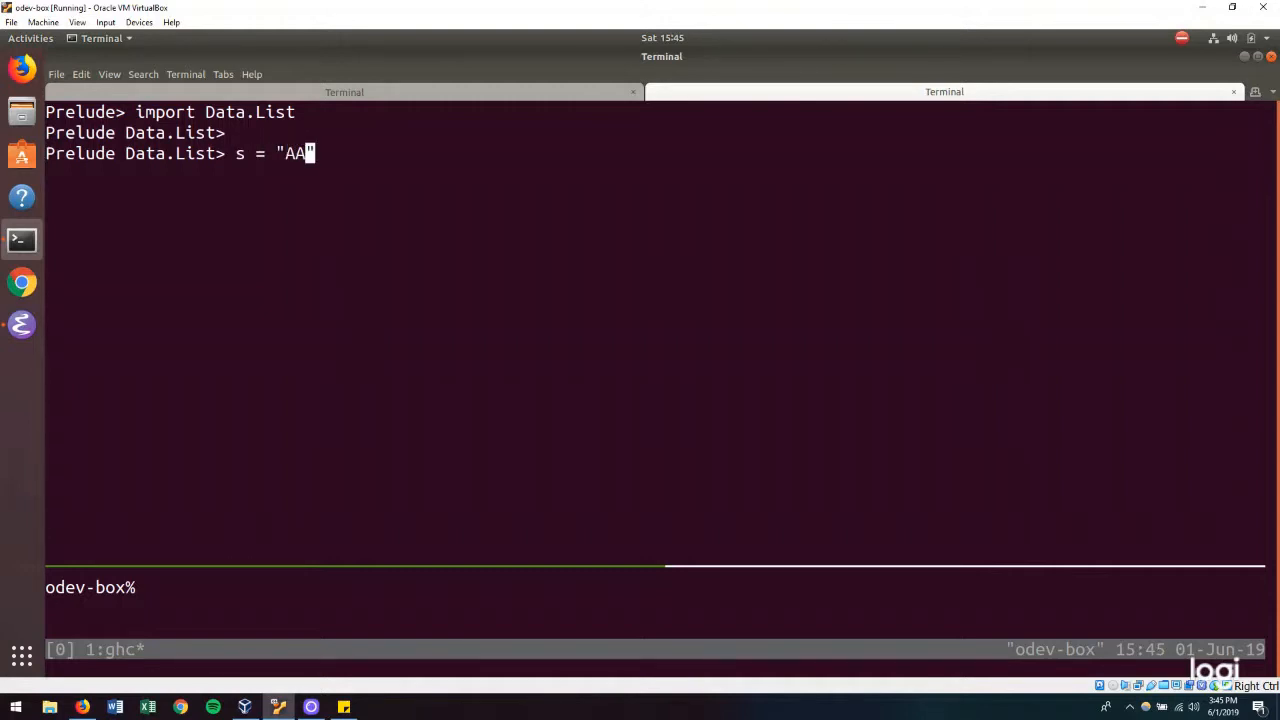
pyautogui.write('BBBC')
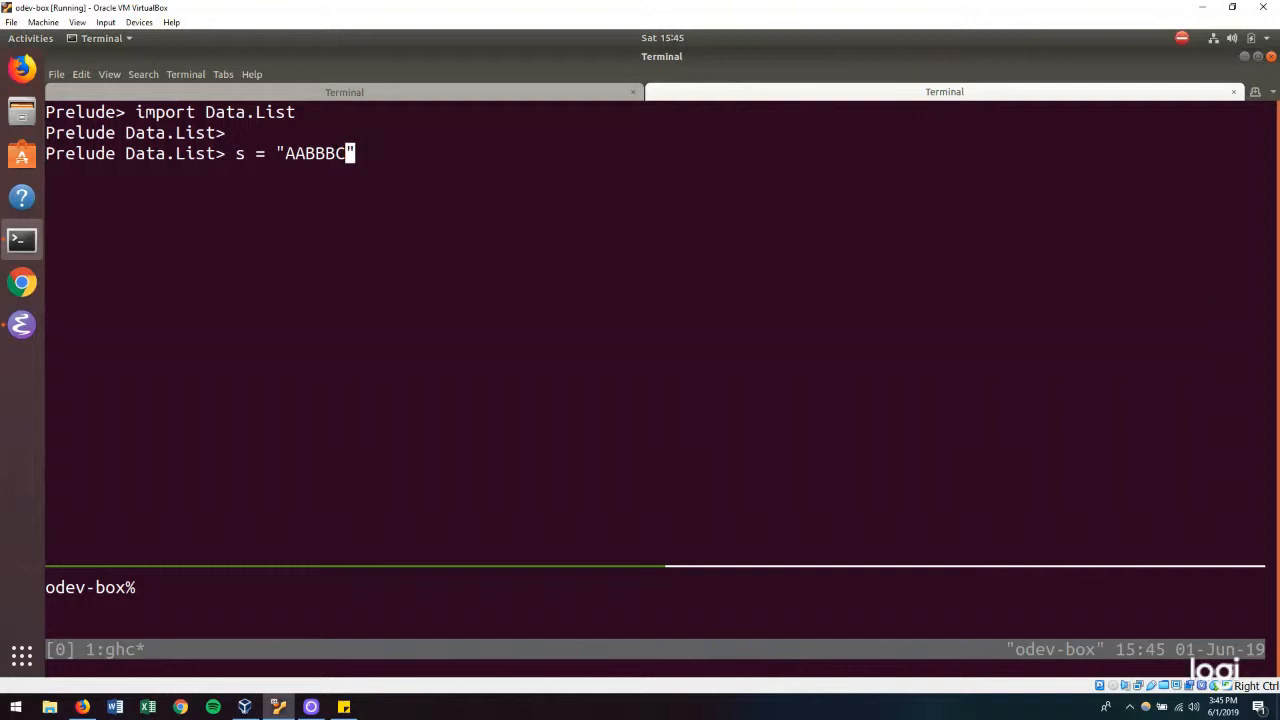
pyautogui.write('CCC"')
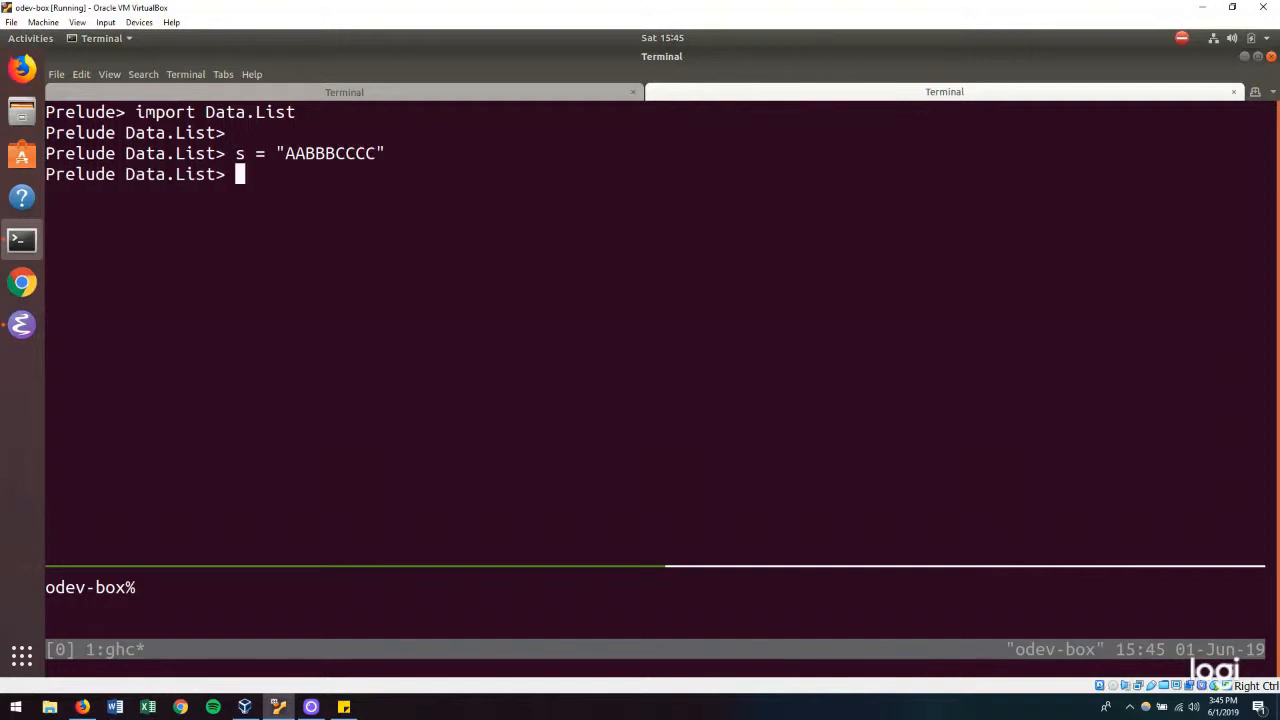
pyautogui.write('group s')
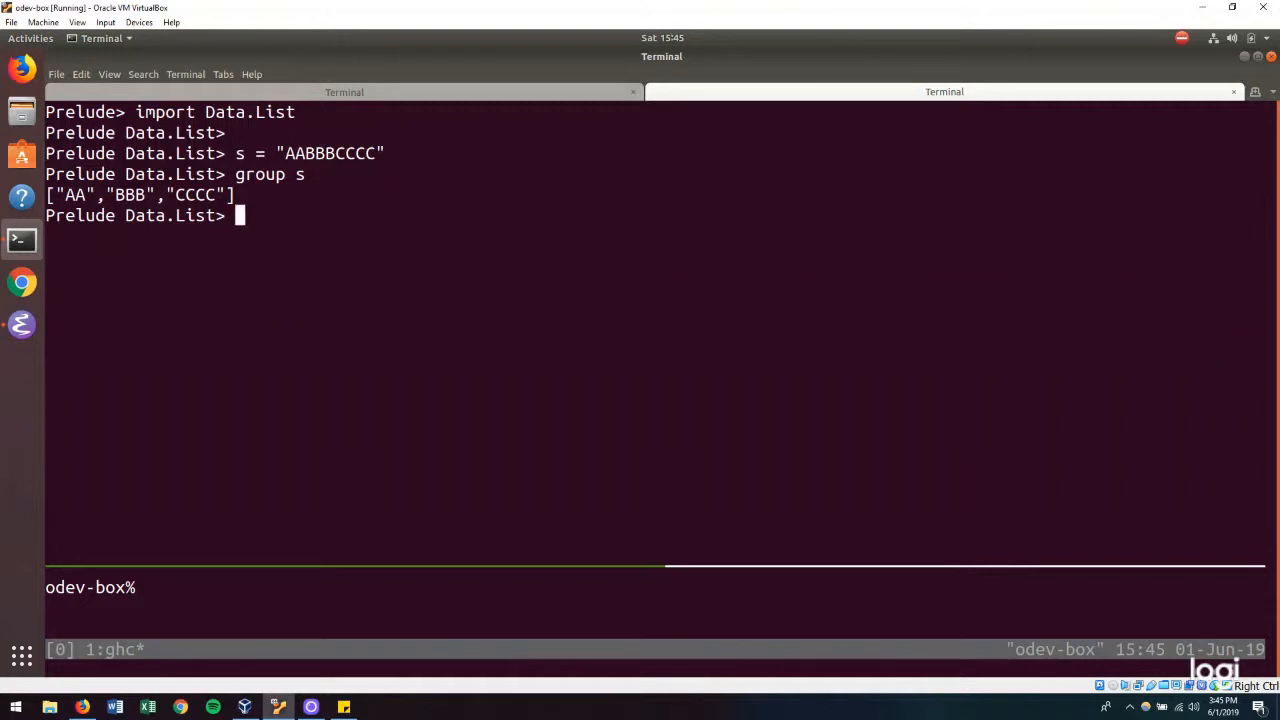
pyautogui.press('Up')
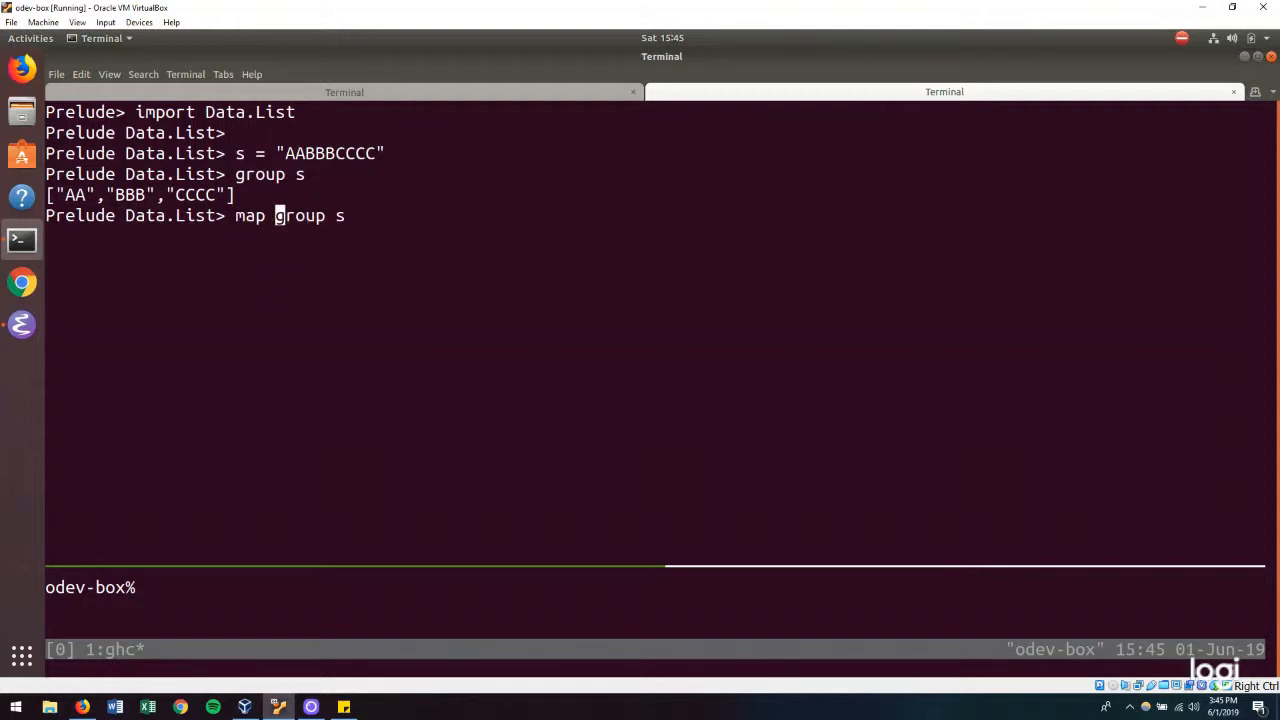
# - Map \g -> (show . length $ g) ++ [head g] over group s, then concat the result
pyautogui.write('() $')
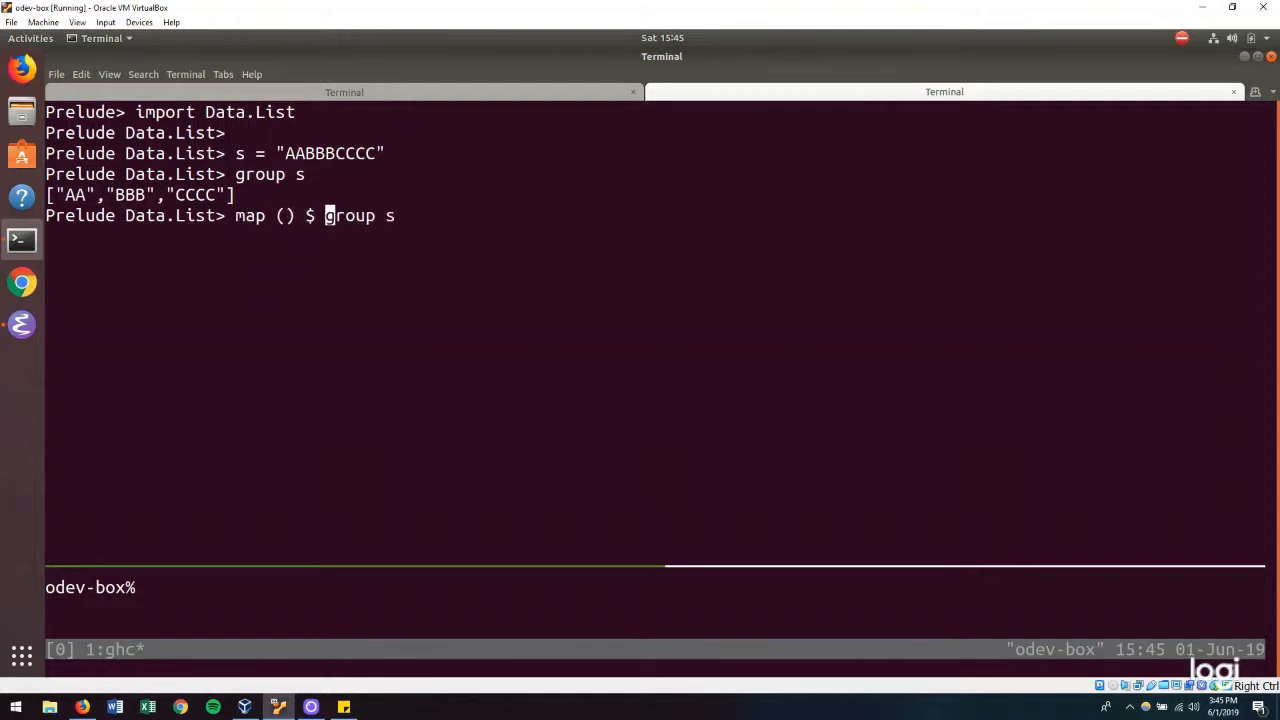
pyautogui.write('\\g')
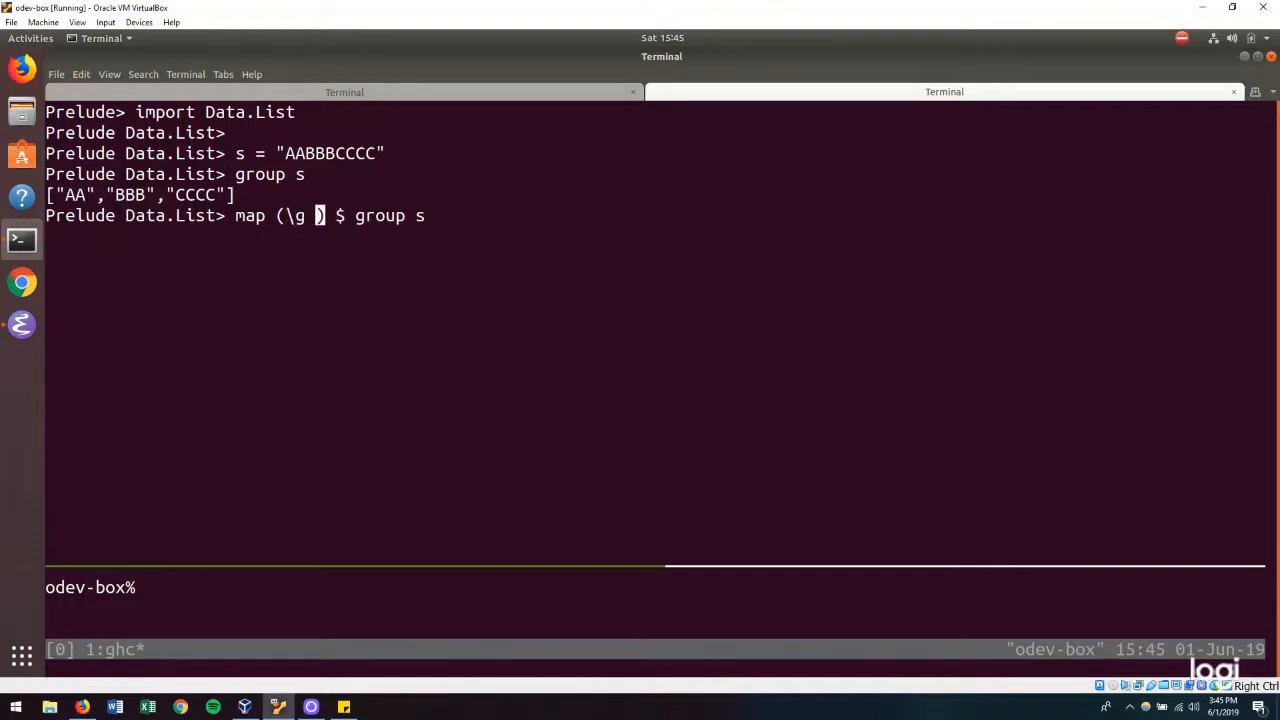
pyautogui.write('->')
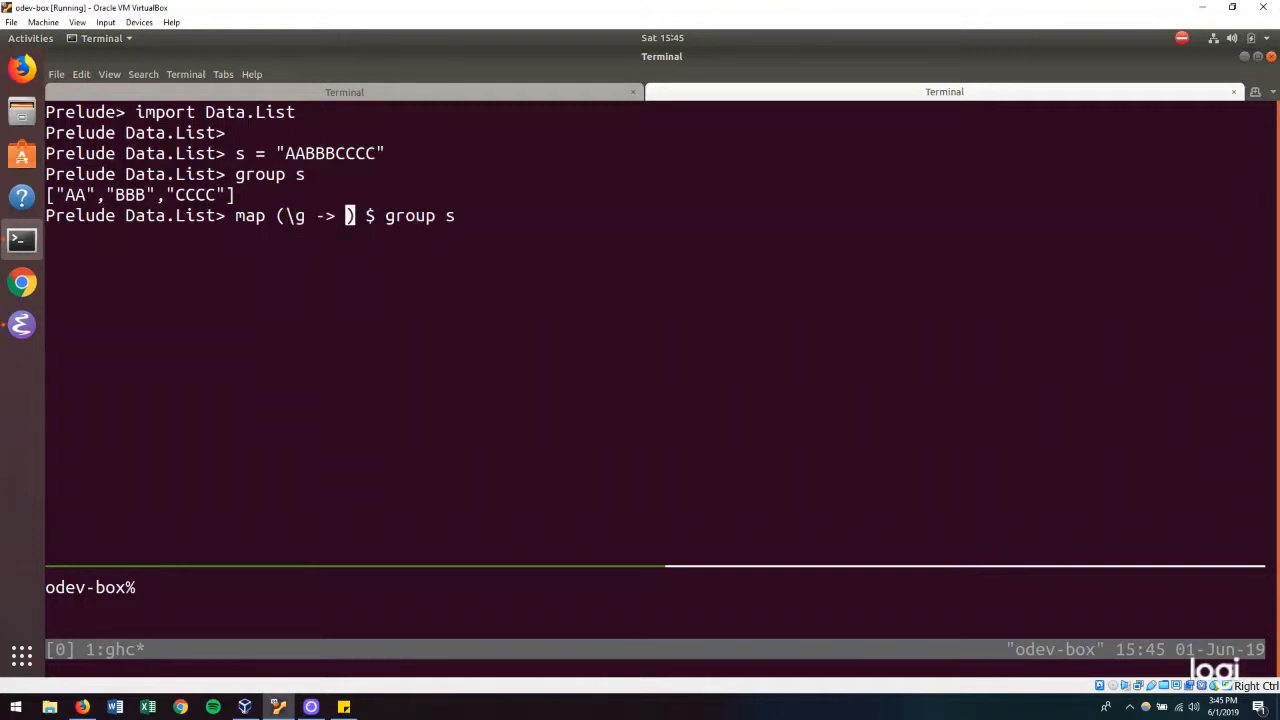
pyautogui.write('[]')
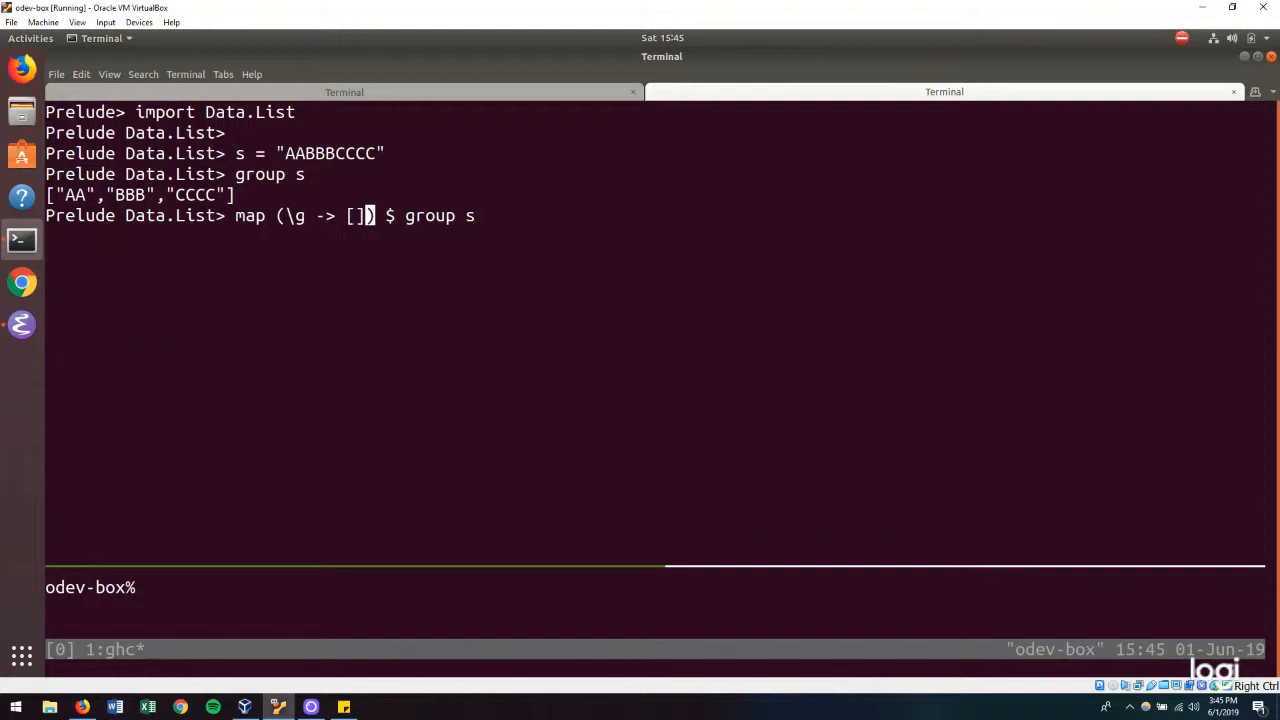
pyautogui.write('head g')
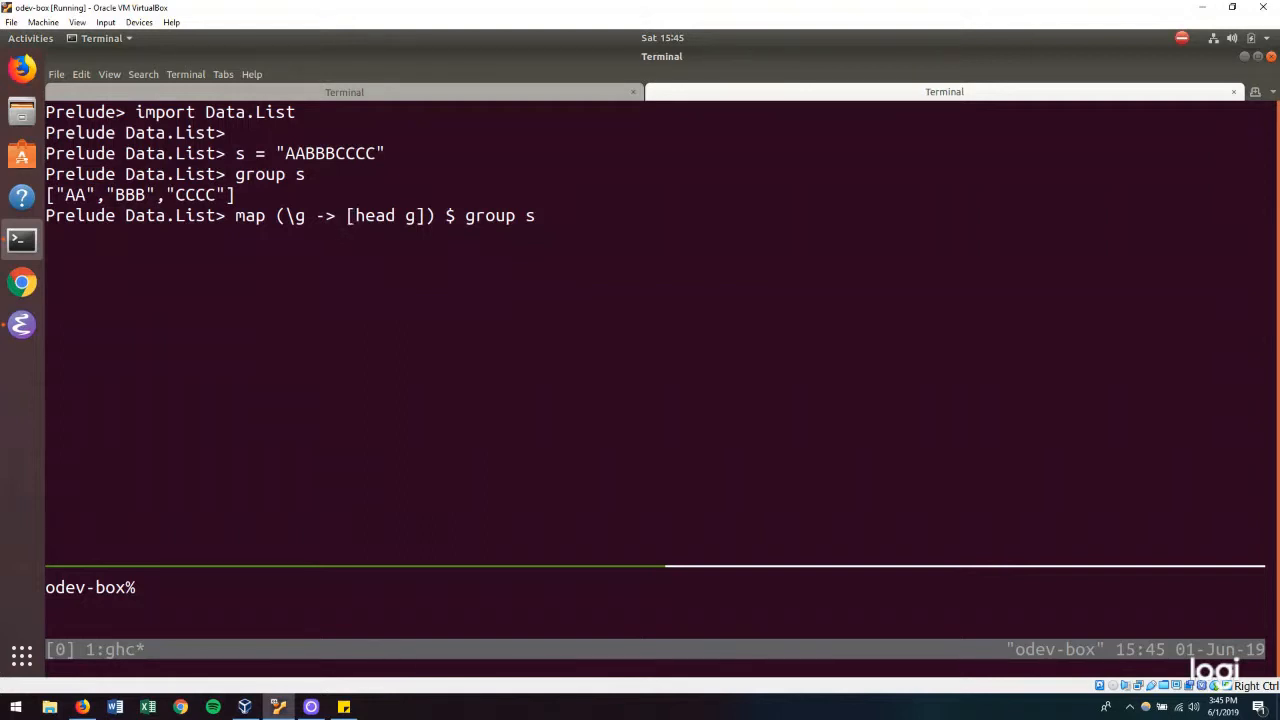
pyautogui.write('++')
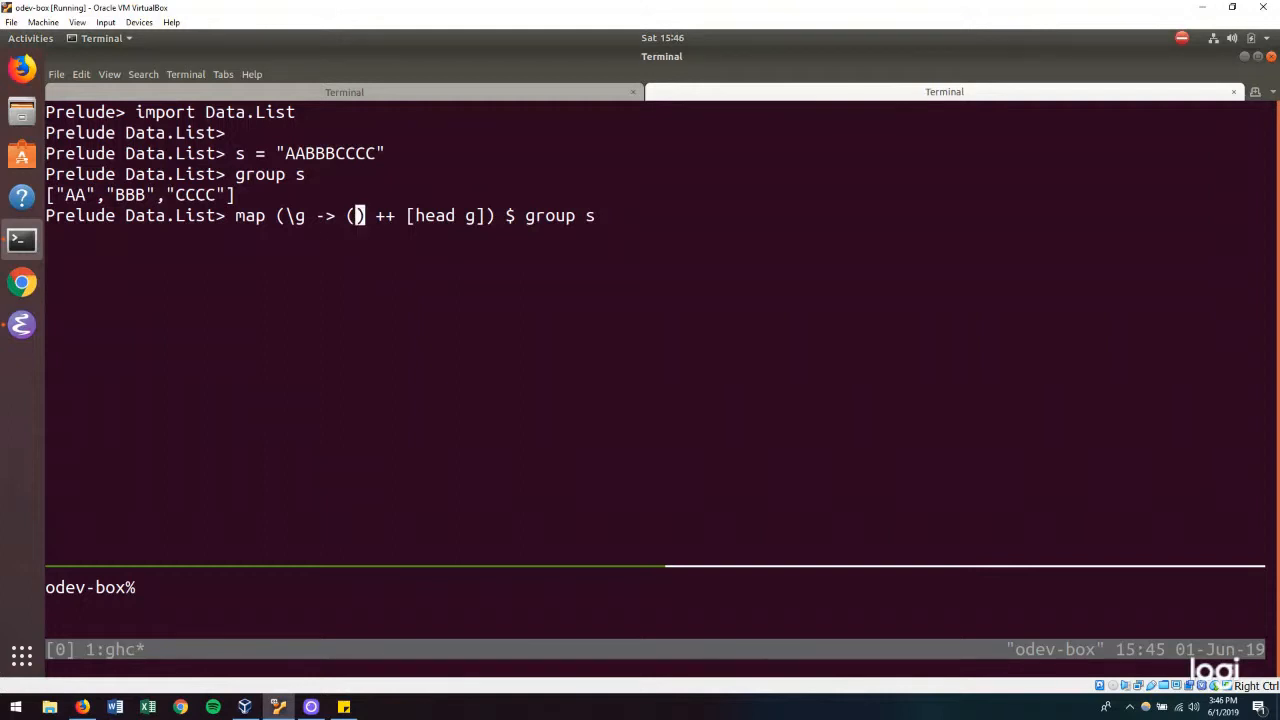
pyautogui.write('length g')
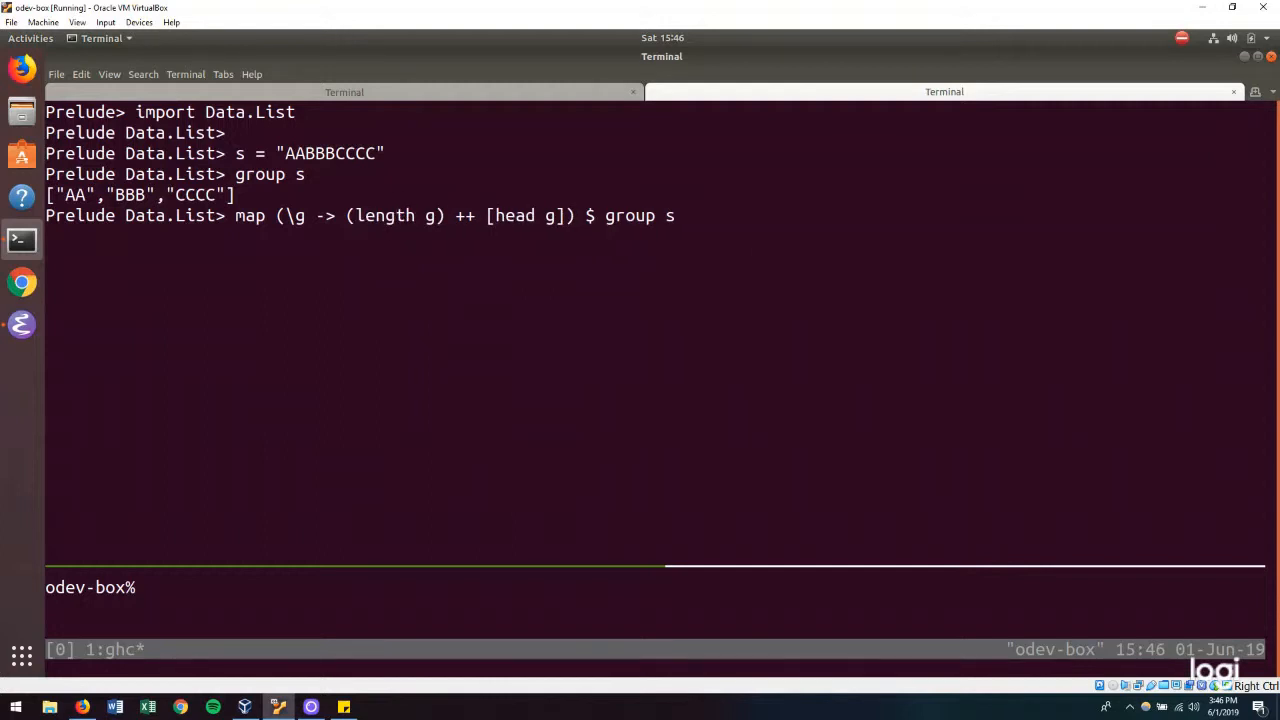
pyautogui.write('show .')
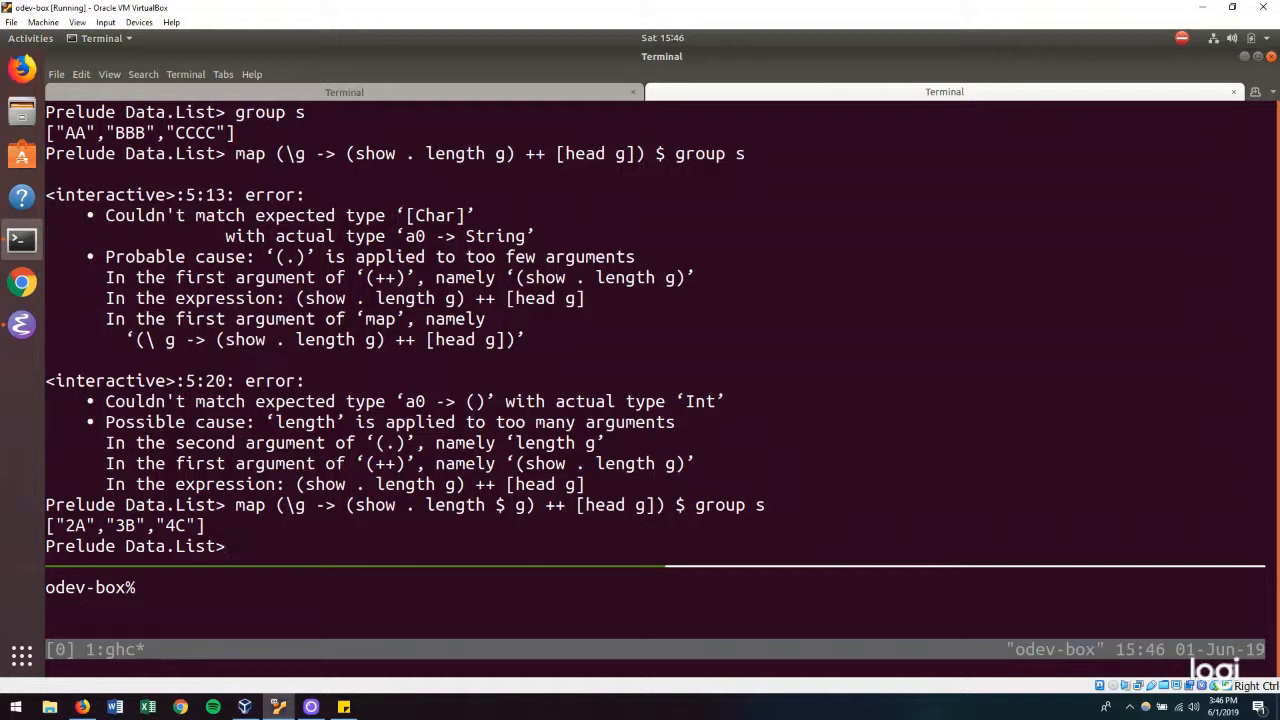
pyautogui.press('Up')
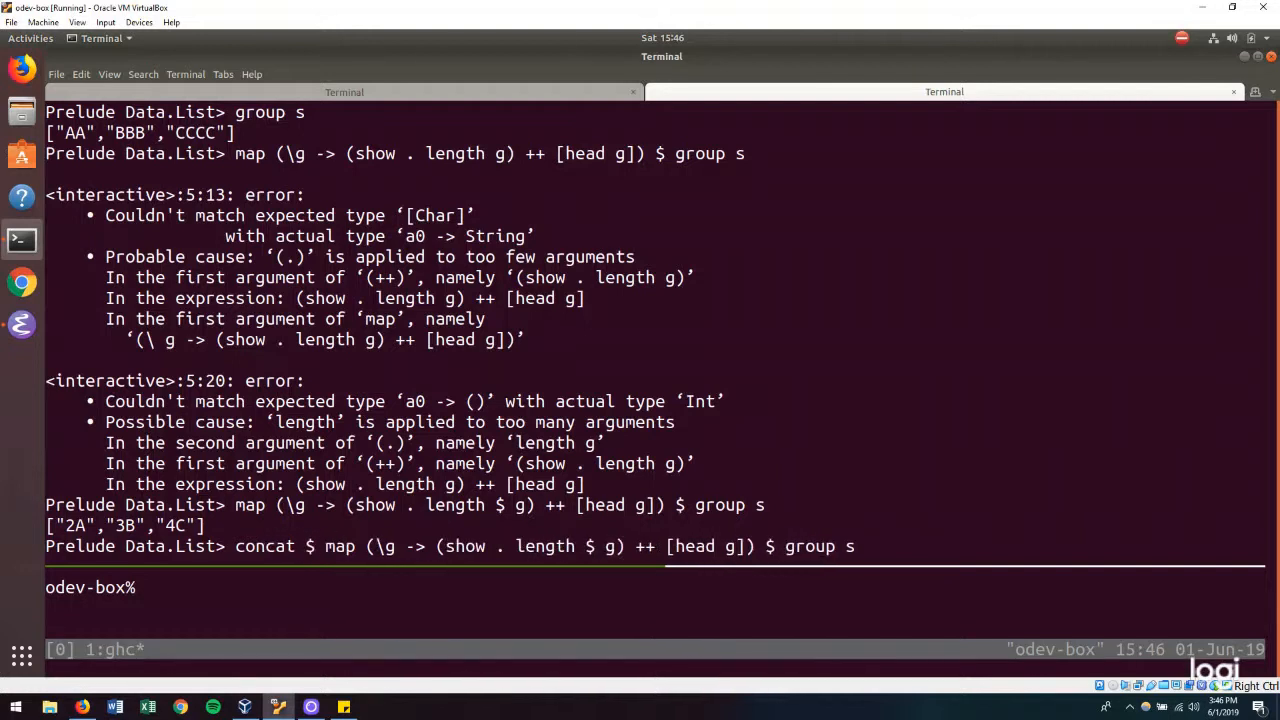
pyautogui.press('Return')
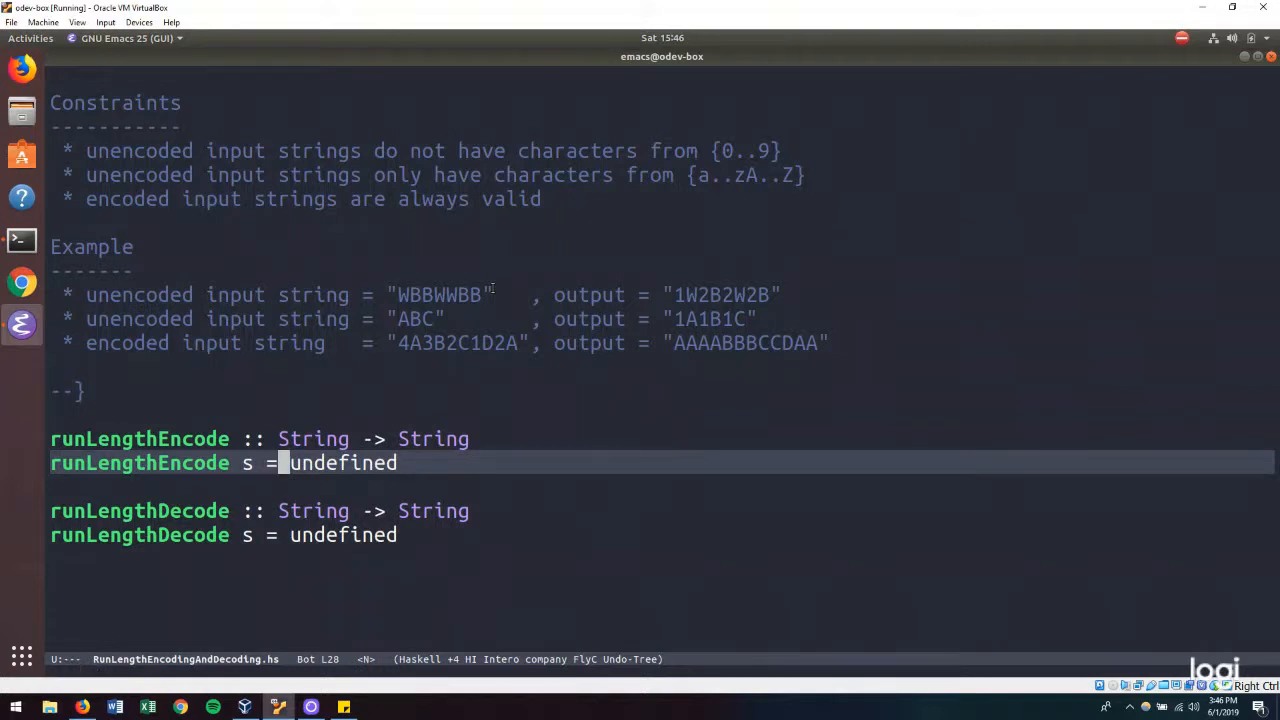
# - Add import qualified Data.List as List and define runLengthEncode s as List.group s
pyautogui.write('impor')
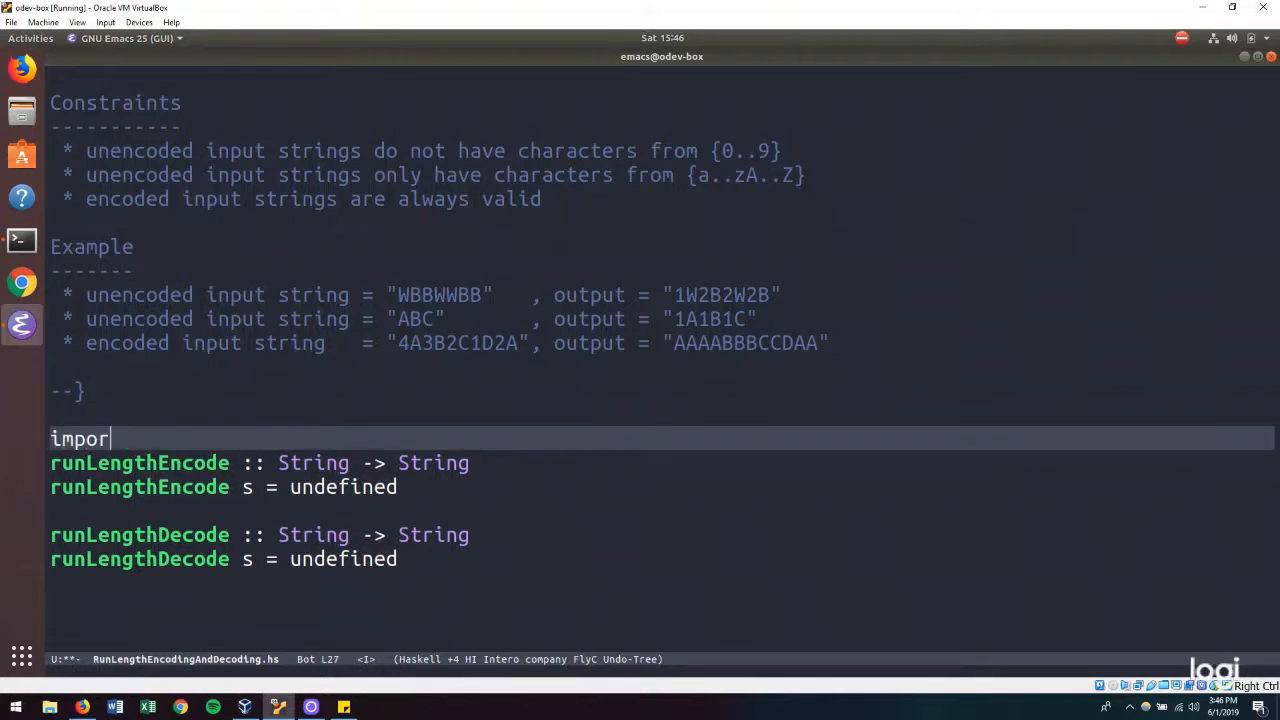
pyautogui.write('t Data.List')
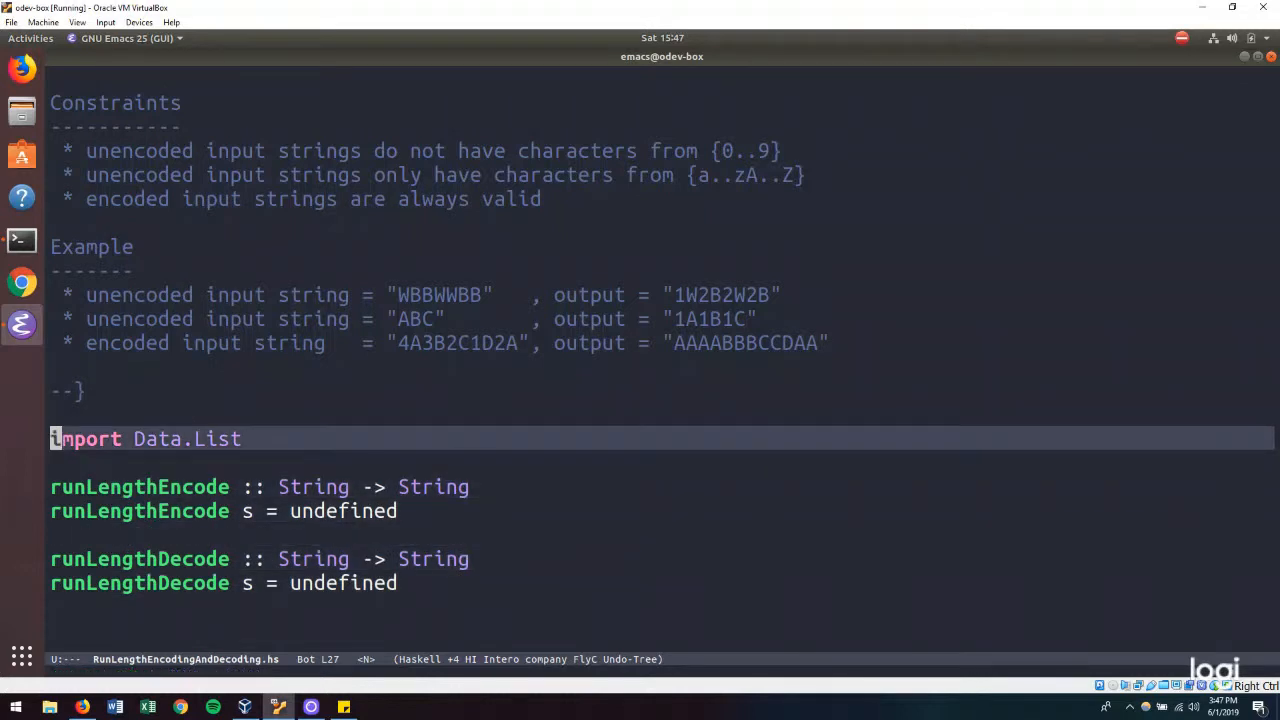
pyautogui.write('q')
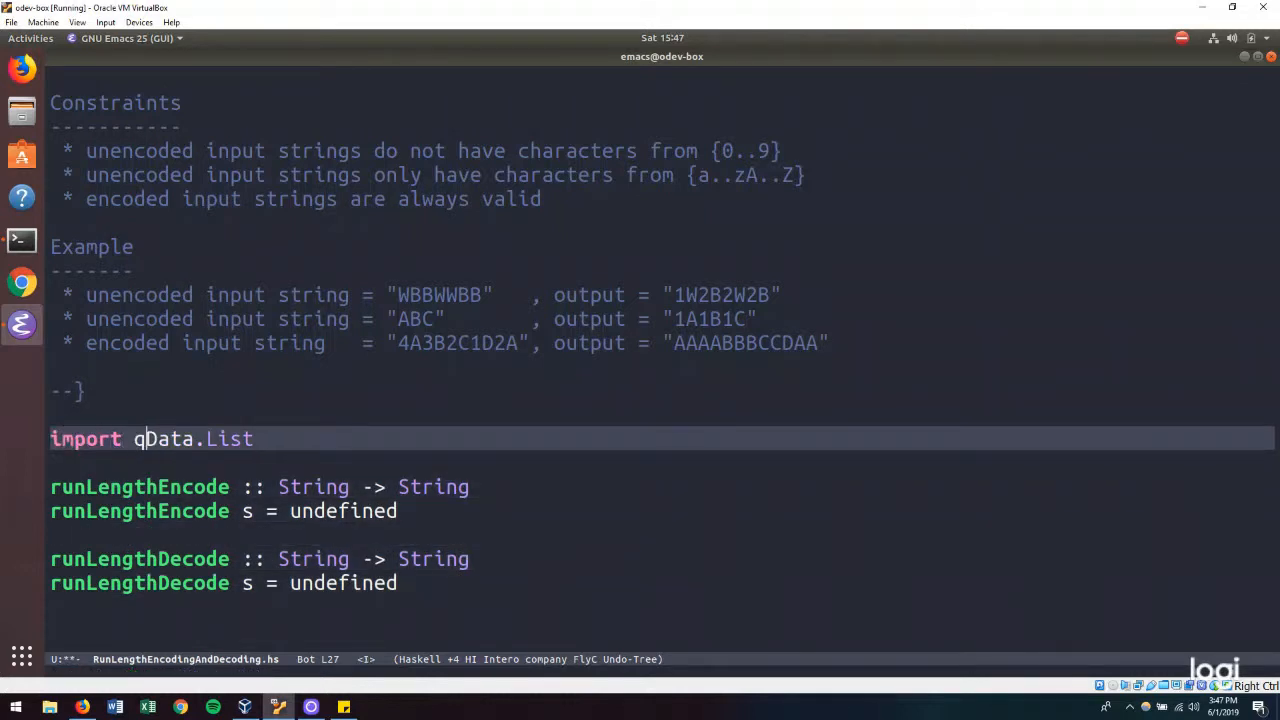
pyautogui.write('ualid')
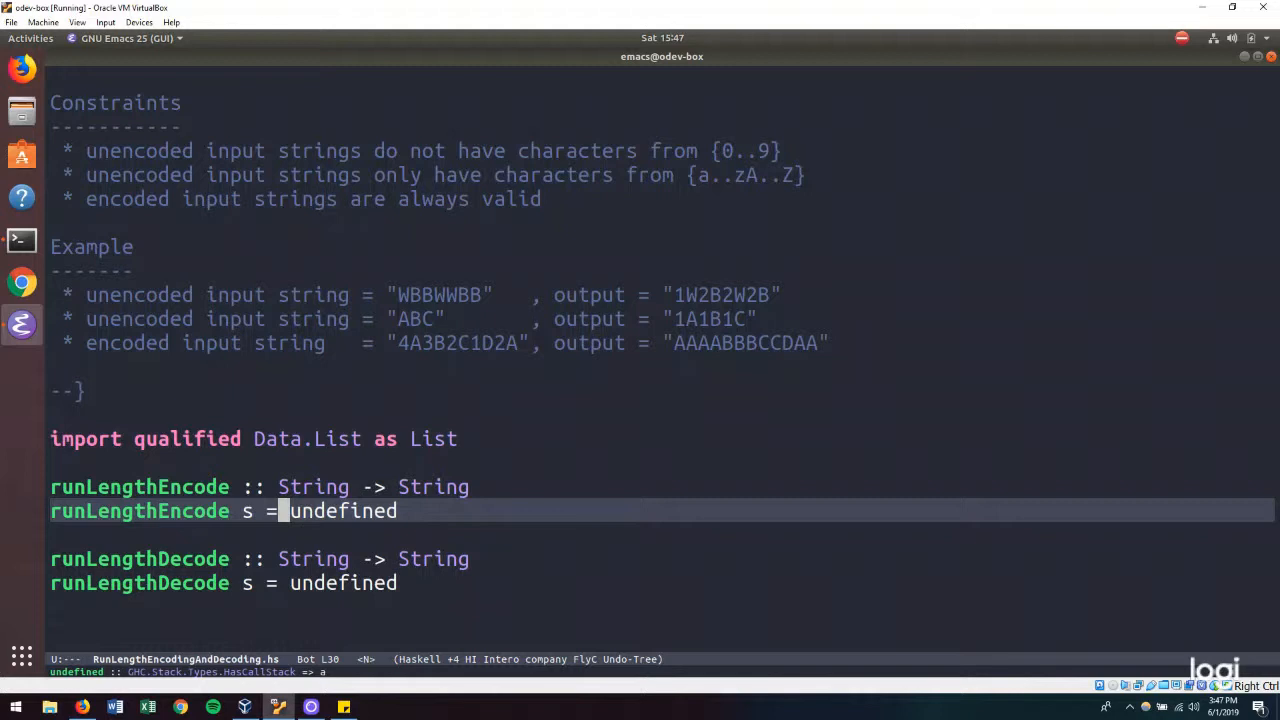
pyautogui.write('List.group s')
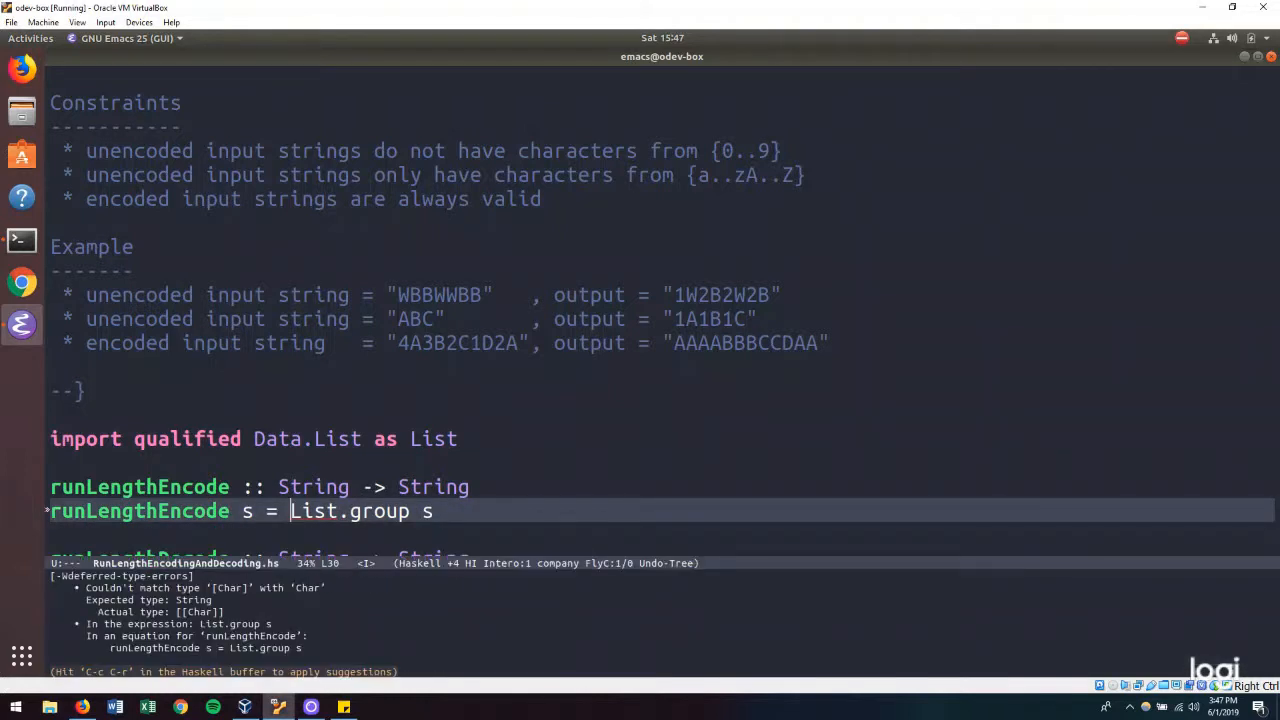
# - Wrap List.group s in a map and add a compressRun :: String -> String signature
pyautogui.write('map')
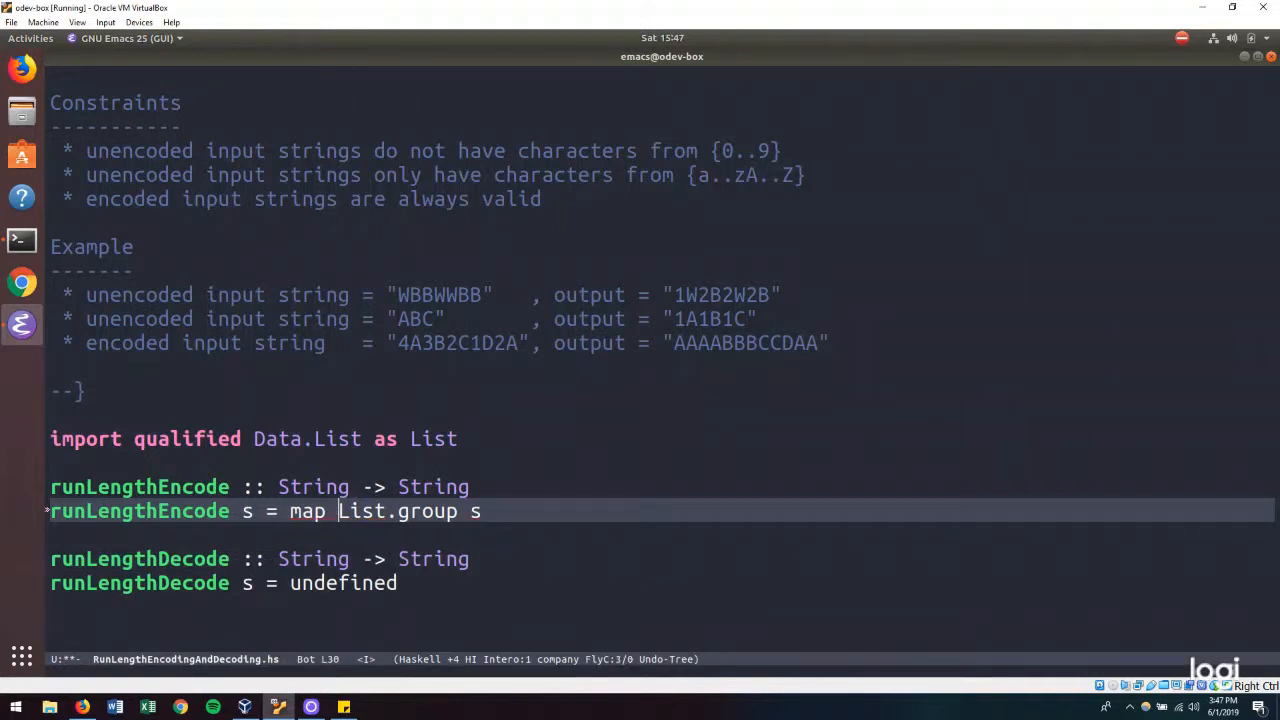
pyautogui.write('()')
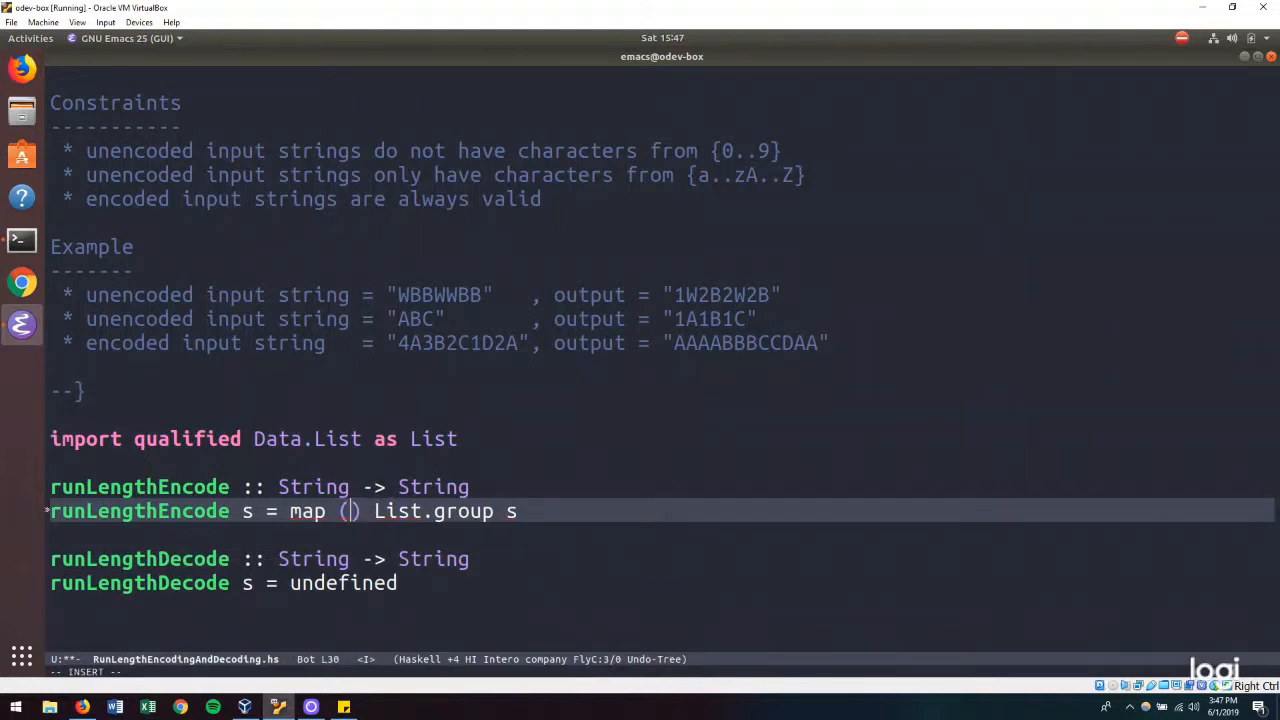
pyautogui.press('Return')
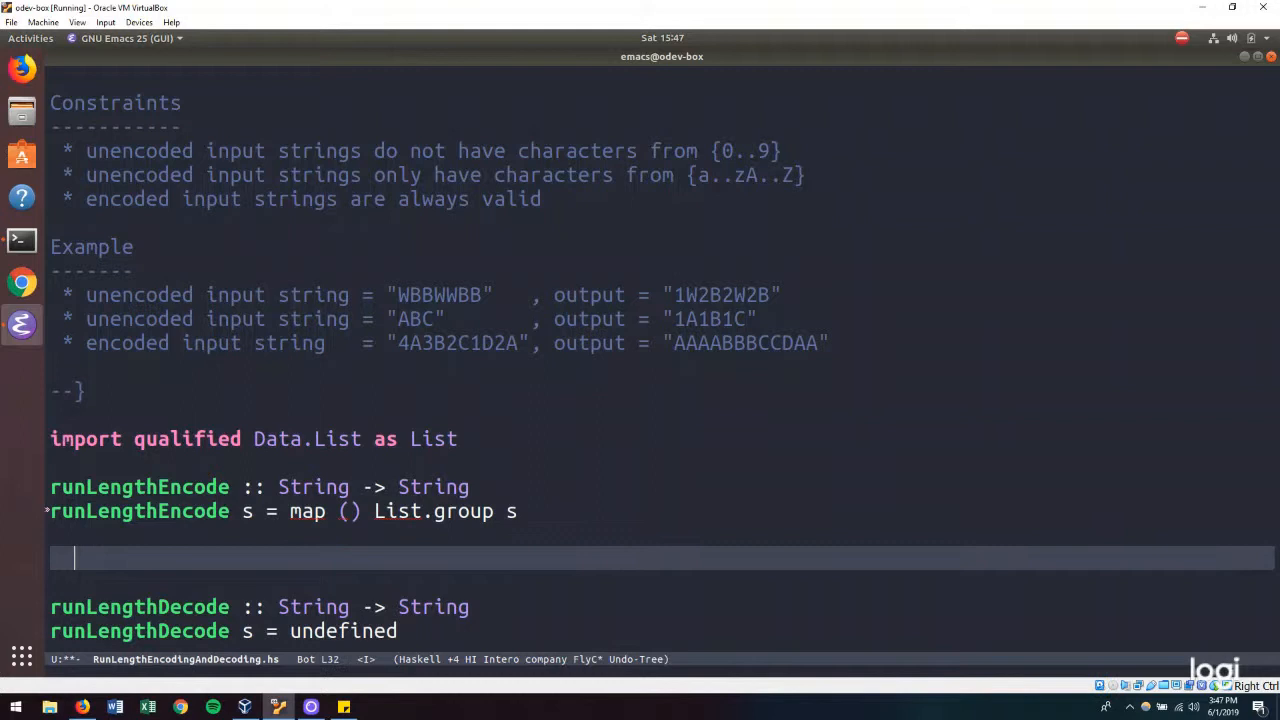
pyautogui.write('compres')
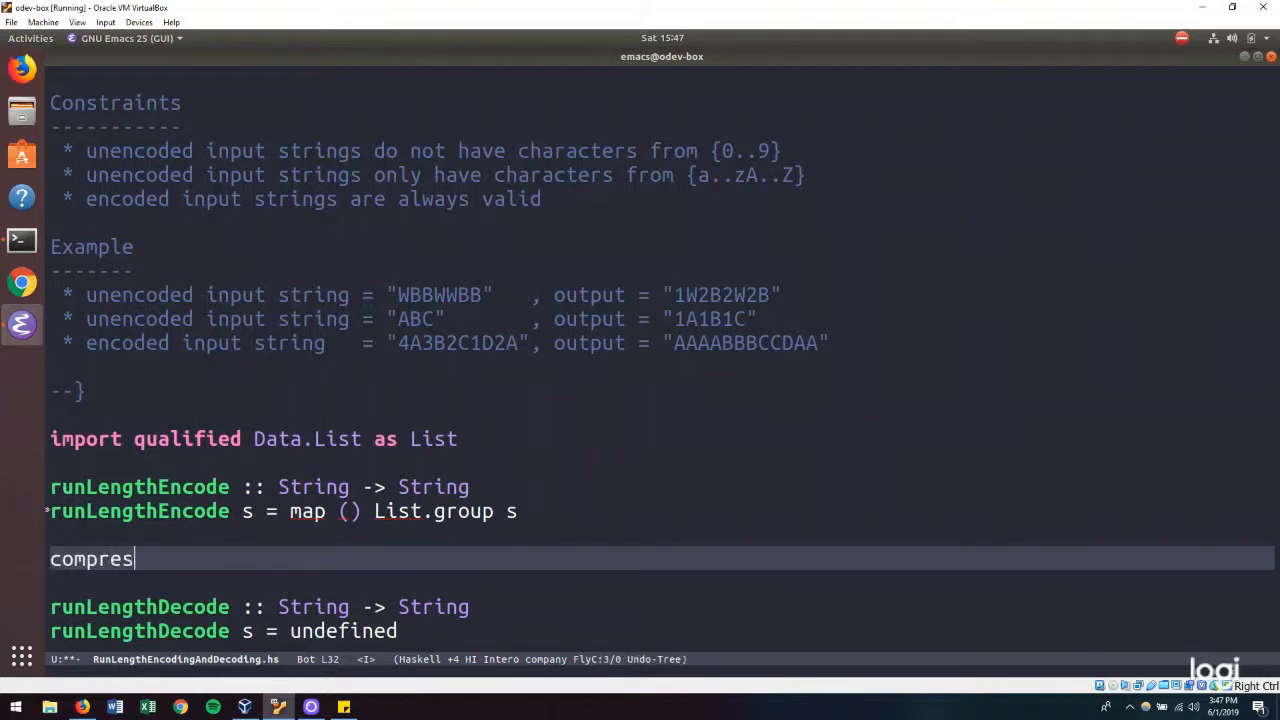
pyautogui.write('sRun')
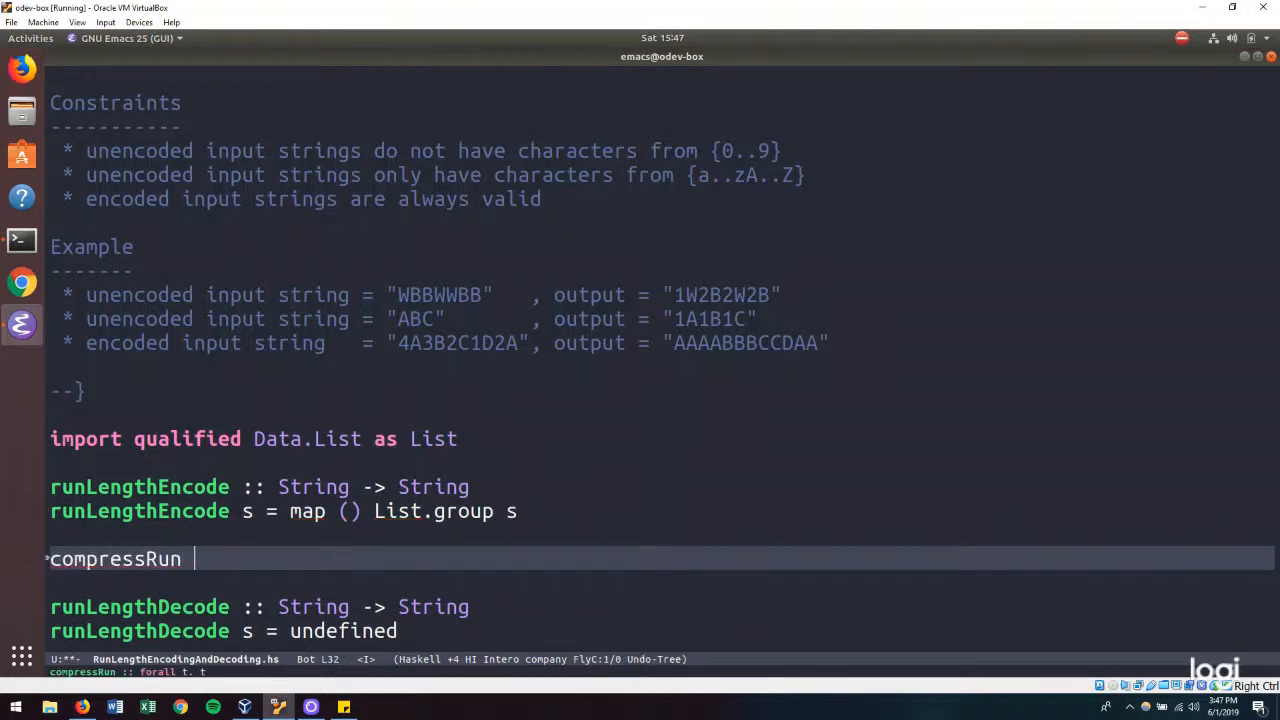
pyautogui.write(':: String -')
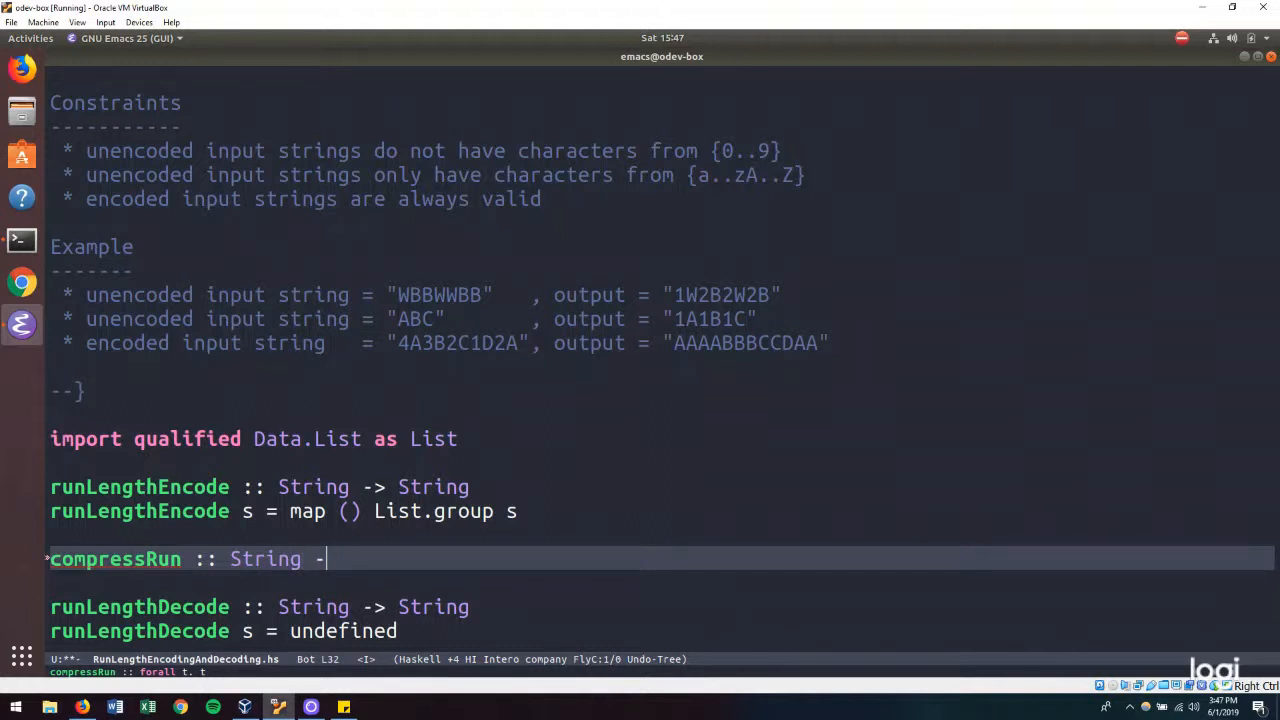
pyautogui.write('Sgin')
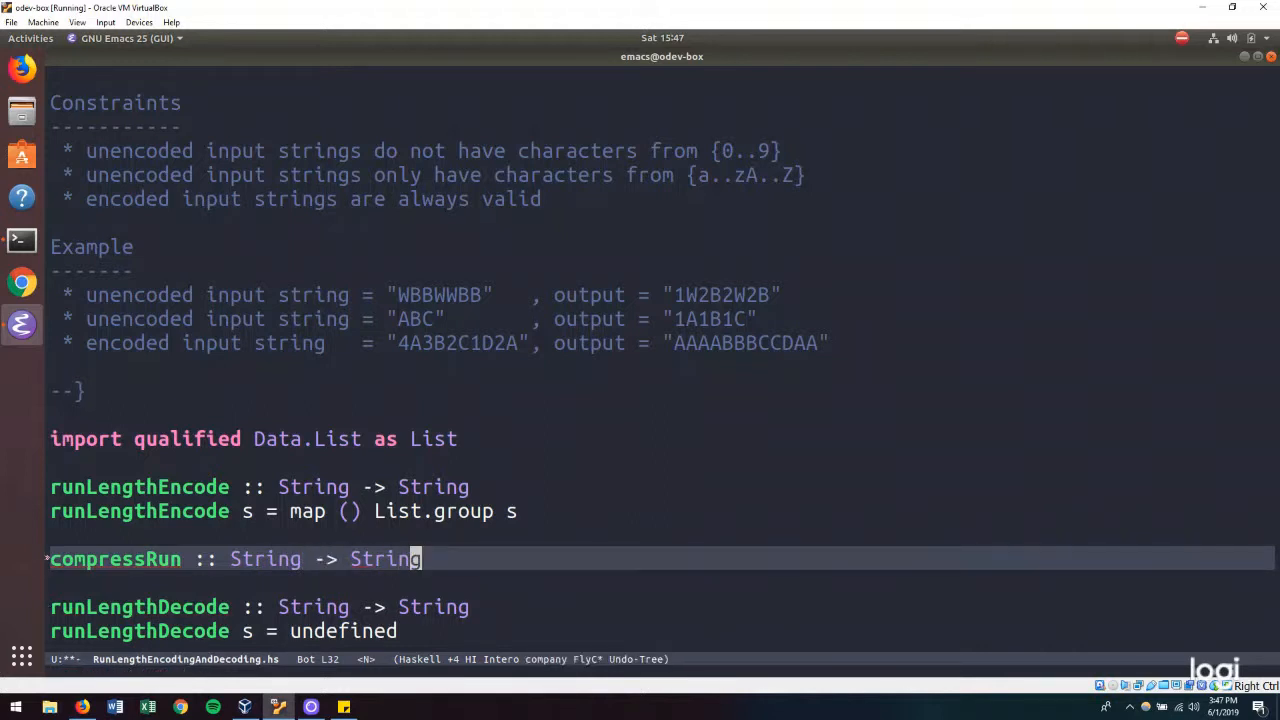
# - Define compressRun g as (show . length $ g) ++ [head g]
pyautogui.write('comp')
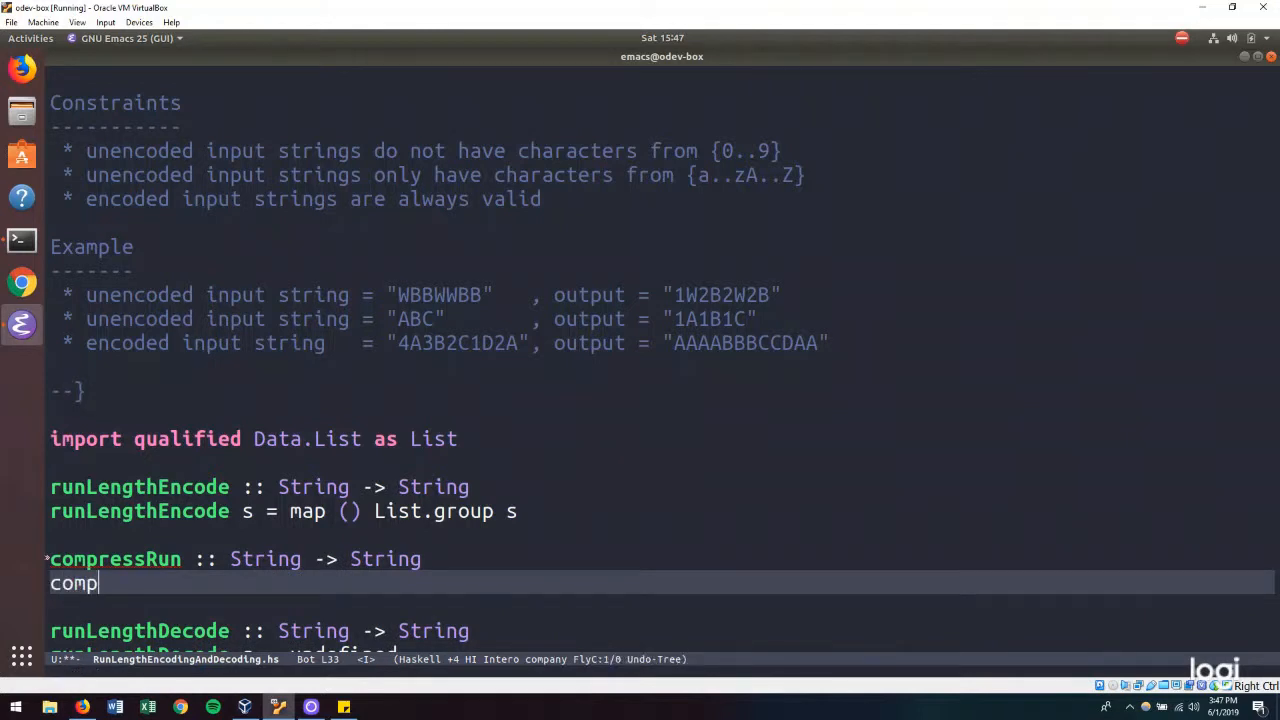
pyautogui.write('ressRun g')
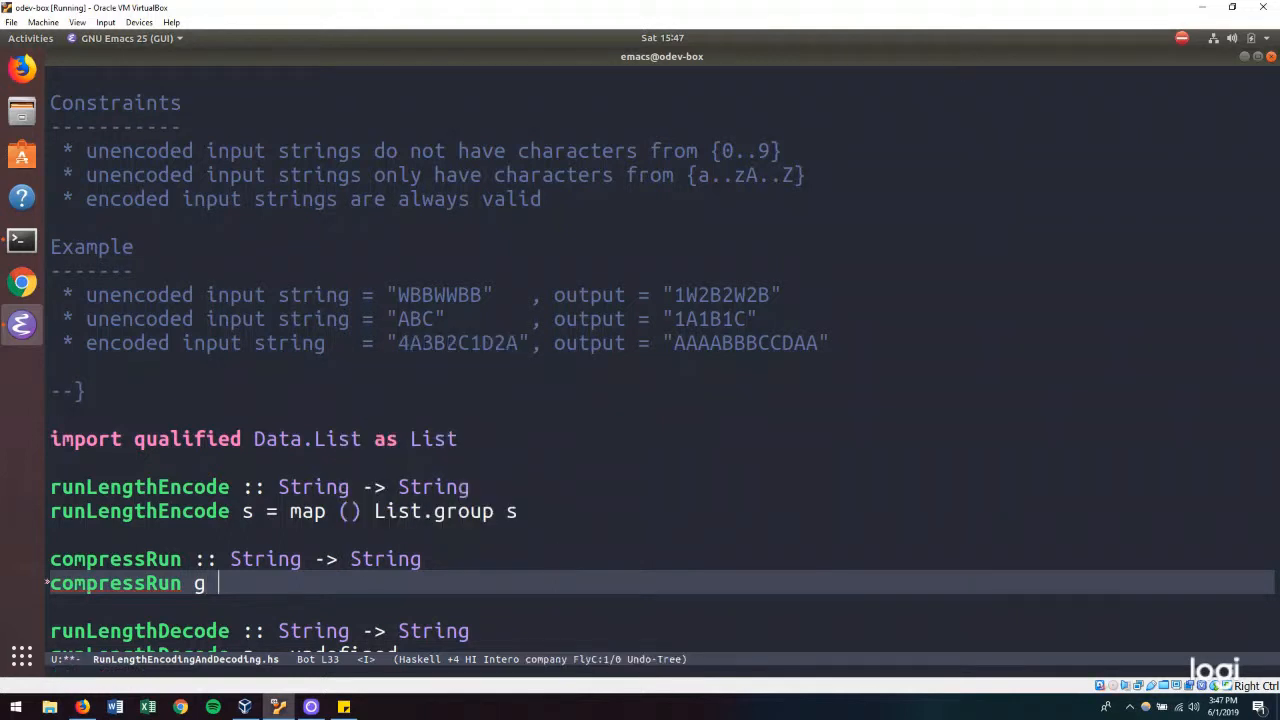
pyautogui.write('=')
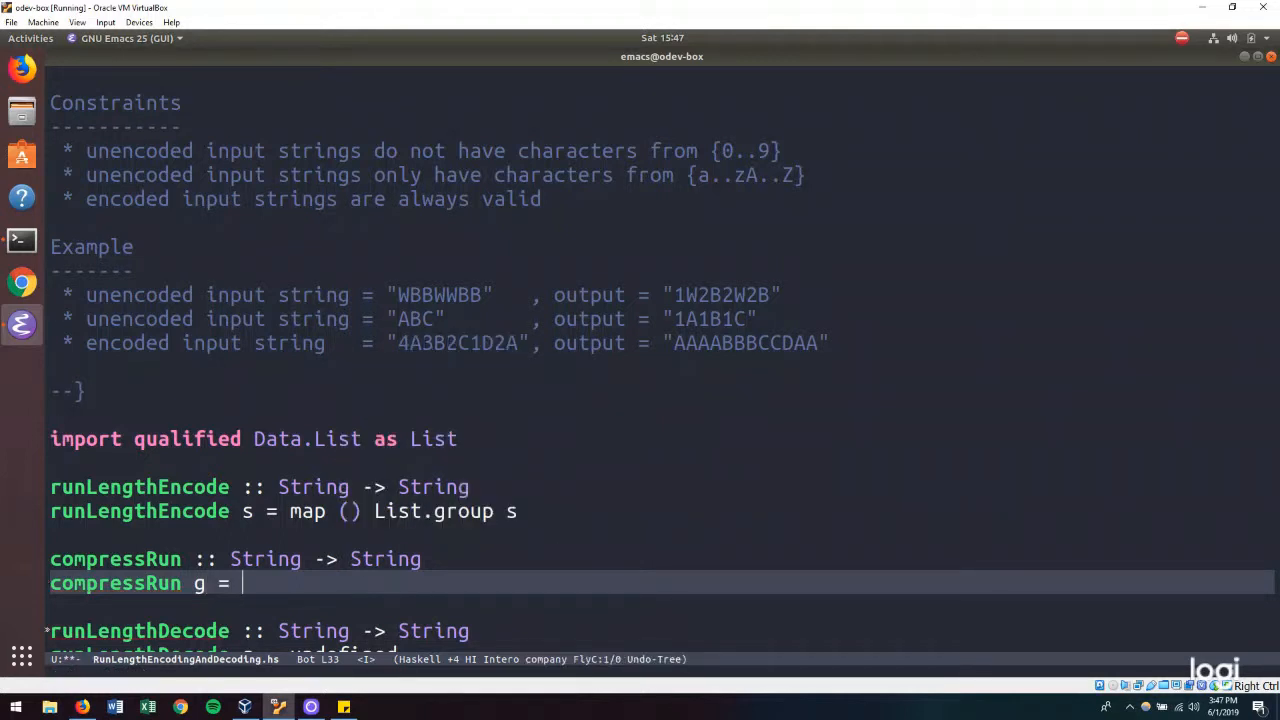
pyautogui.write('(show )')
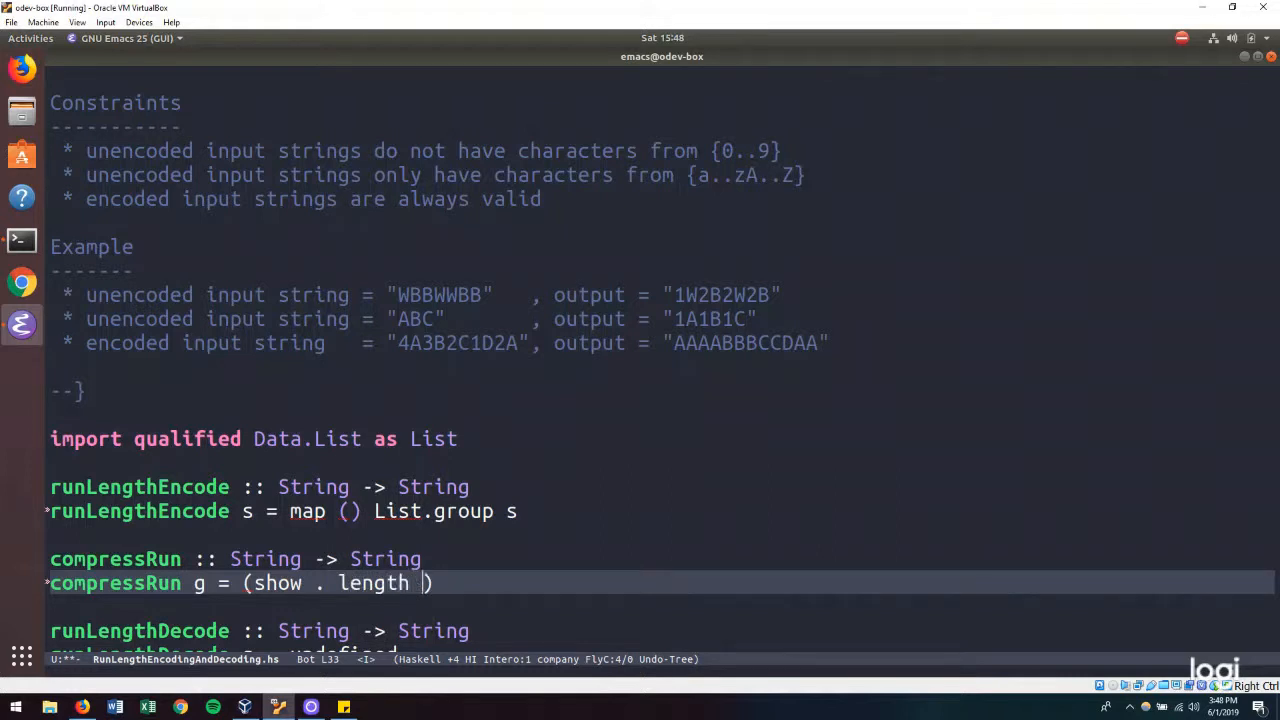
pyautogui.write('$ g')
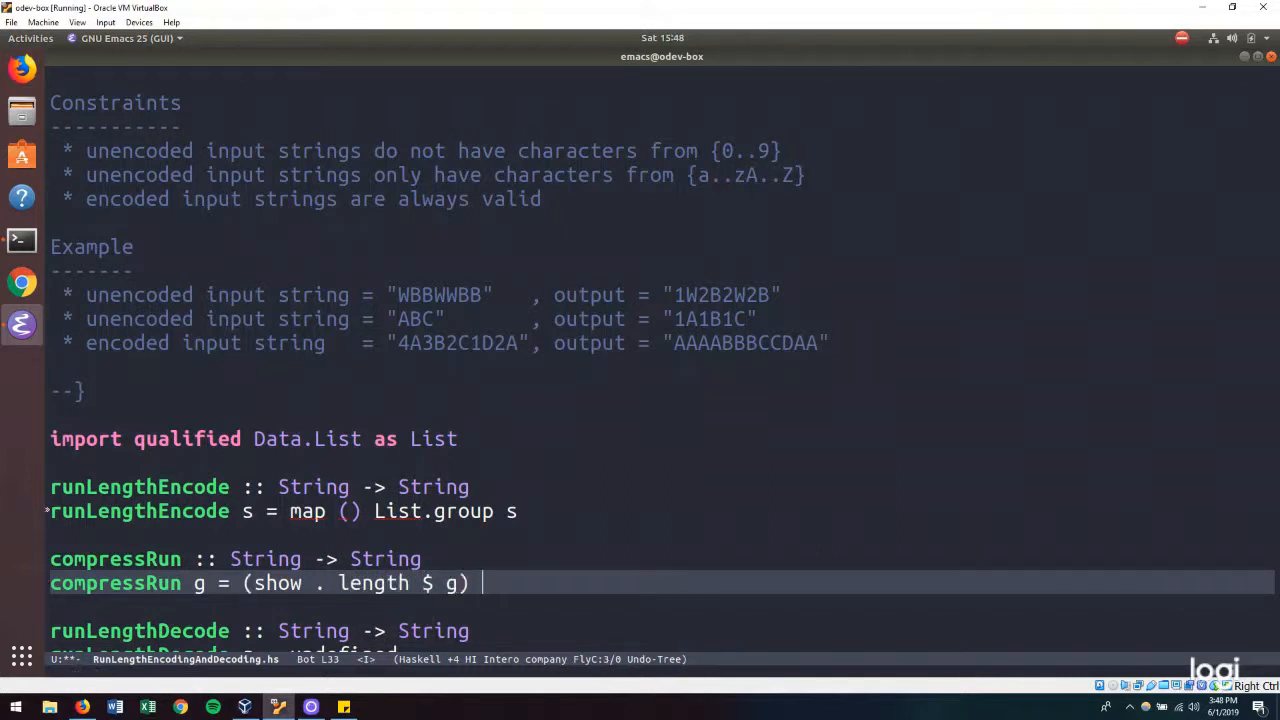
pyautogui.write('++')
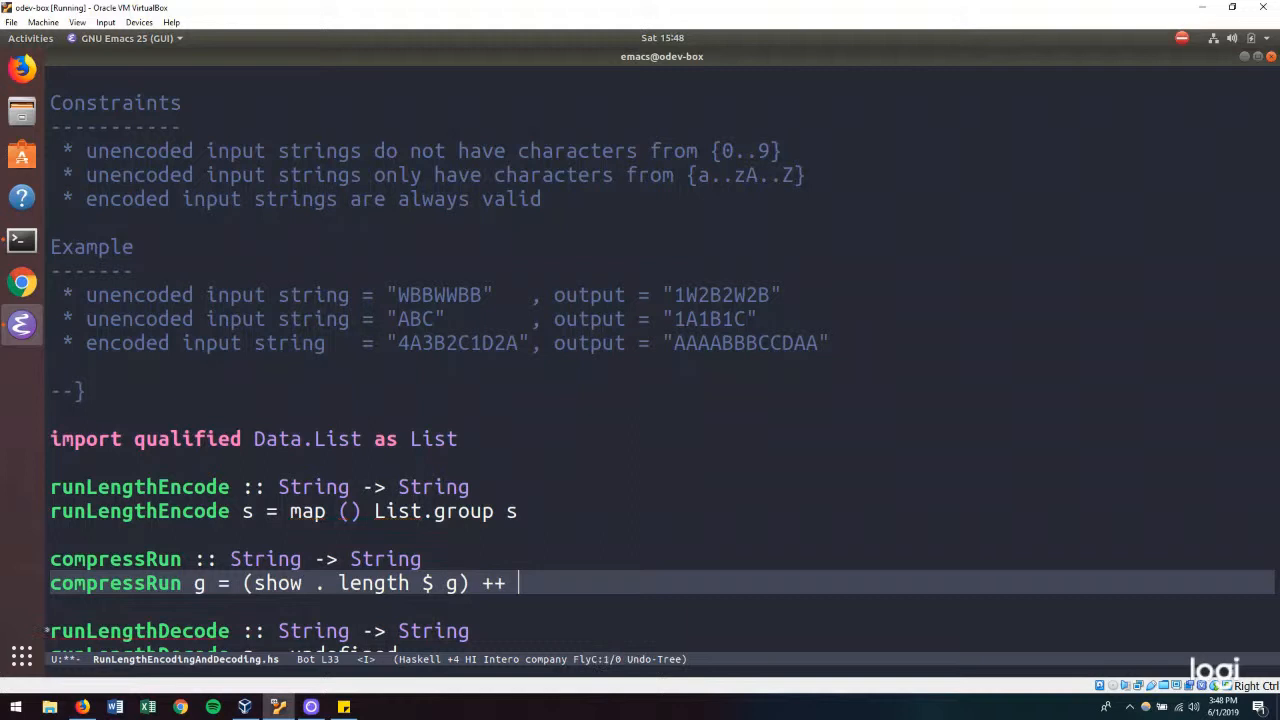
pyautogui.write('[head ]')
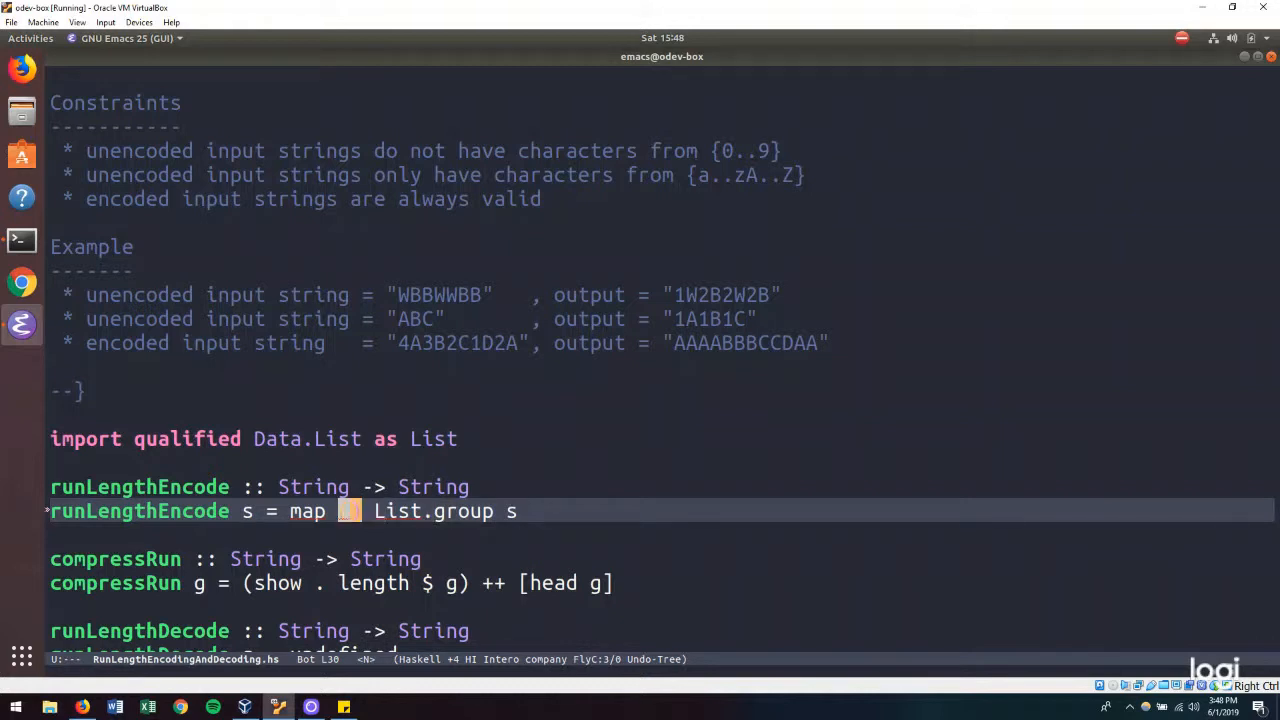
# - Map compressRun over List.group s in runLengthEncode
pyautogui.write('compr')
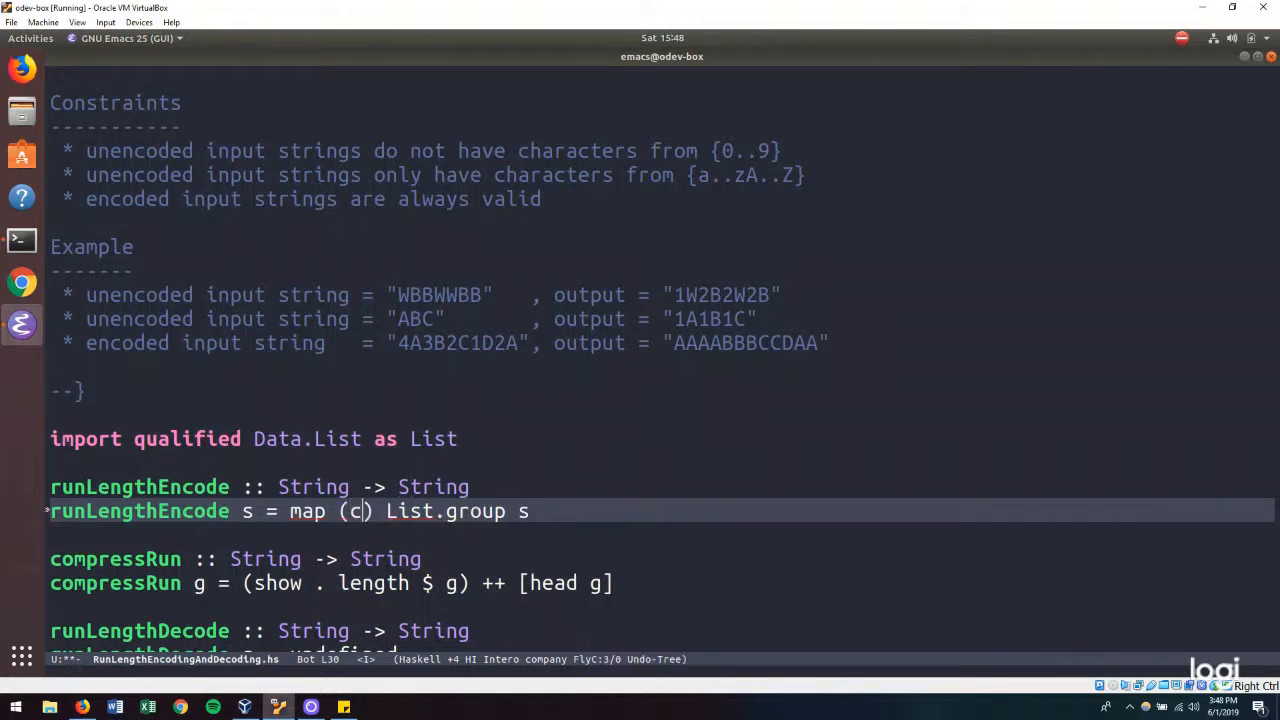
pyautogui.write('ompressRun')
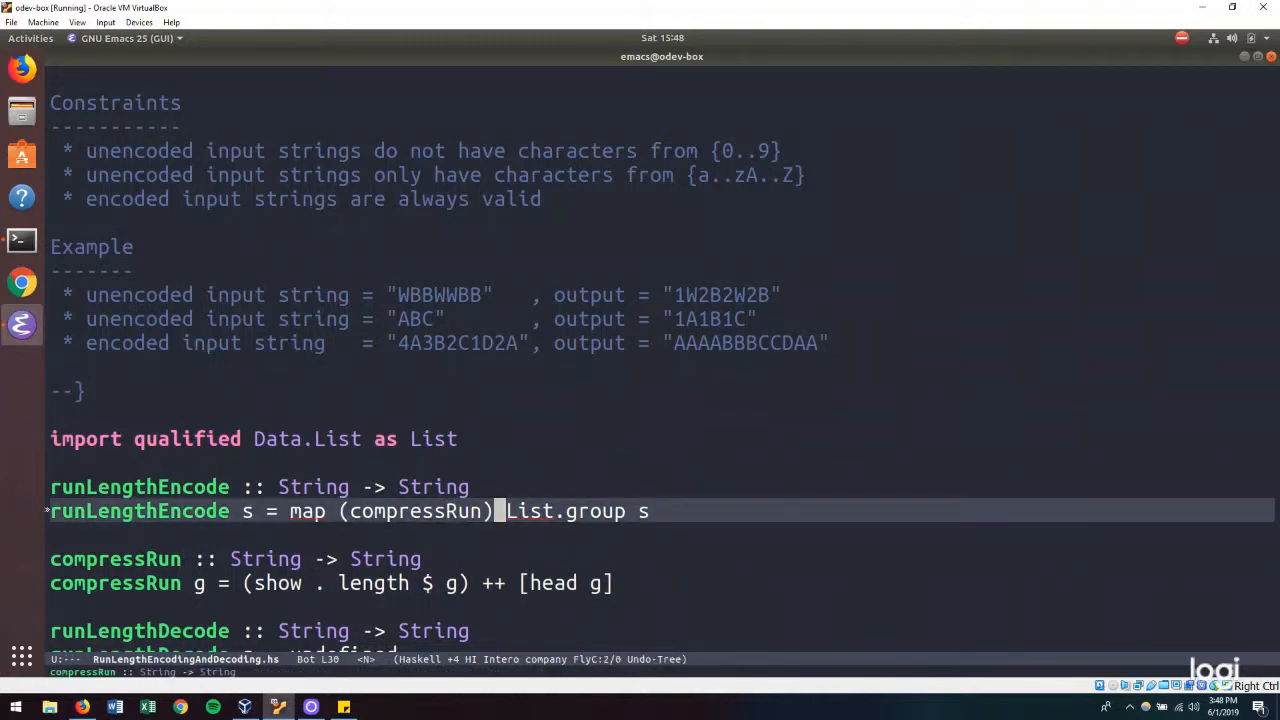
pyautogui.write('.')
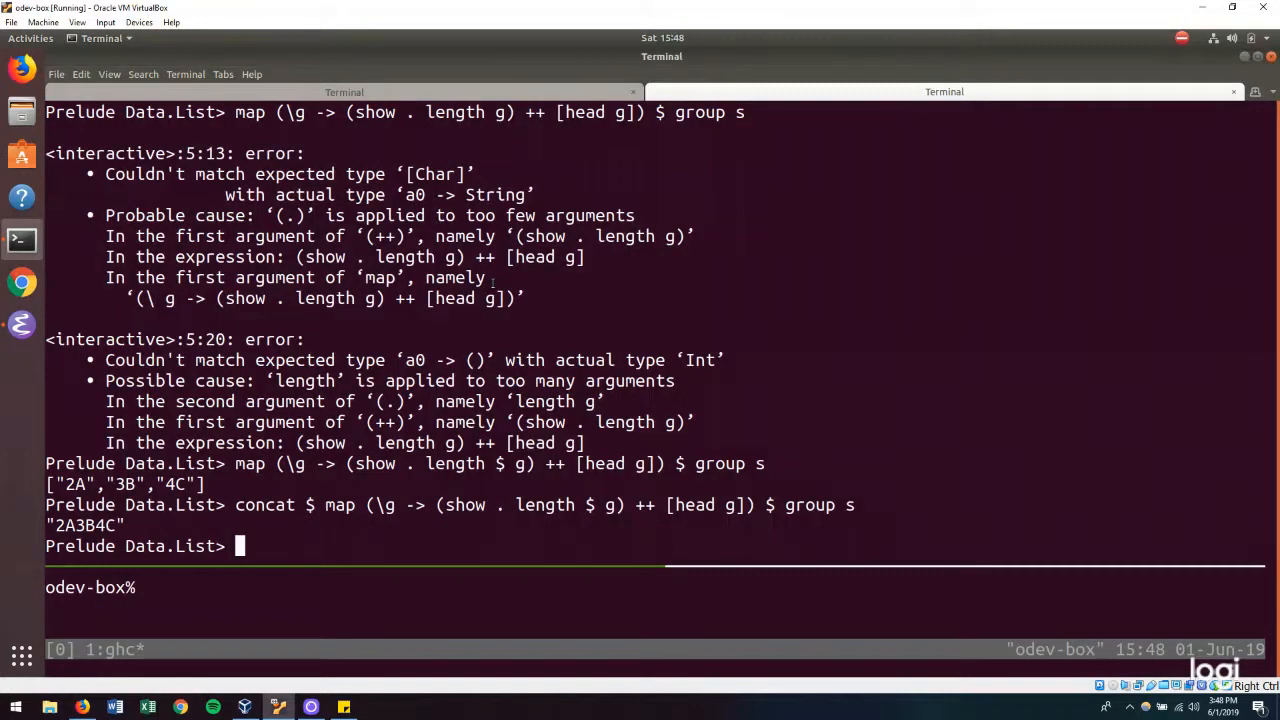
# - Reload RunLengthEncodingAndDecoding.hs with :l and submit runLengthEncode in GHCi
pyautogui.write(':l')
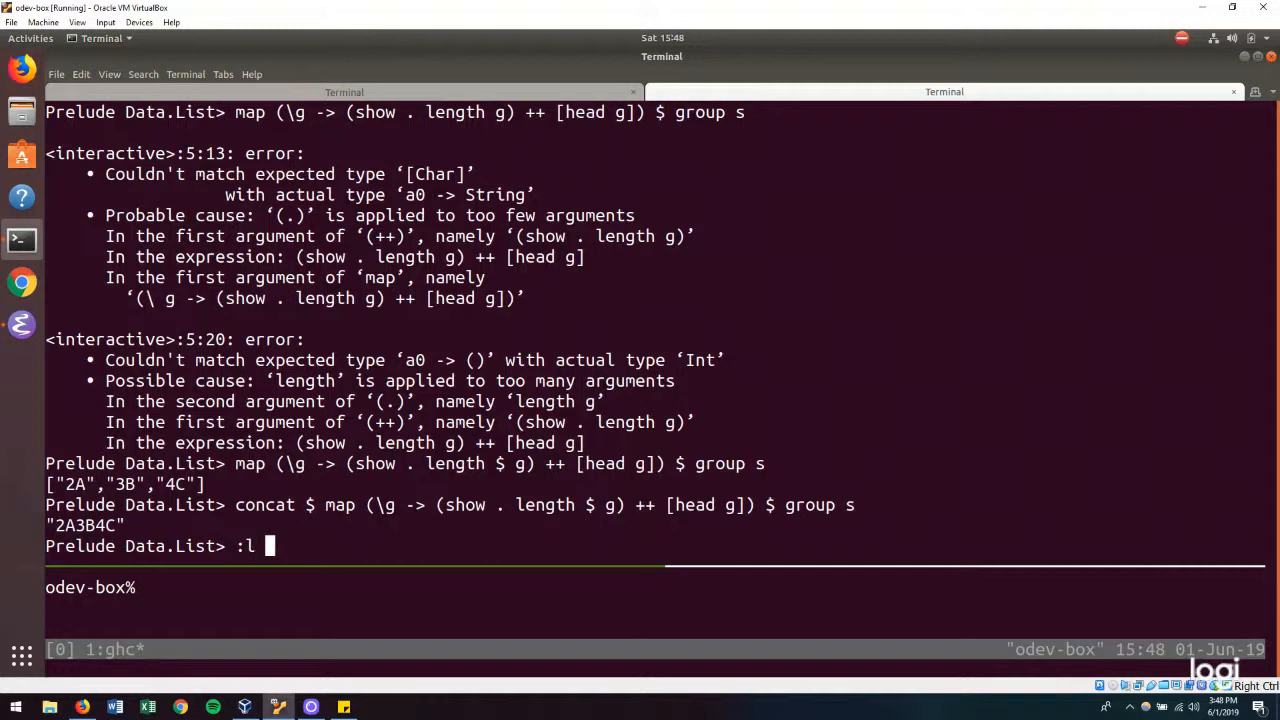
pyautogui.write('RunLengthEncodingAndDecoding.hs')
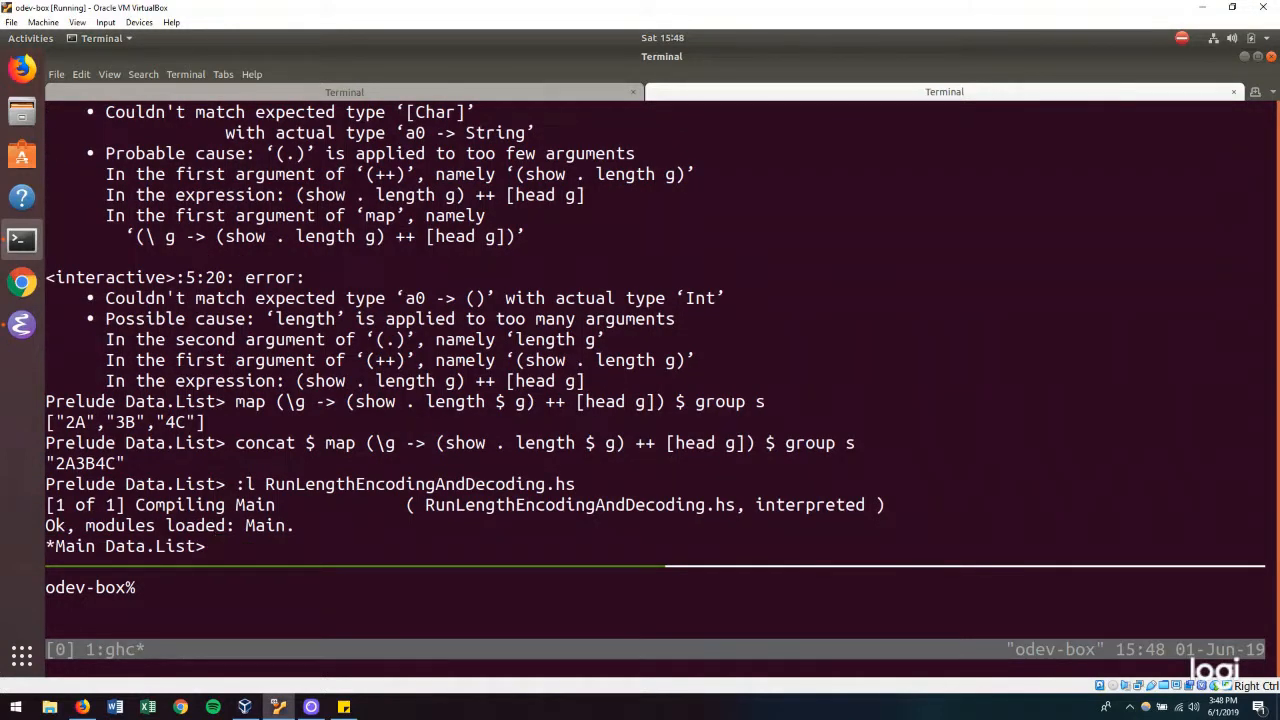
pyautogui.write('runLength')
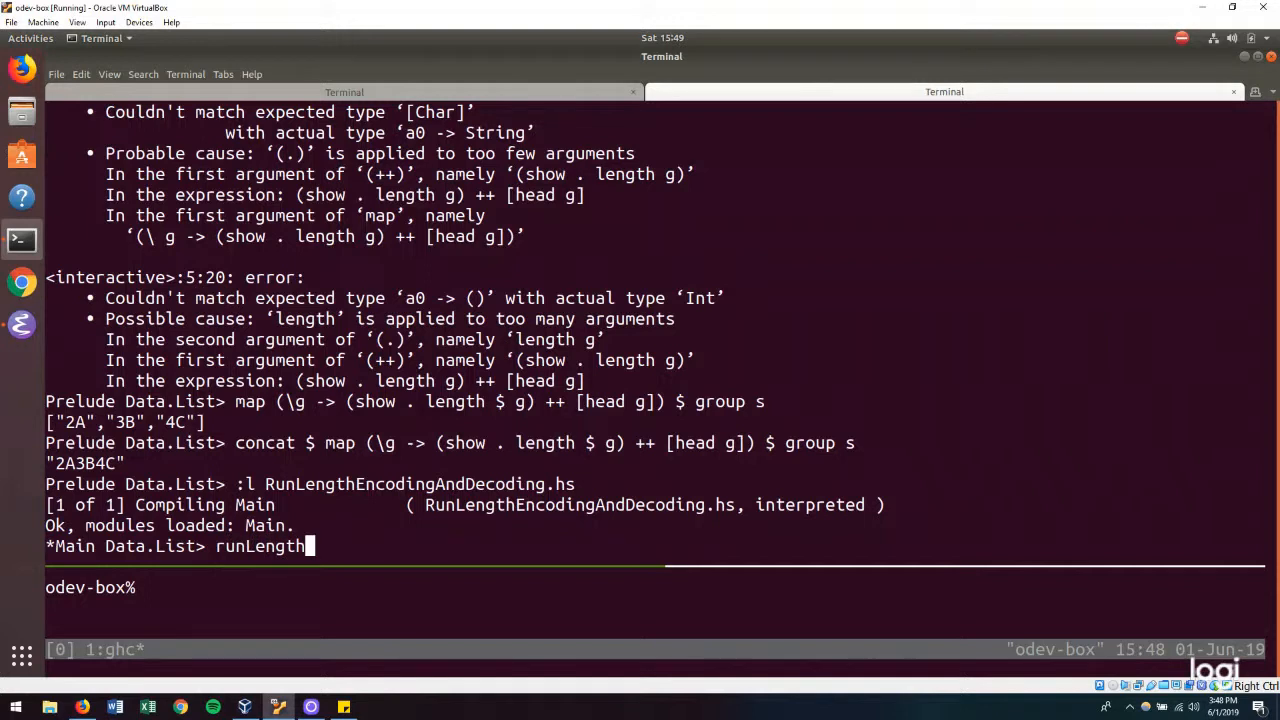
pyautogui.write('Encode')
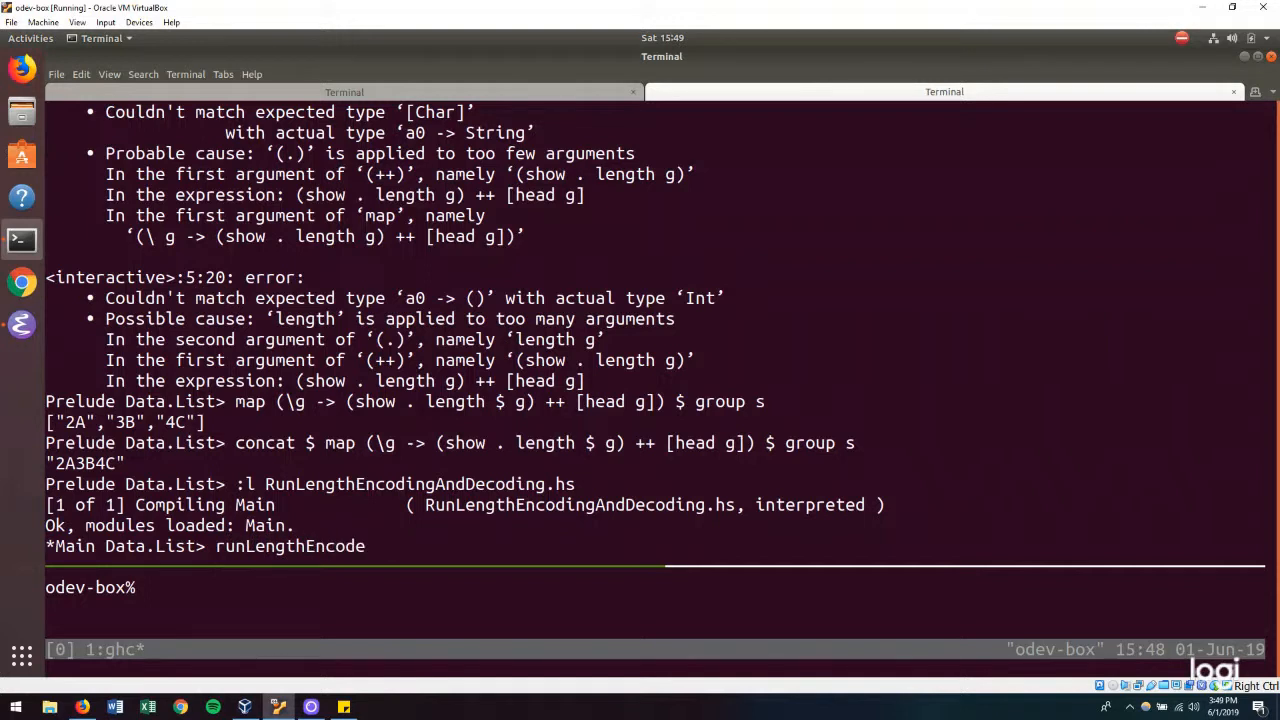
pyautogui.press('ctrl+r')
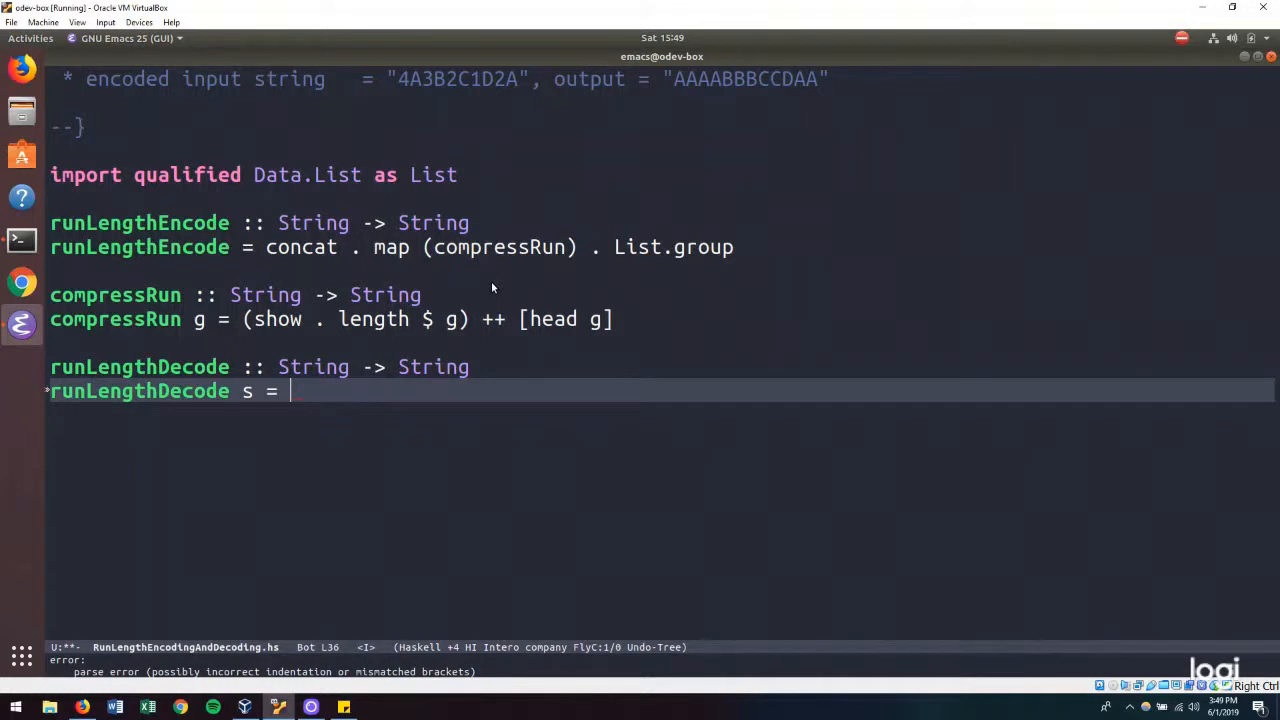
# - Write runLengthDecode s as concat $ map (decompressRun) compressedRuns
pyautogui.write('map')
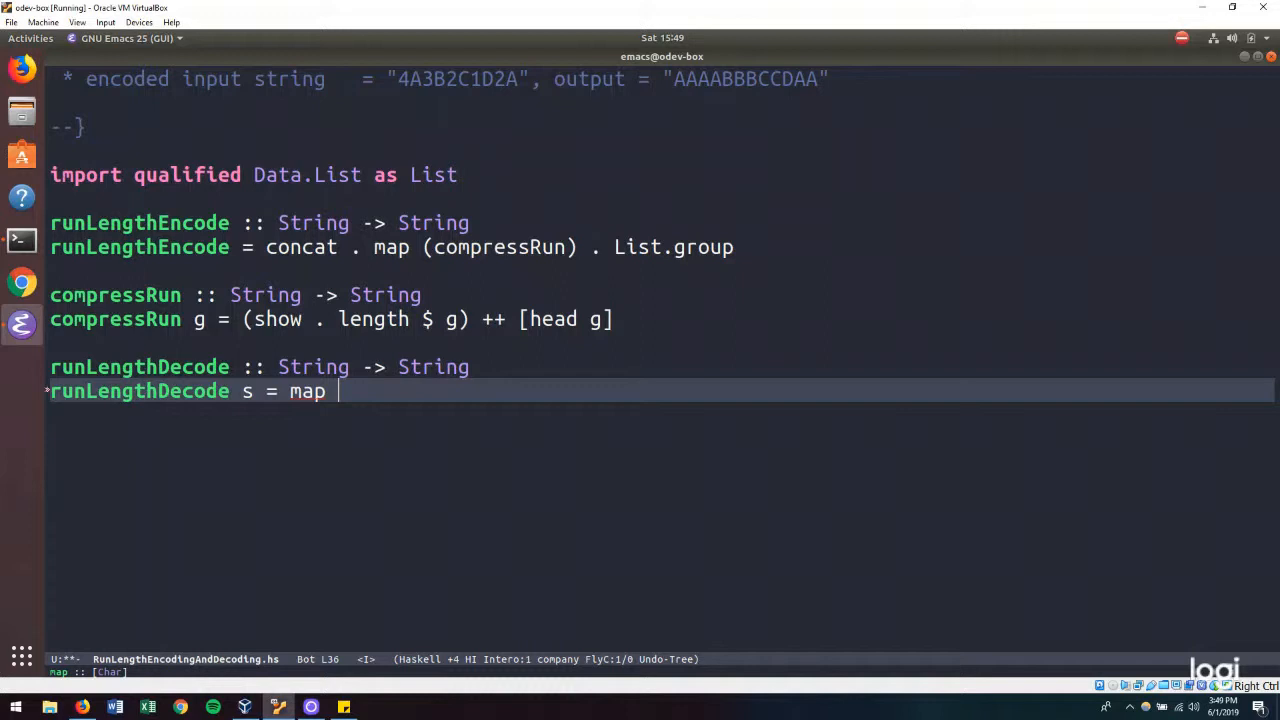
pyautogui.write('compres')
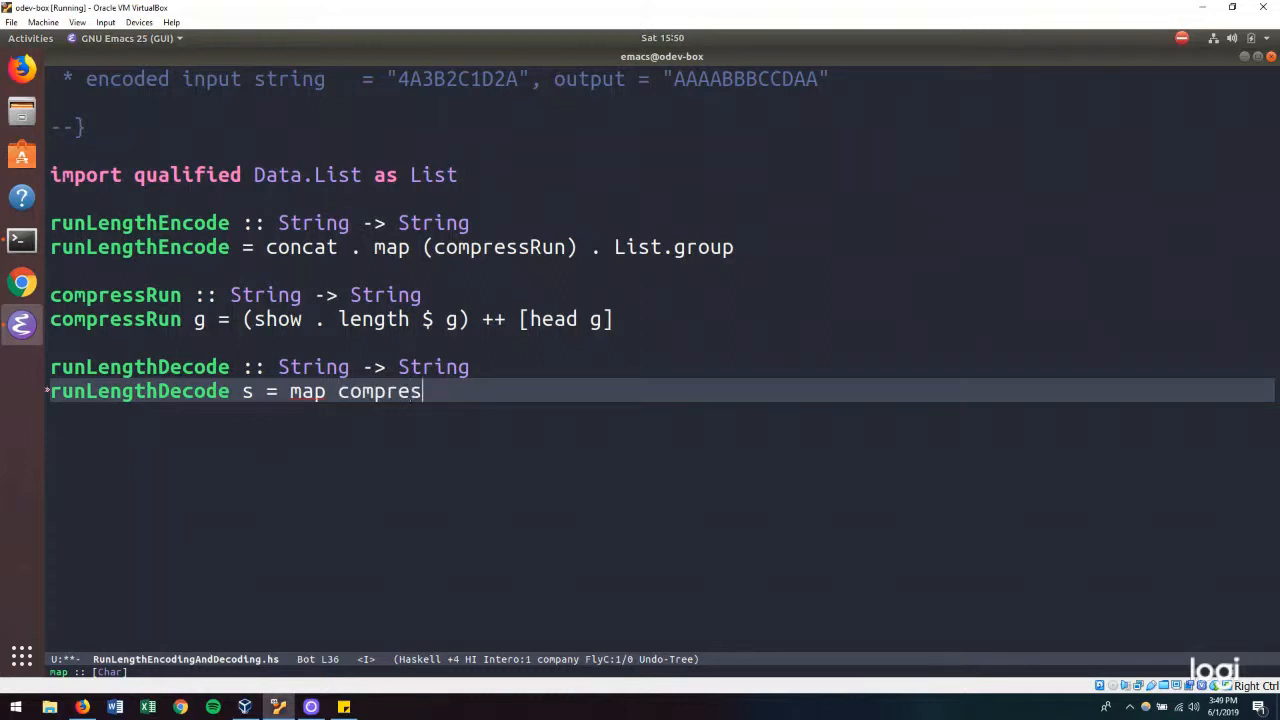
pyautogui.write('sedRu')
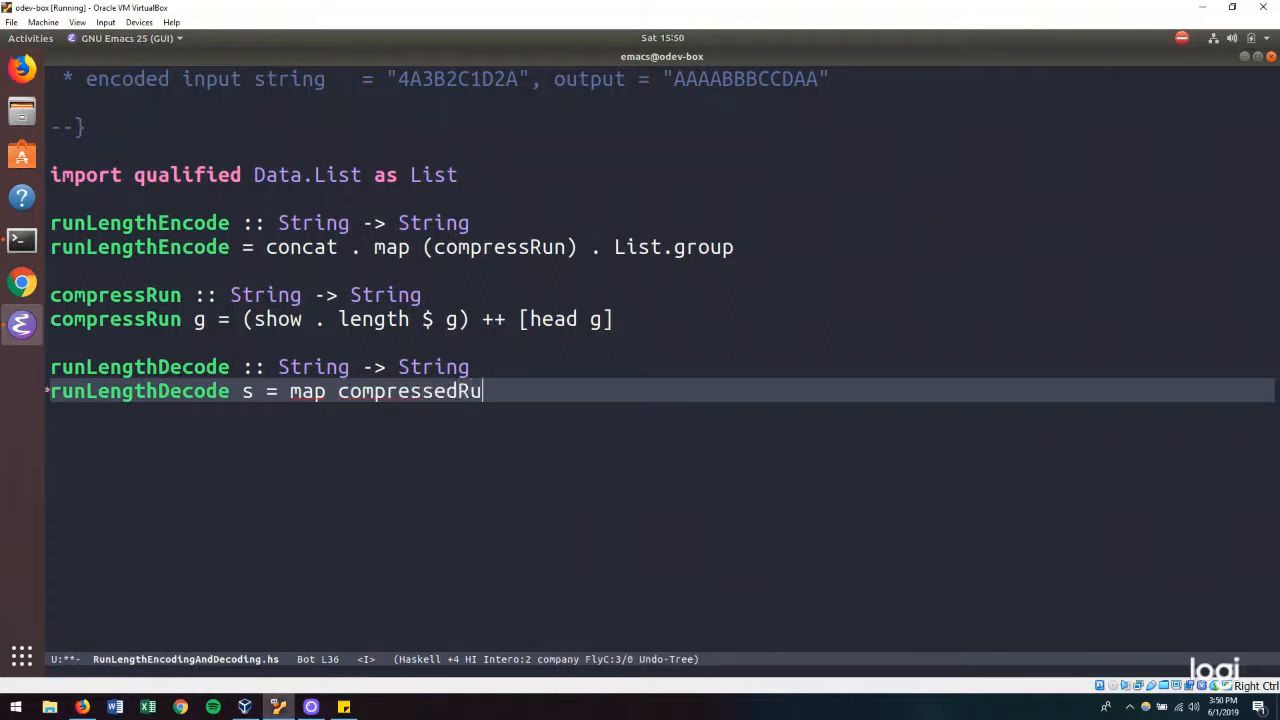
pyautogui.write('ns')
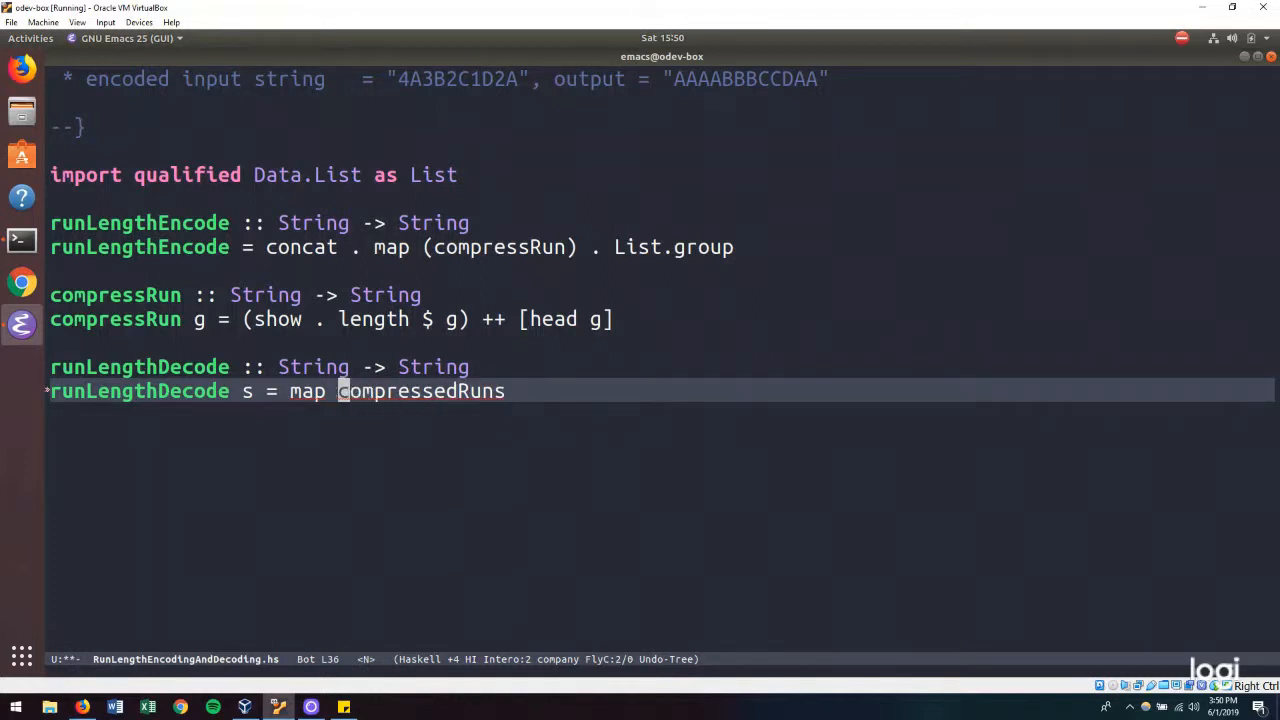
pyautogui.write('(')
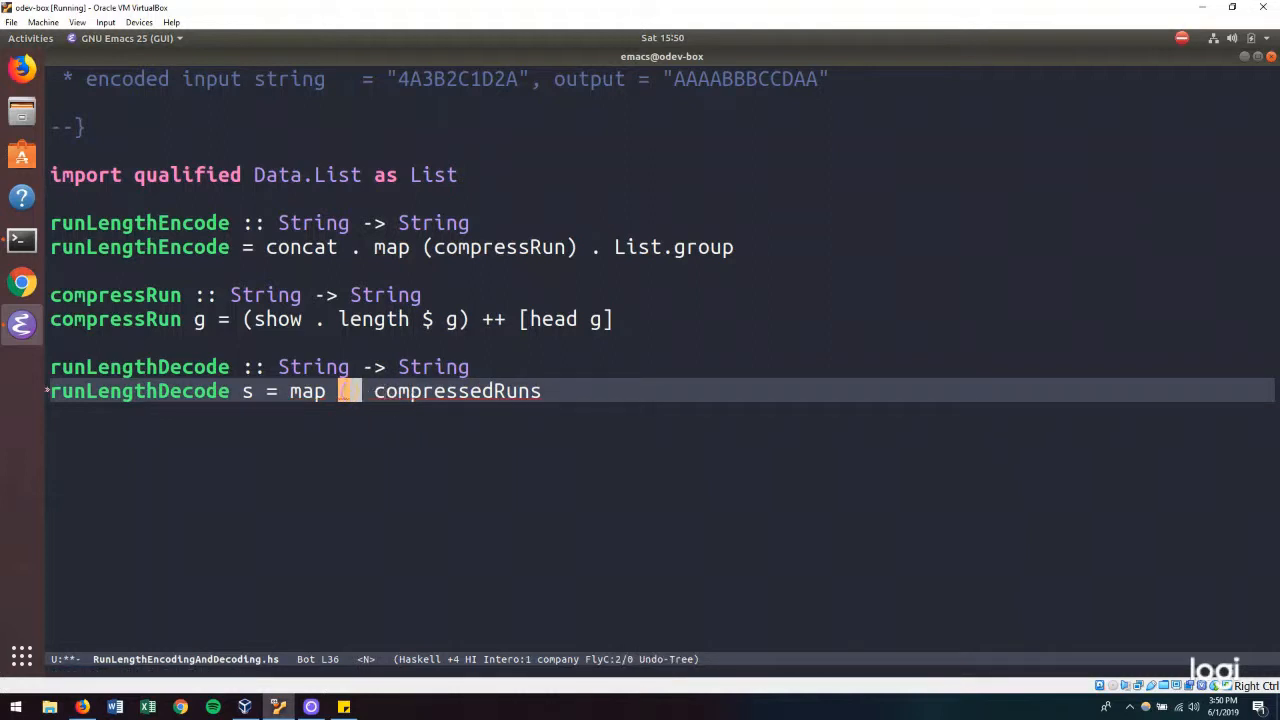
pyautogui.write('(deco')
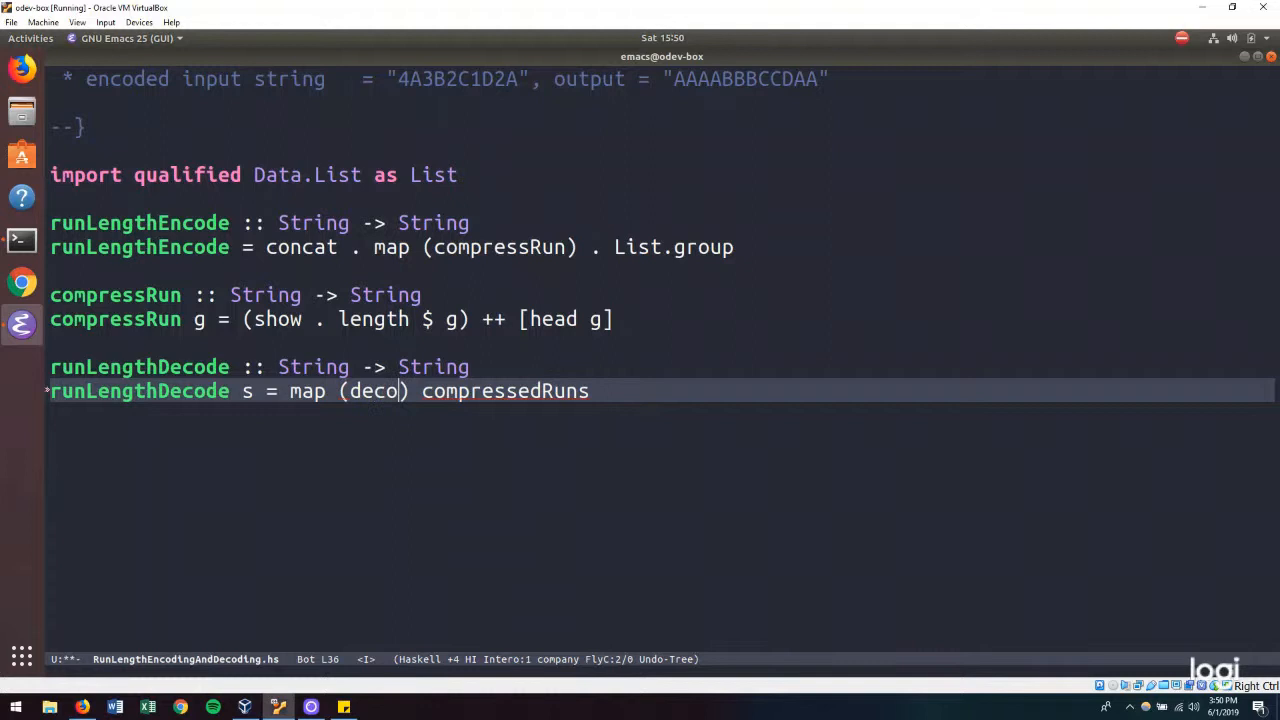
pyautogui.write('mpressRun')
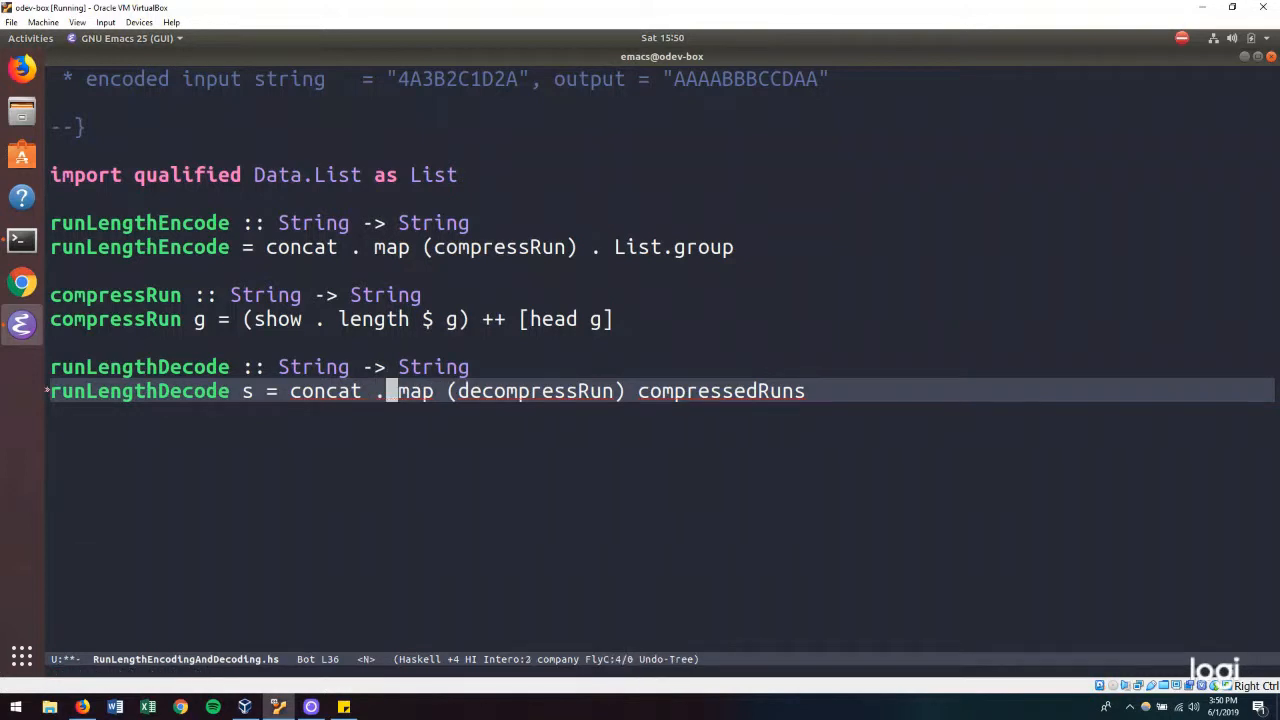
pyautogui.write('$')
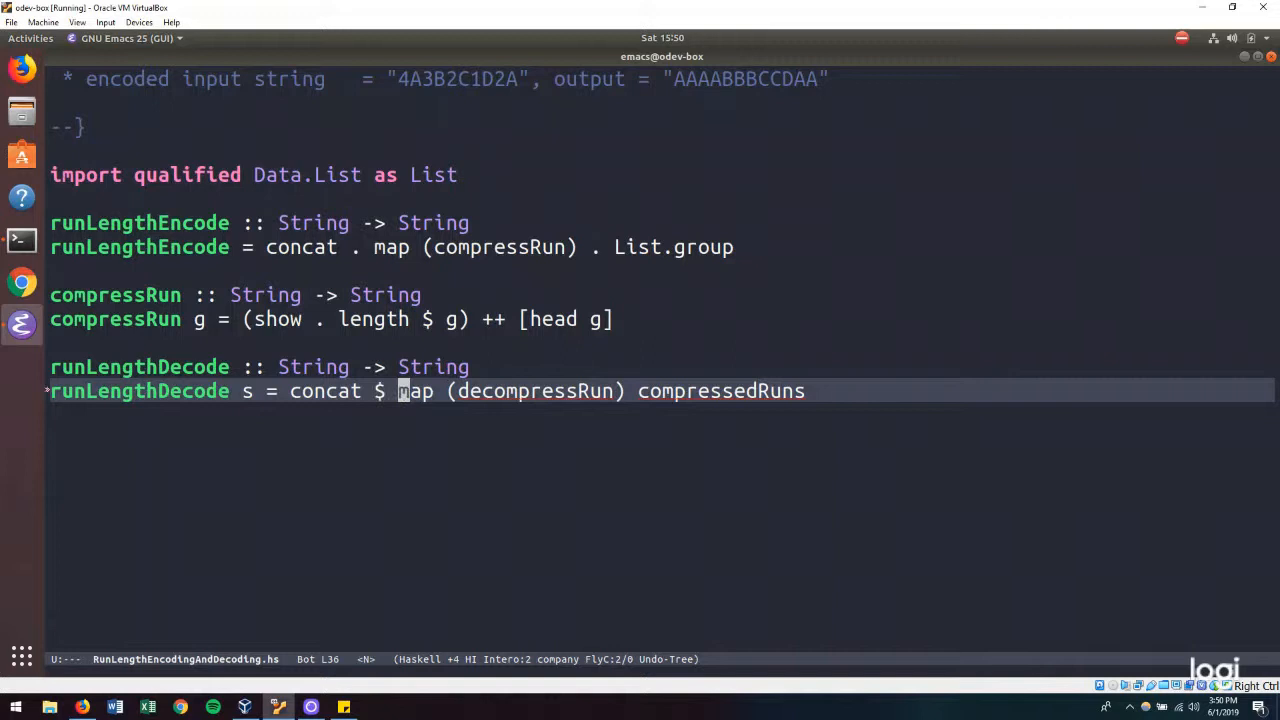
pyautogui.moveTo(714, 391)
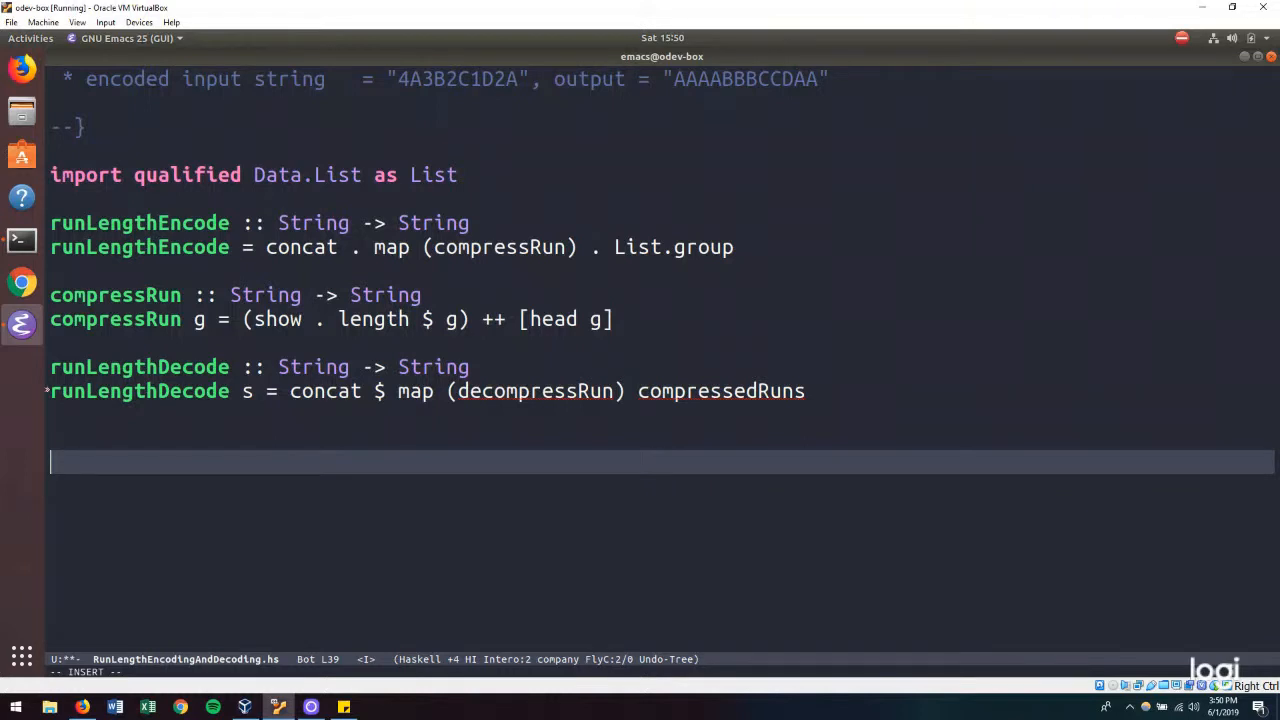
# - Add a decompressRun :: String -> String signature and start its definition on compressedRun
pyautogui.write('decompress')
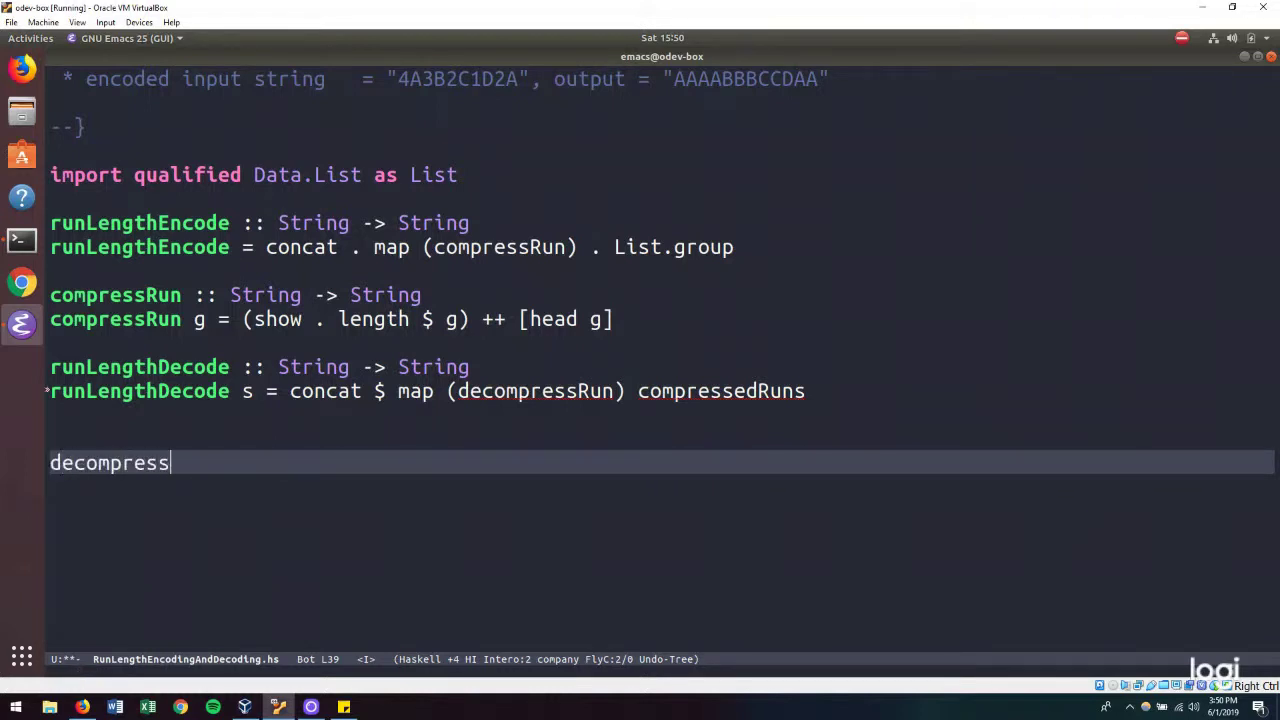
pyautogui.write('Run :: Str')
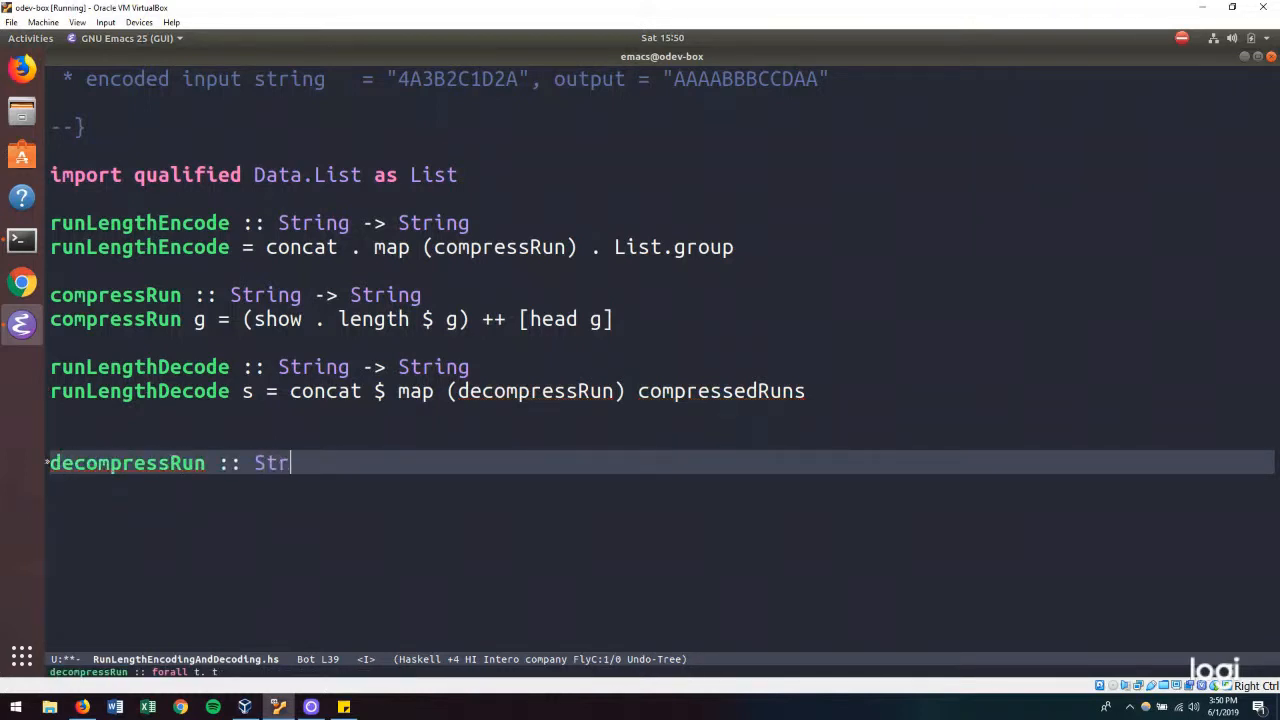
pyautogui.write('ing -> String')
pyautogui.write('d')
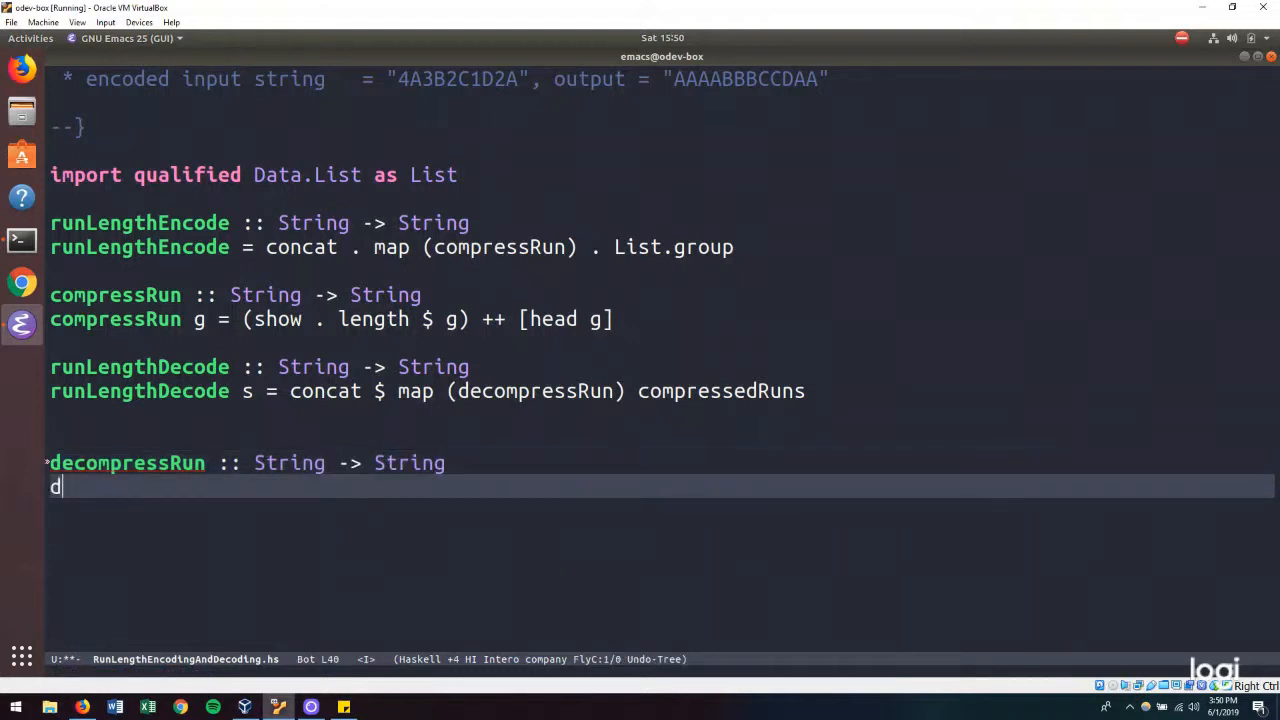
pyautogui.write('ecompressRun')
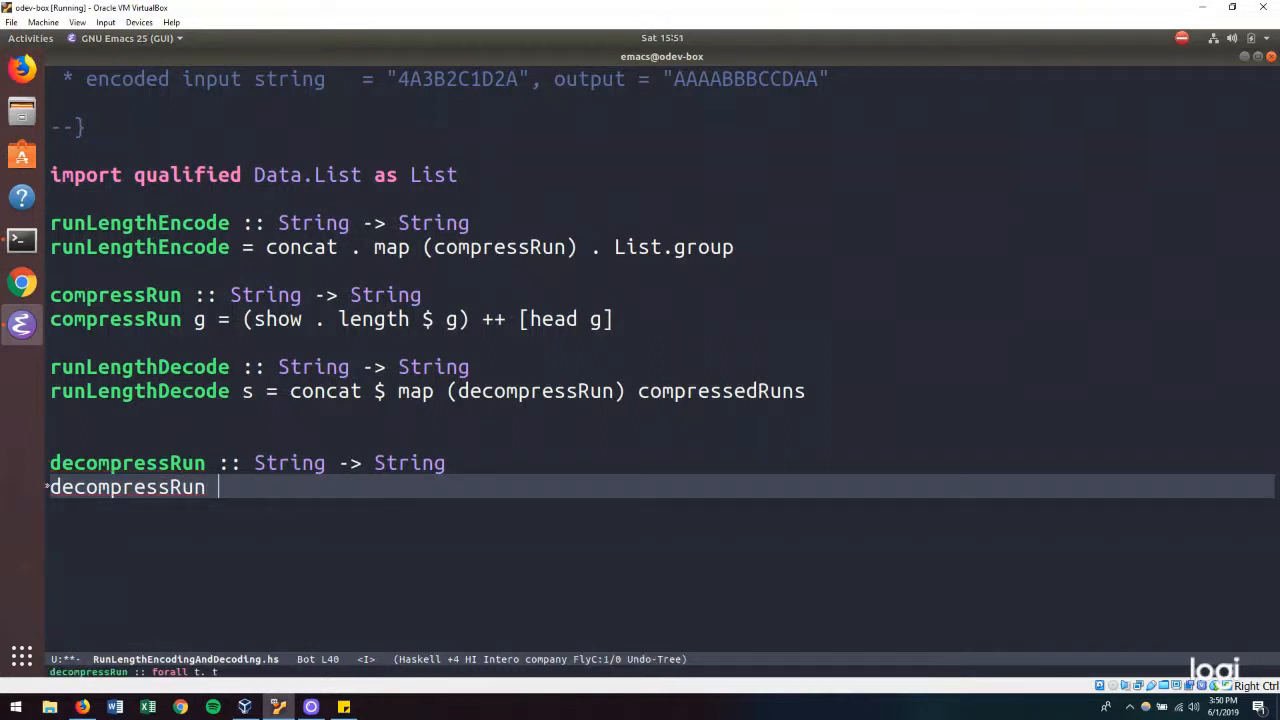
pyautogui.write('compress')
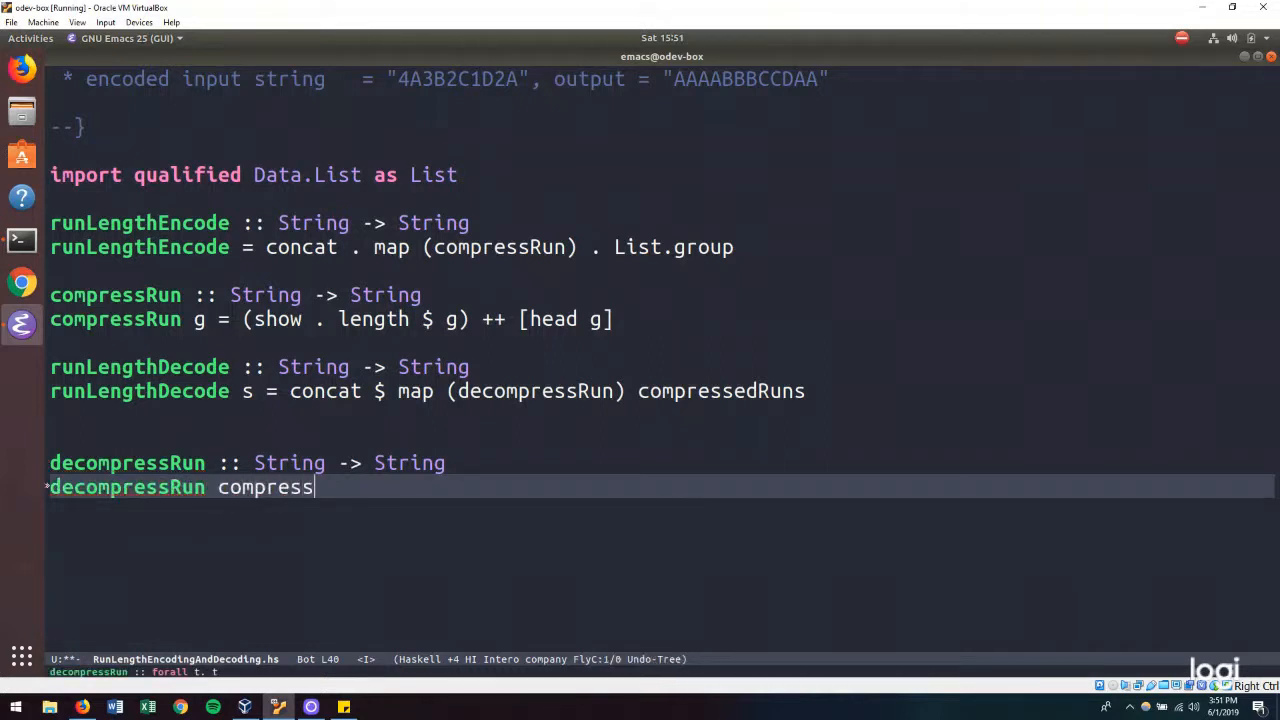
pyautogui.write('edRun')
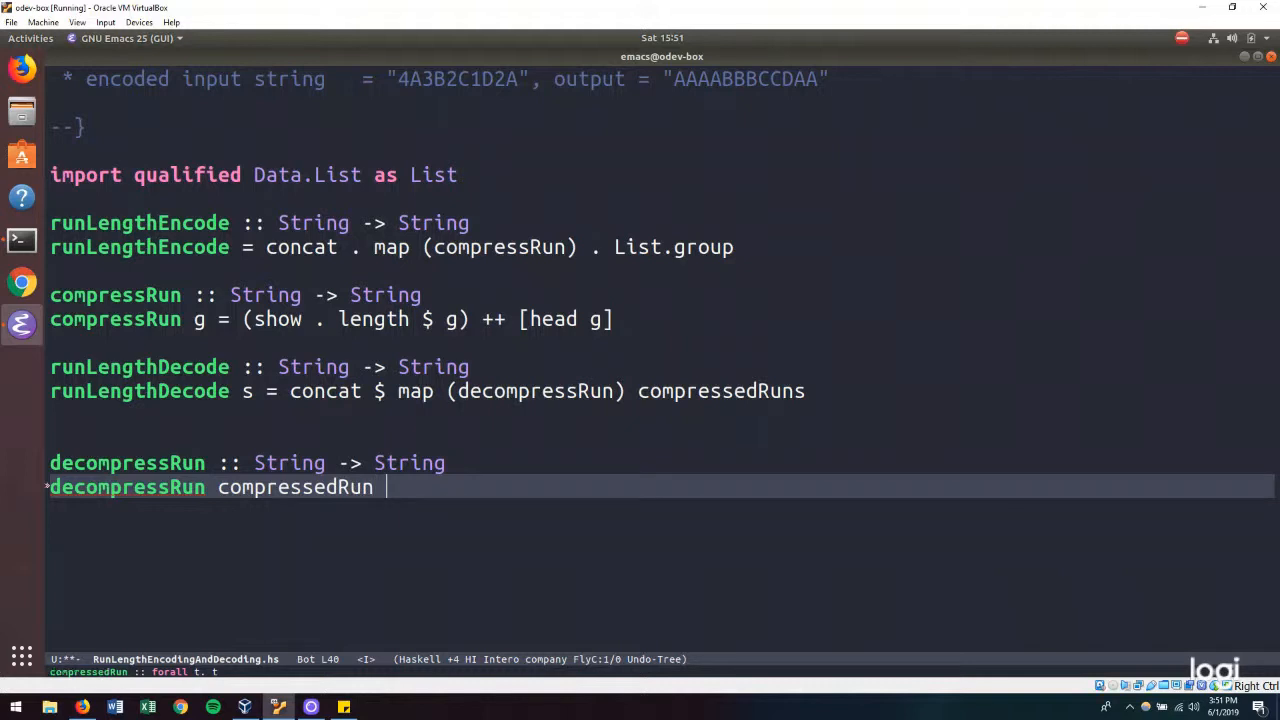
pyautogui.write('=')
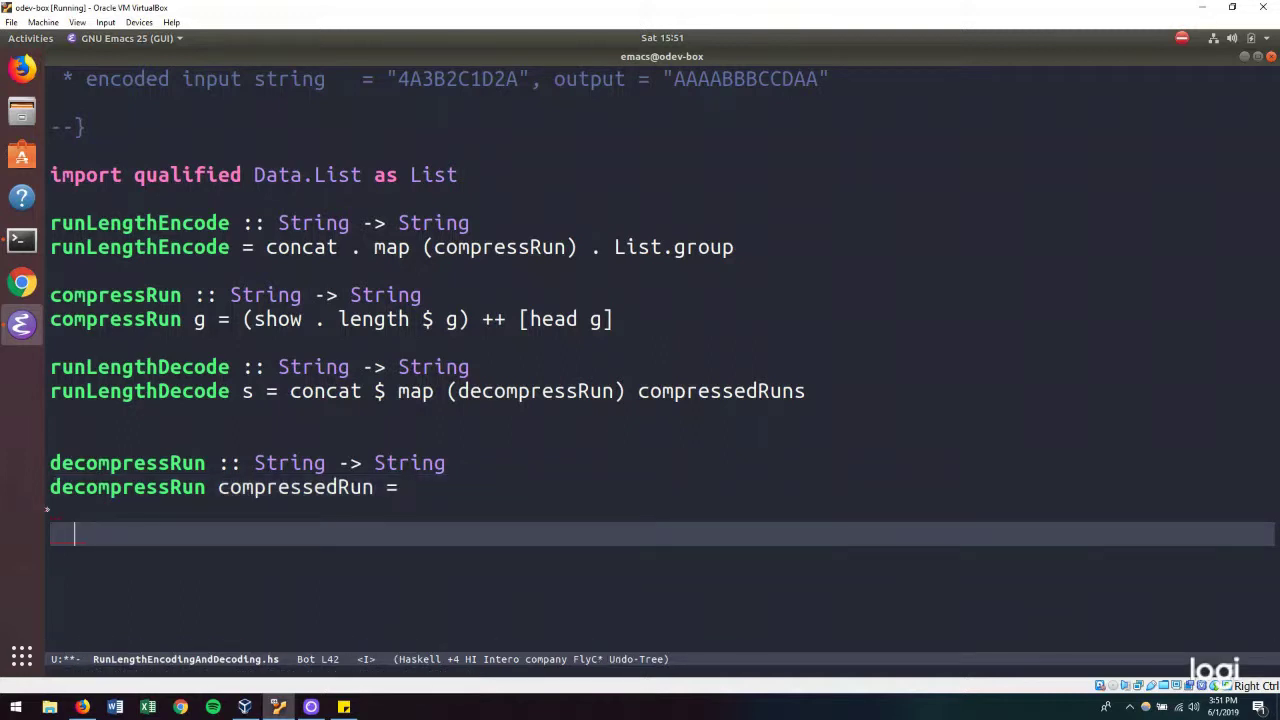
# - Implement decompressRun as replicate (read $ init compressedRun) (last compressedRun)
pyautogui.write('--')
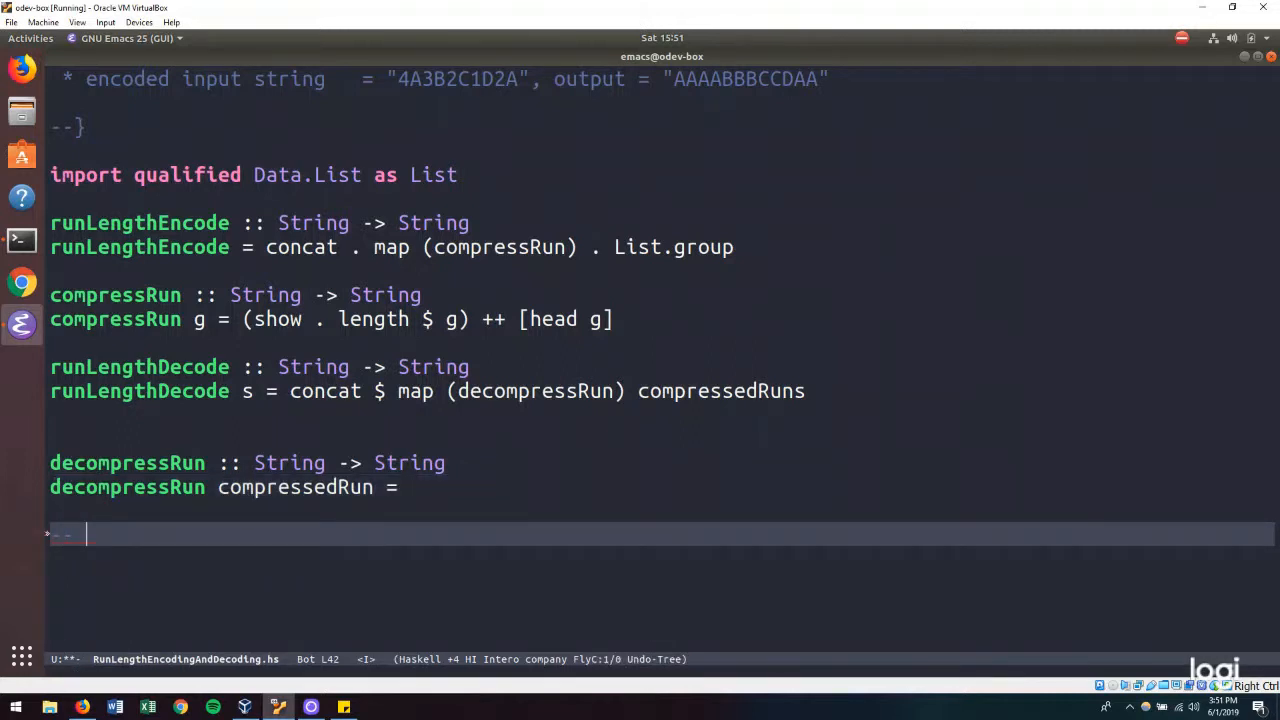
pyautogui.write('4')
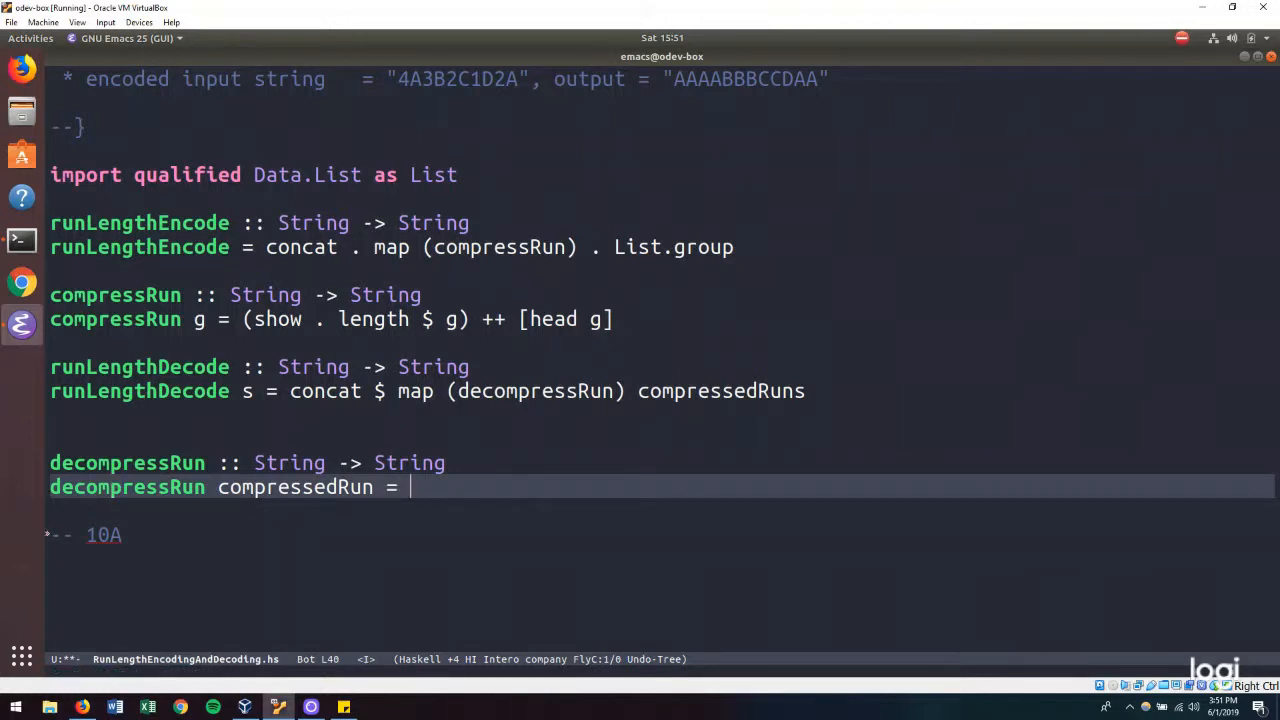
pyautogui.write('last')
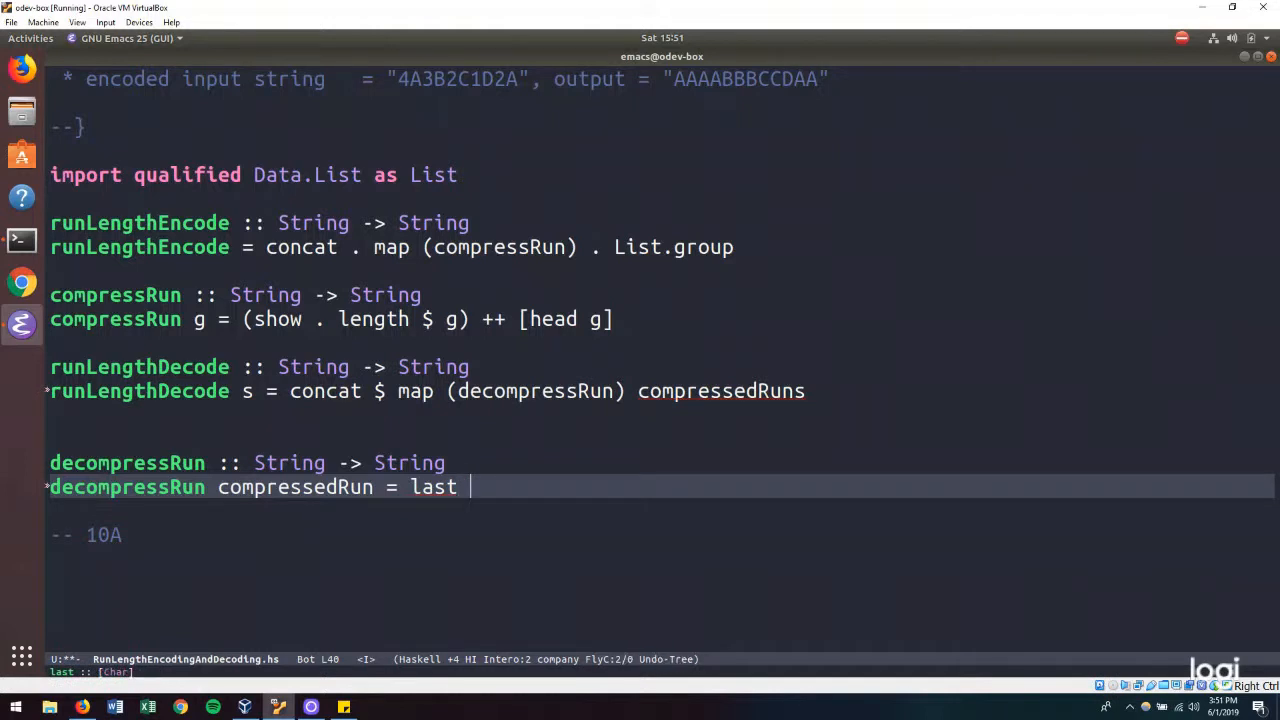
pyautogui.write('compressedRun)')
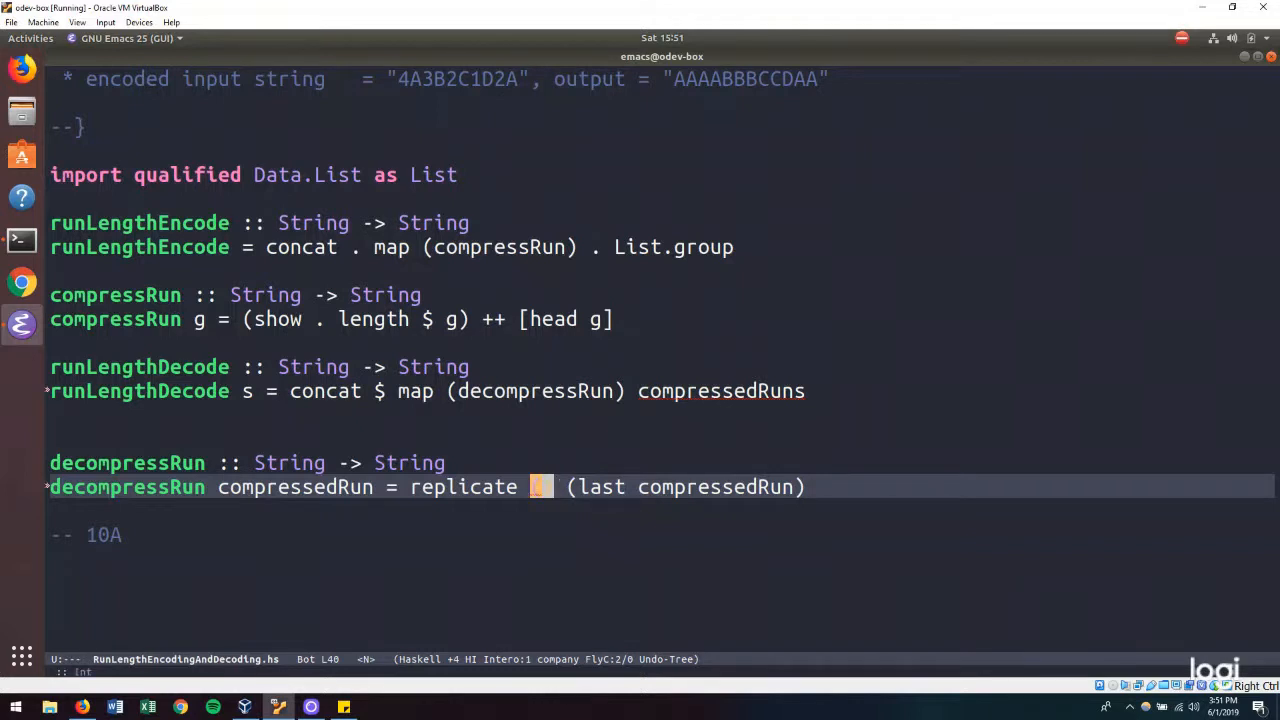
pyautogui.write('(')
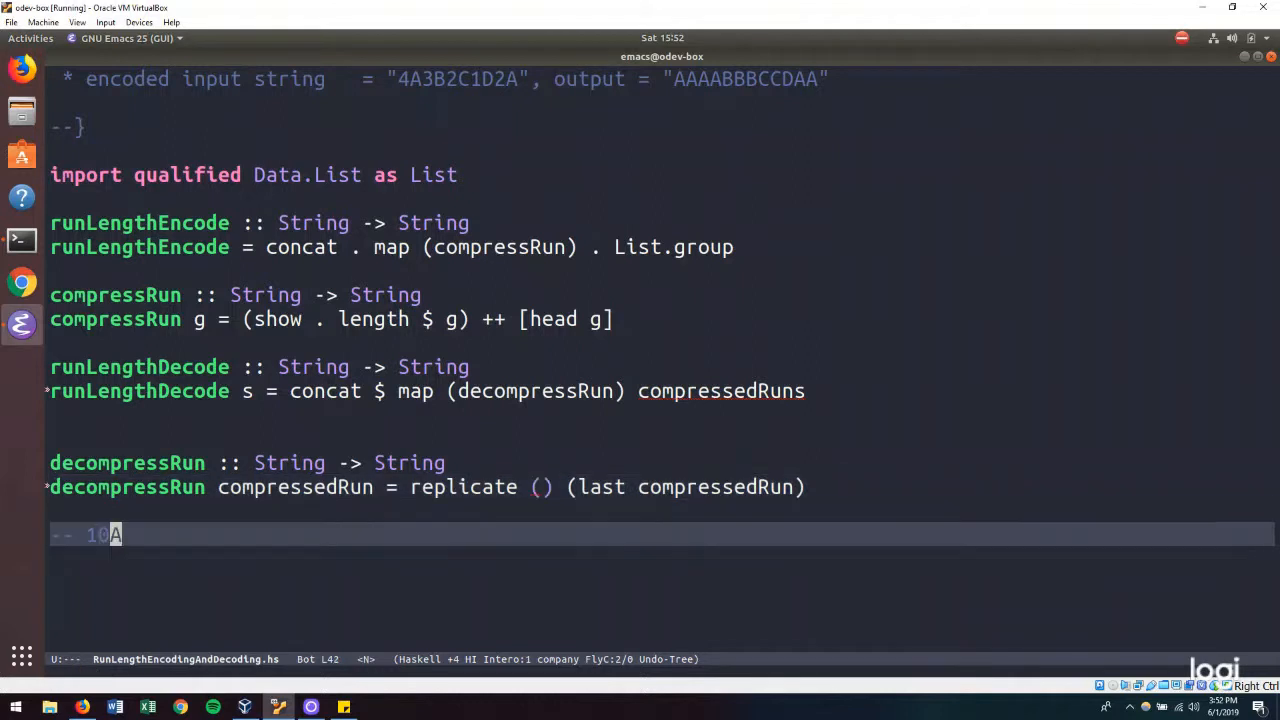
pyautogui.write('"')
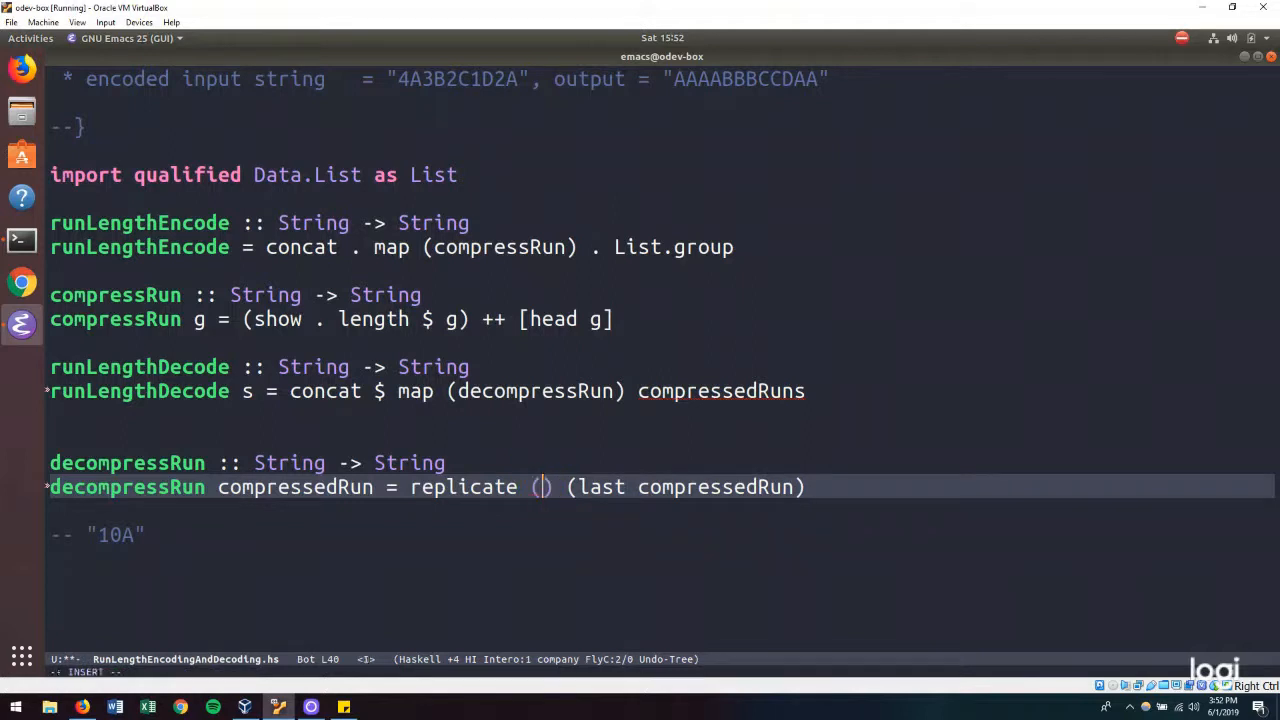
pyautogui.write('init')
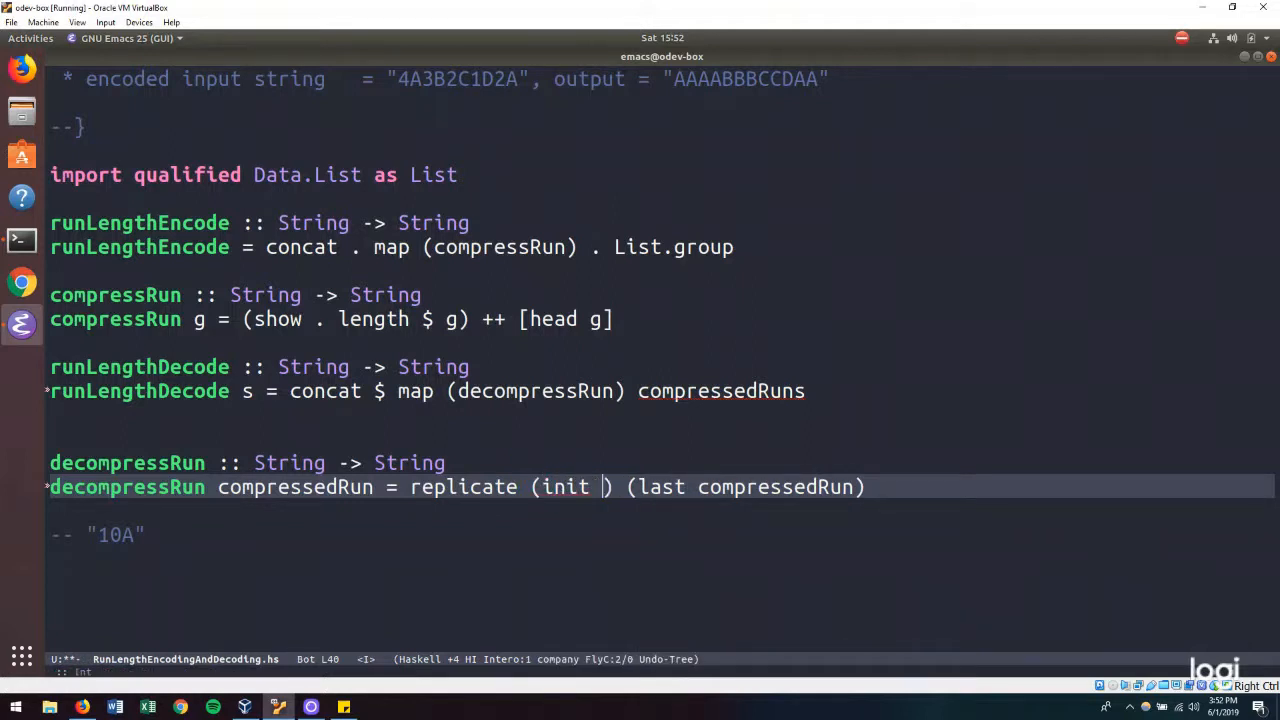
pyautogui.write('compressedRun')
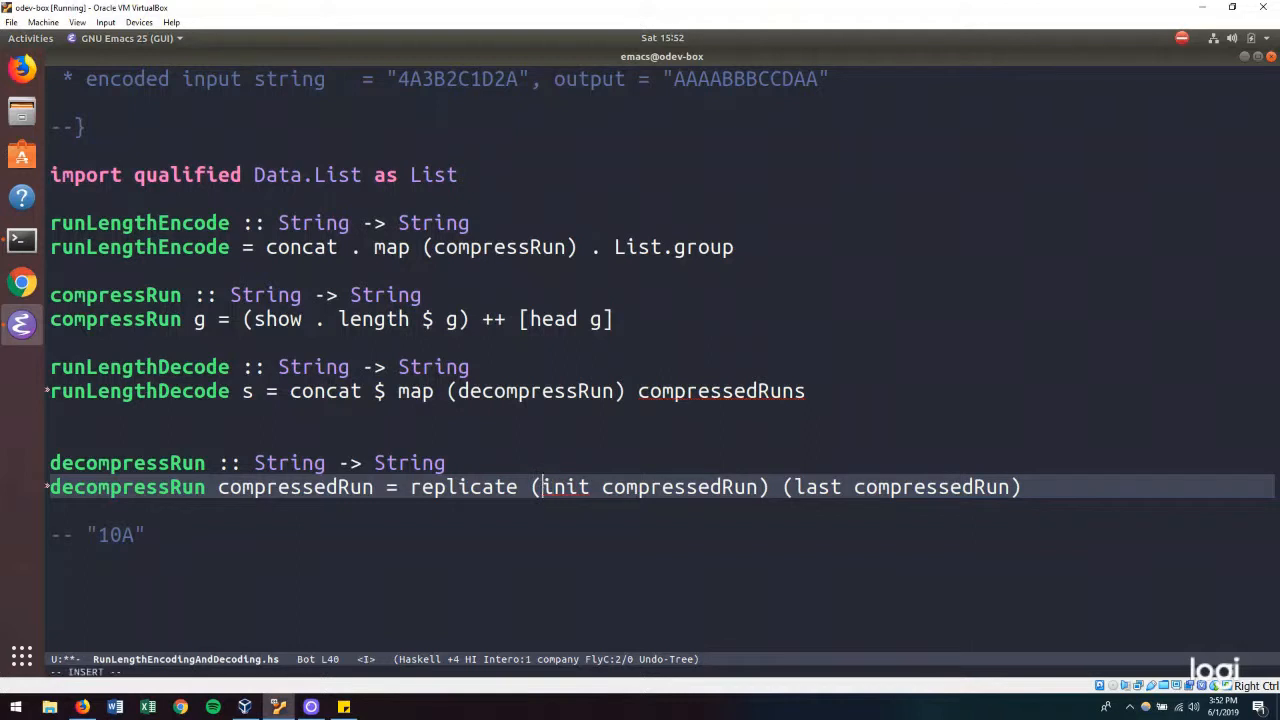
pyautogui.write('read $')
pyautogui.click(427, 391)
pyautogui.write(' undefined --')
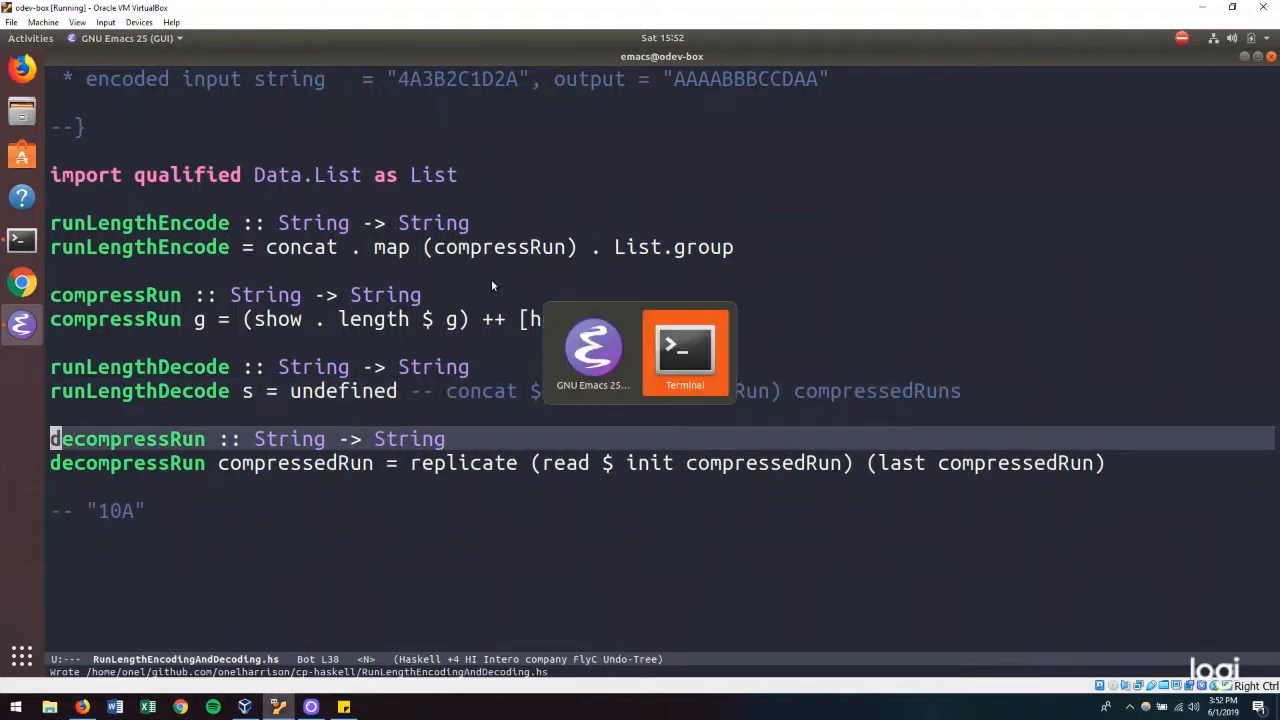
# - Evaluate decompressRun "4A" in GHCi, getting "AAAA", then rerun it on "10A"
pyautogui.click(686, 350)
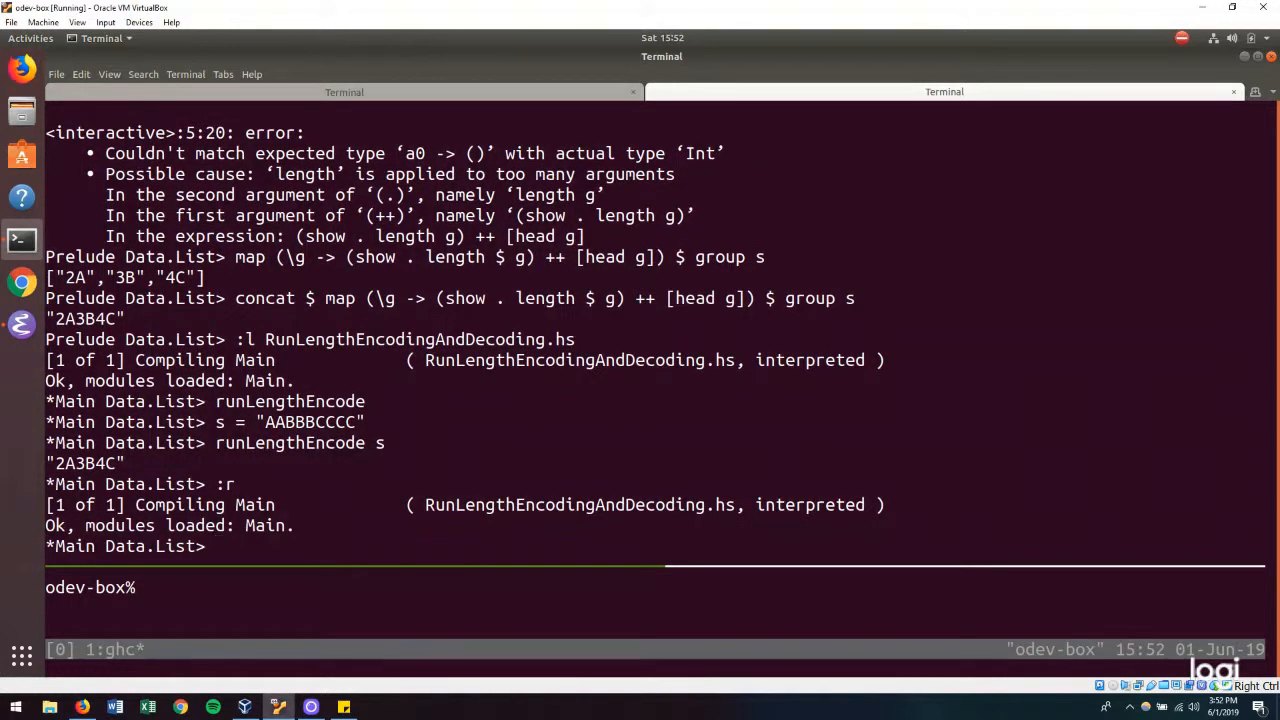
pyautogui.write('decompr')
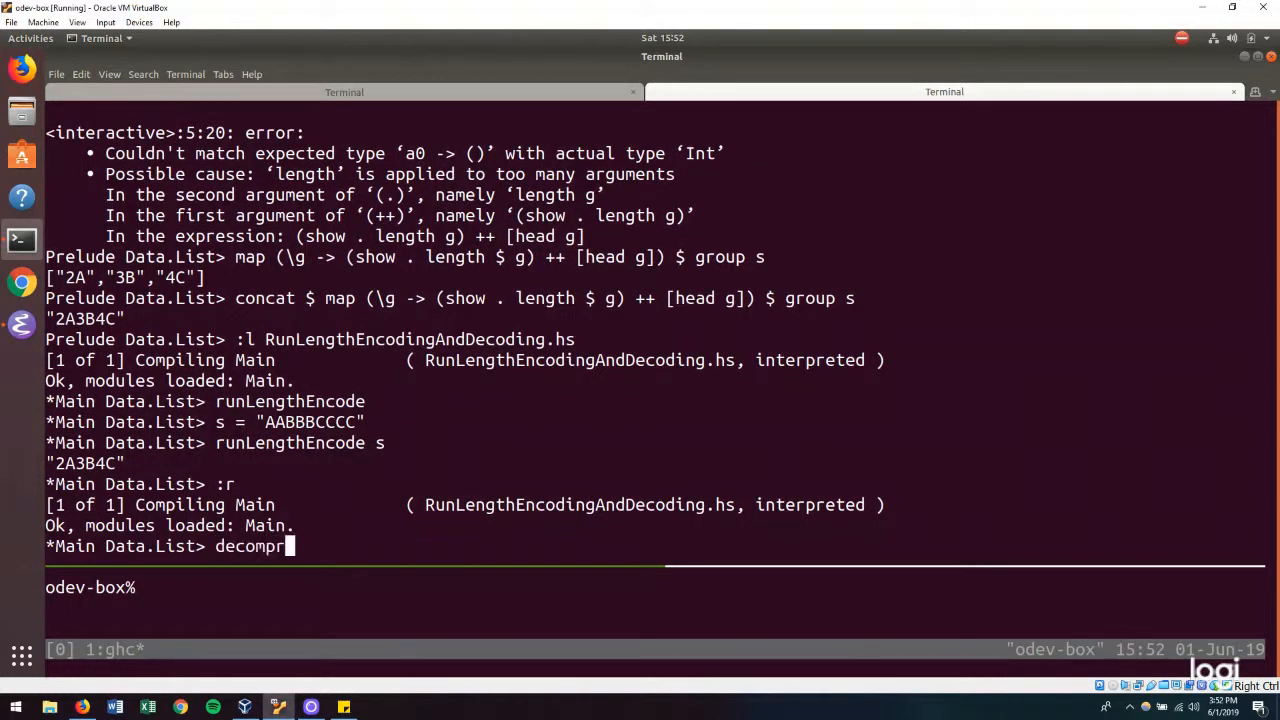
pyautogui.write('essRun "4A')
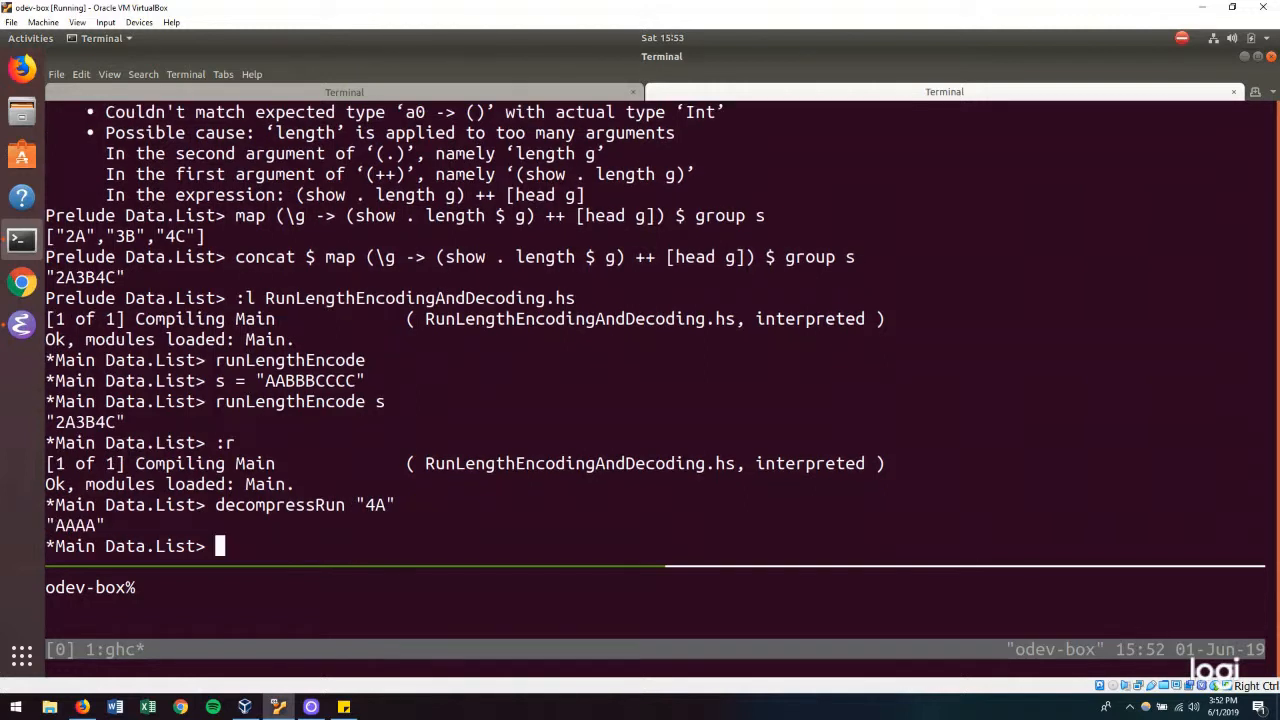
pyautogui.write('decompressRun "4A"')
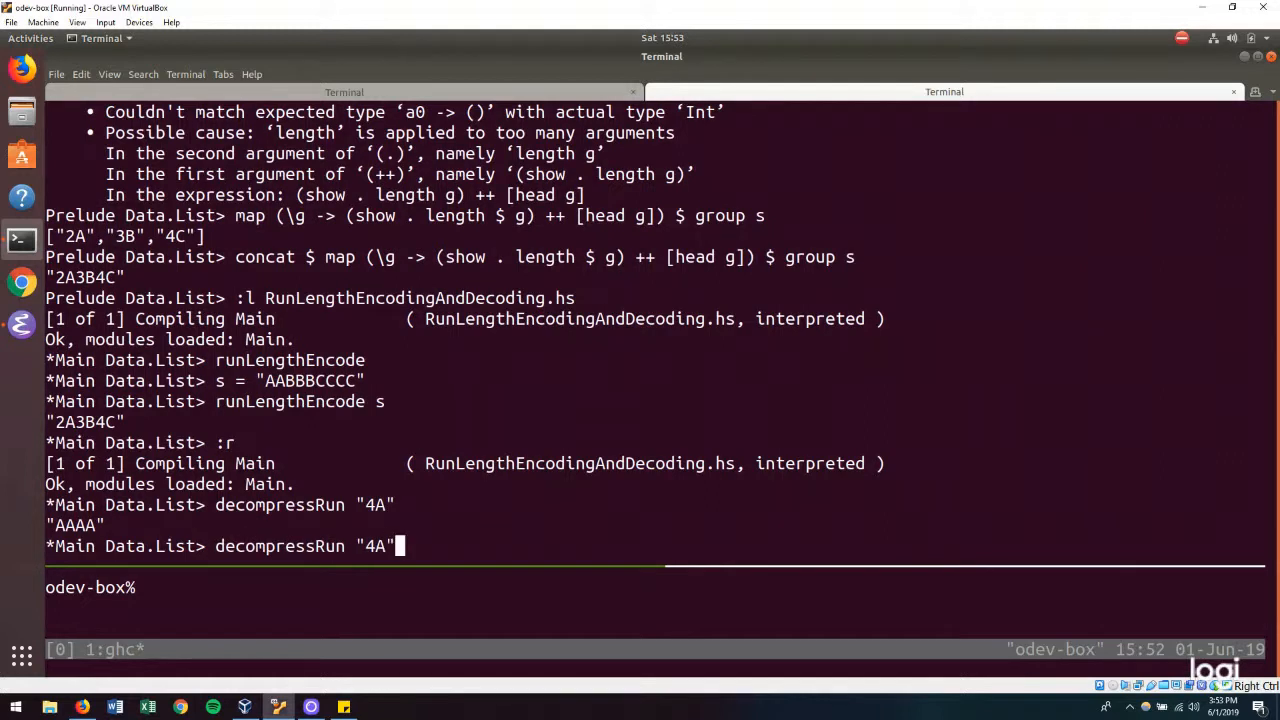
pyautogui.write('10')
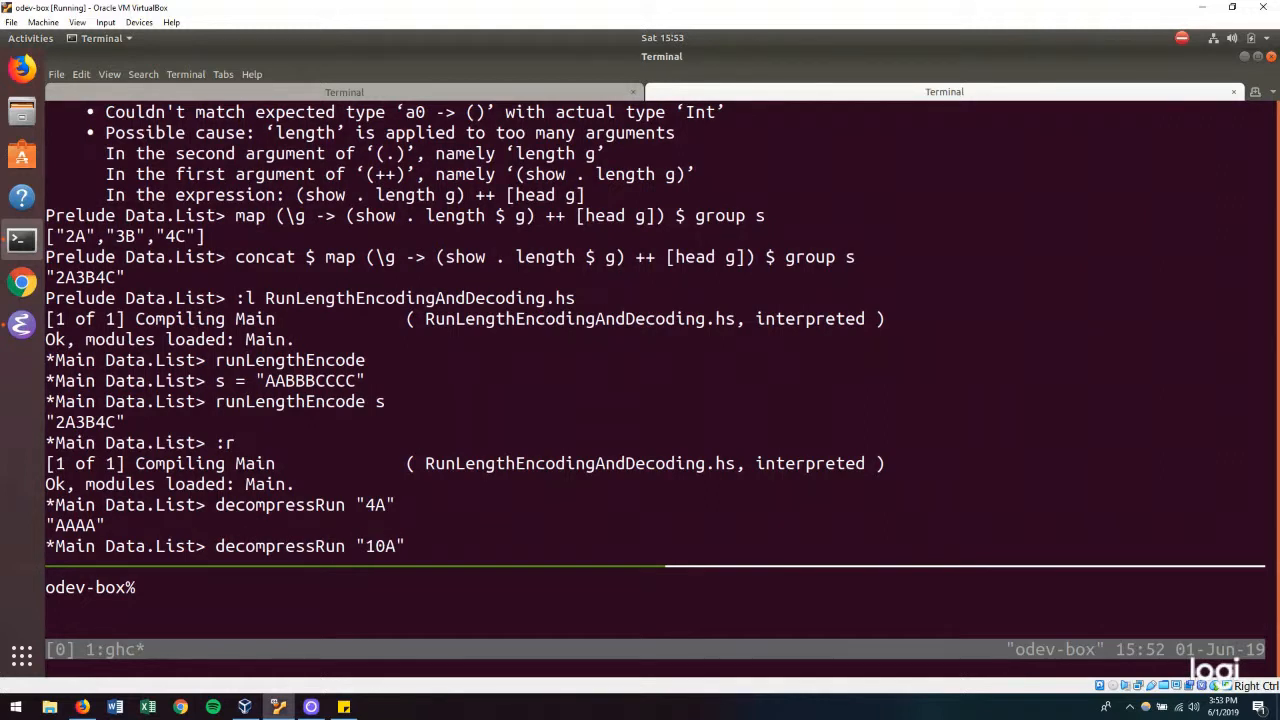
pyautogui.press('Return')
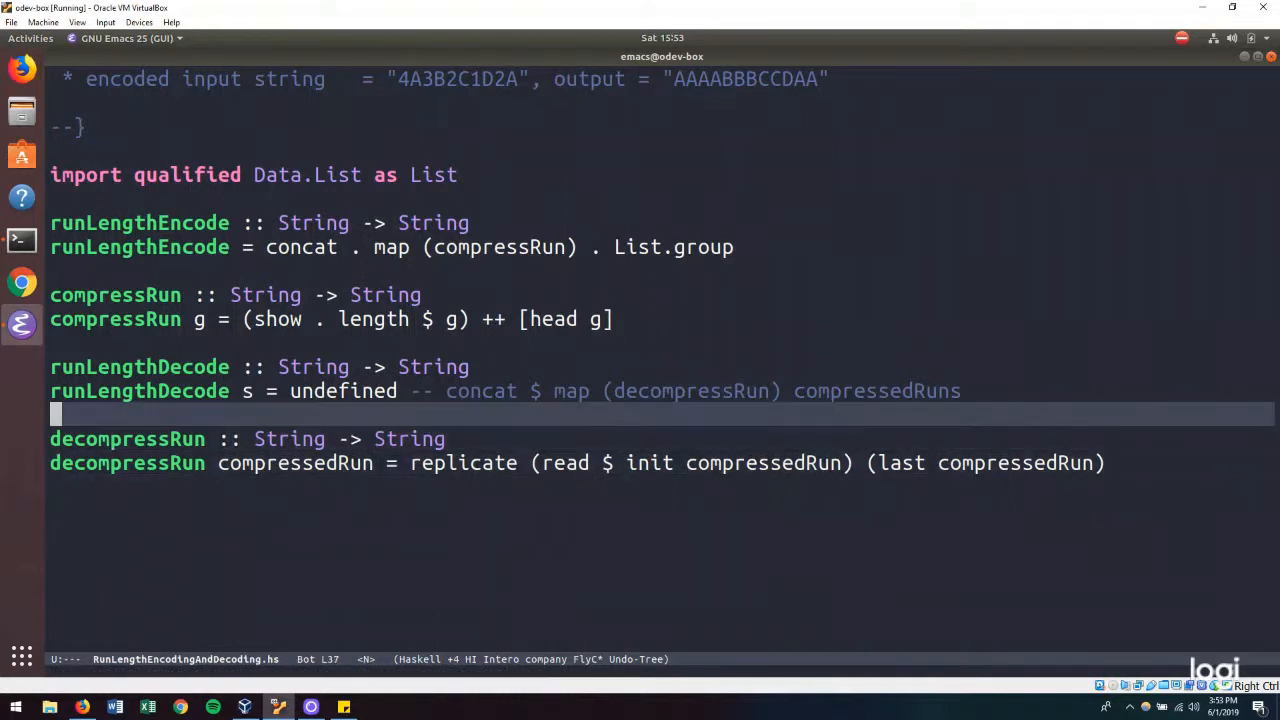
# - Click into the RunLengthEncodingAndDecoding.hs buffer in Emacs below runLengthDecode
pyautogui.click(450, 391)
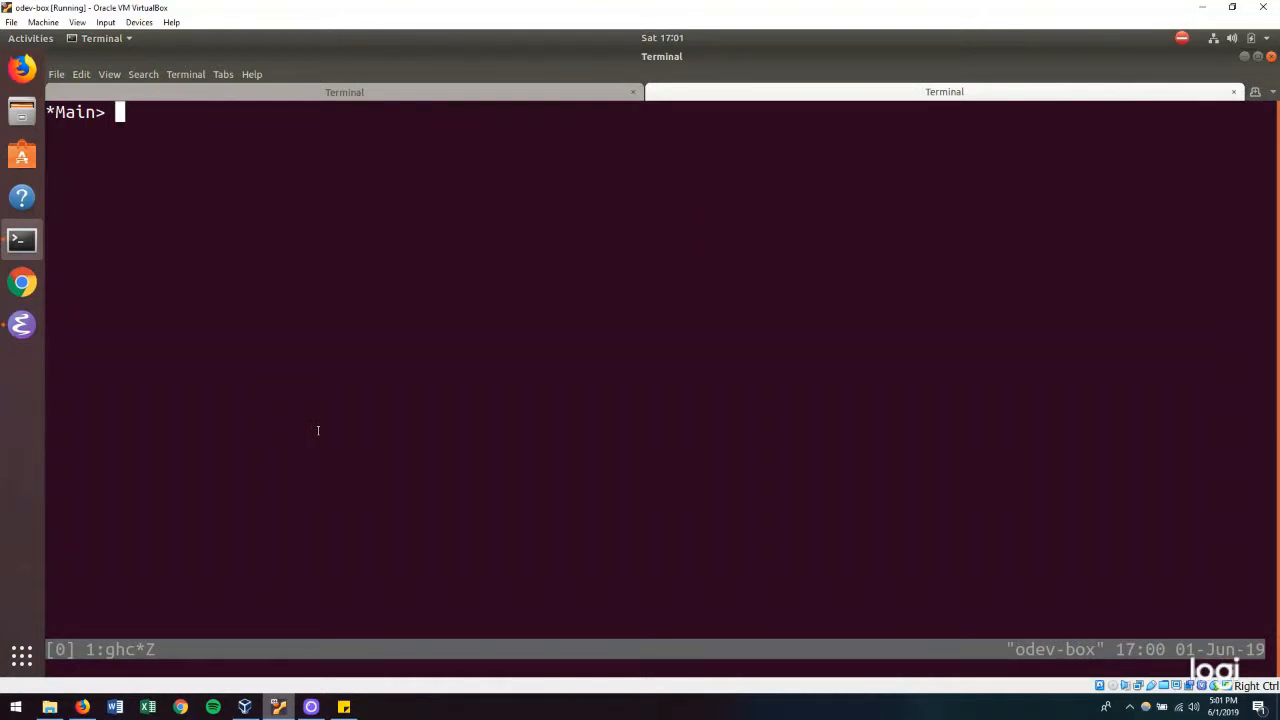
pyautogui.write('""')
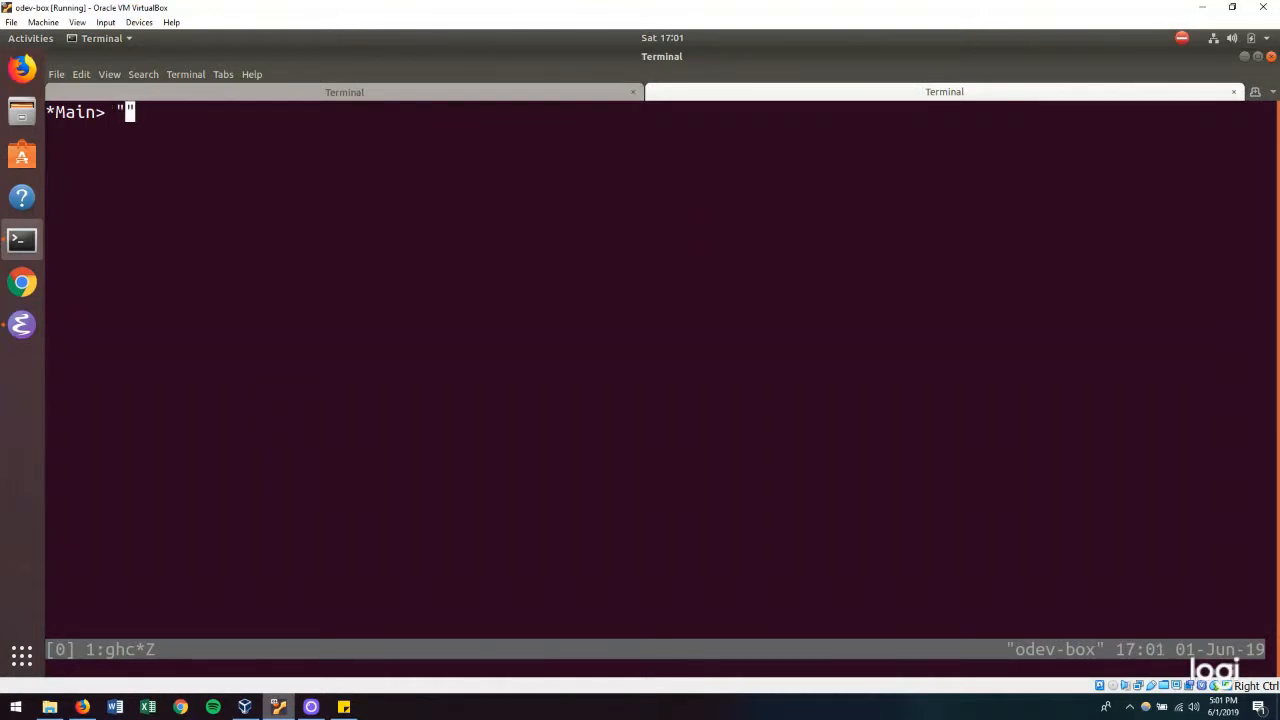
pyautogui.write('"')
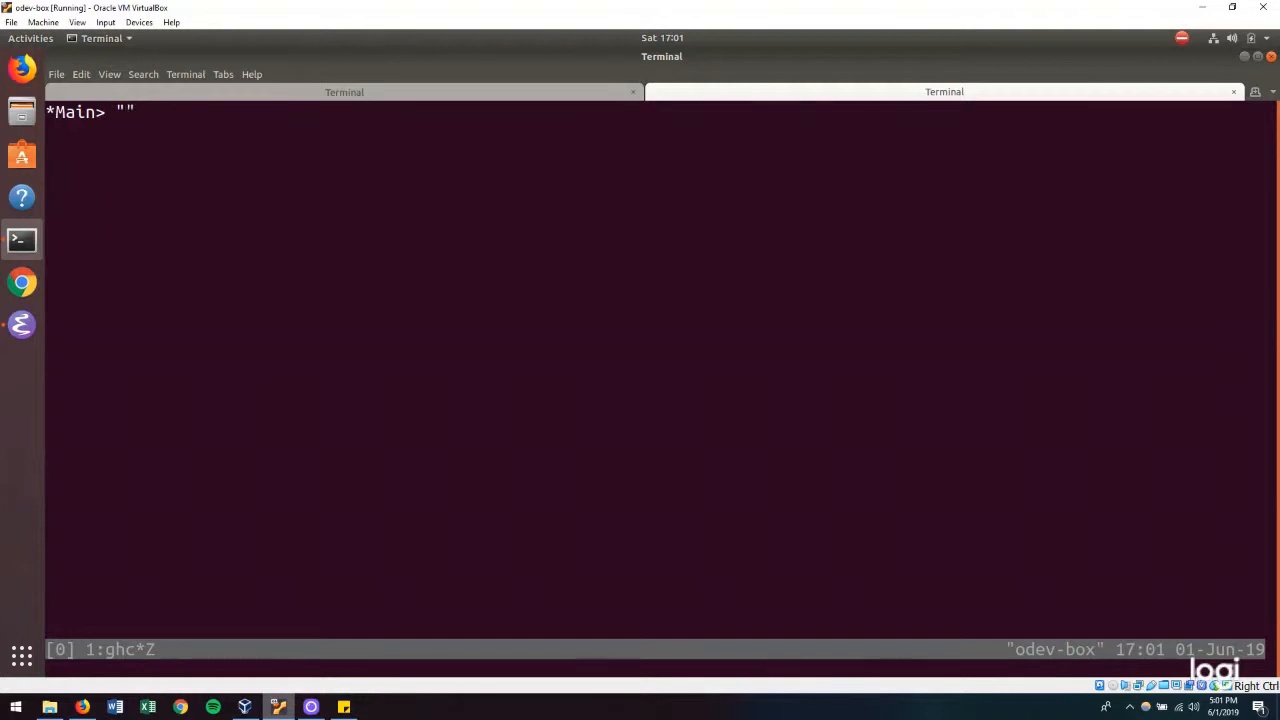
pyautogui.write('10A')
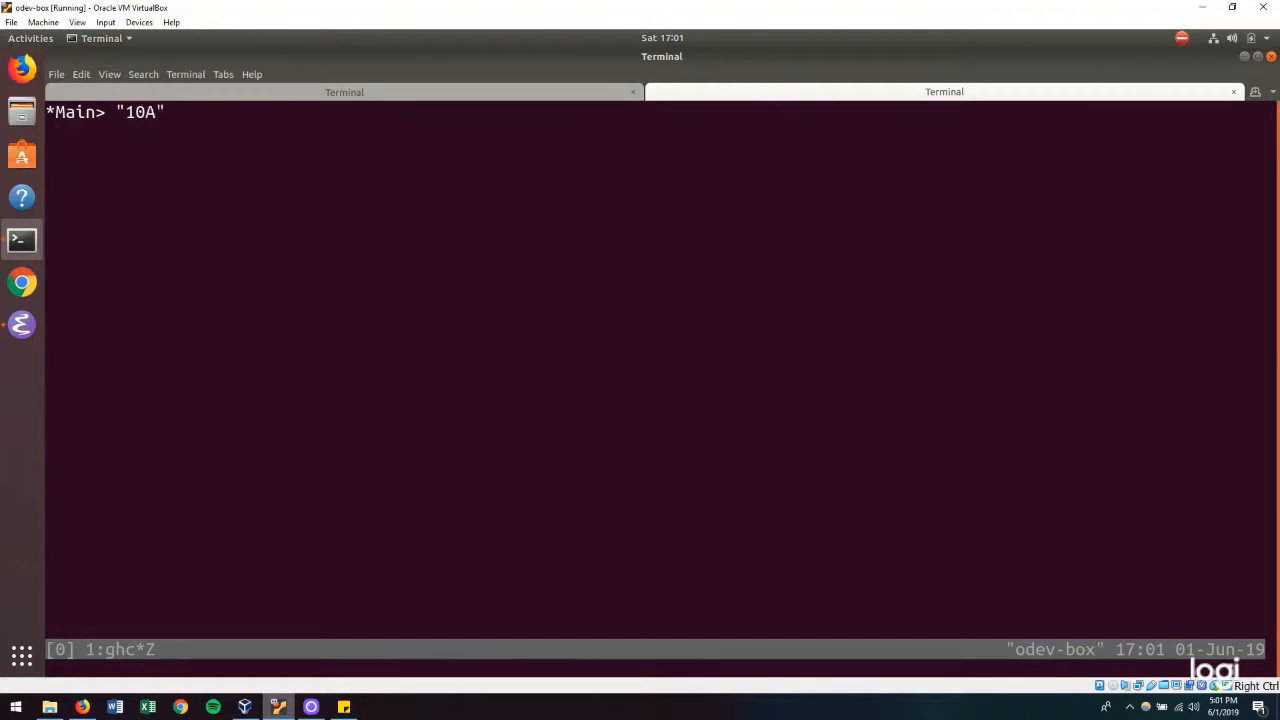
pyautogui.write('4B')
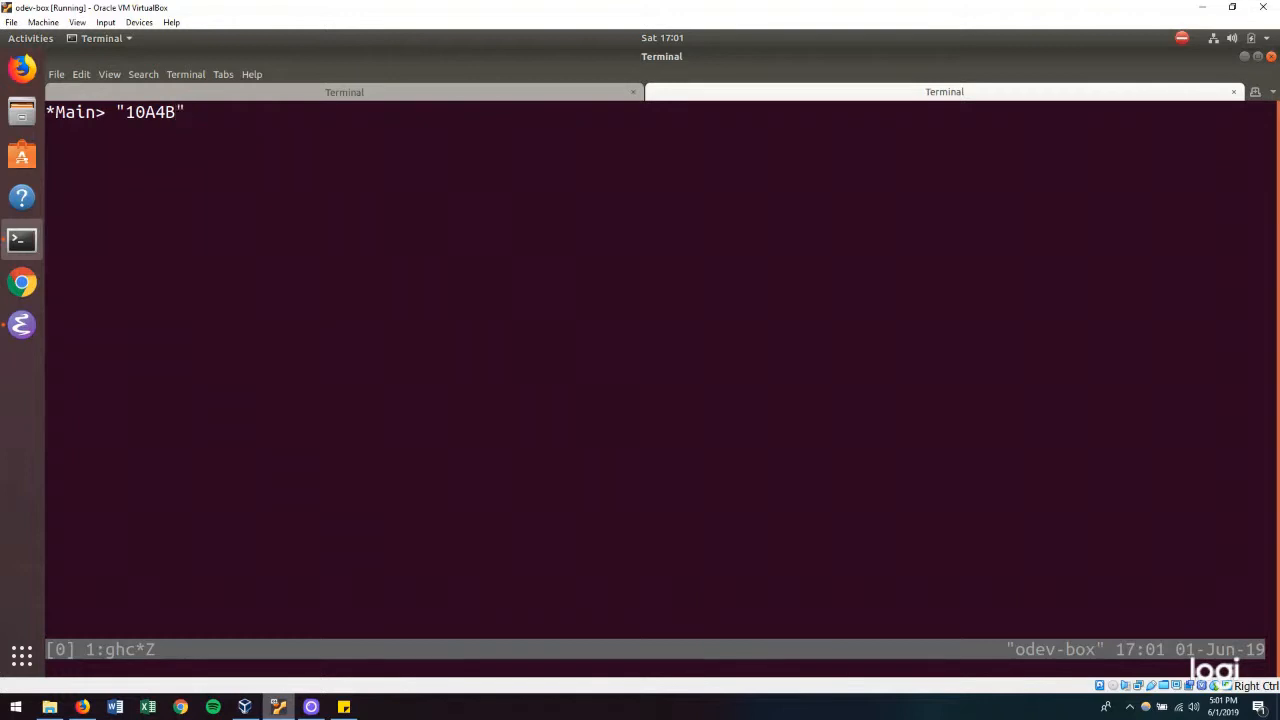
pyautogui.write('-> []')
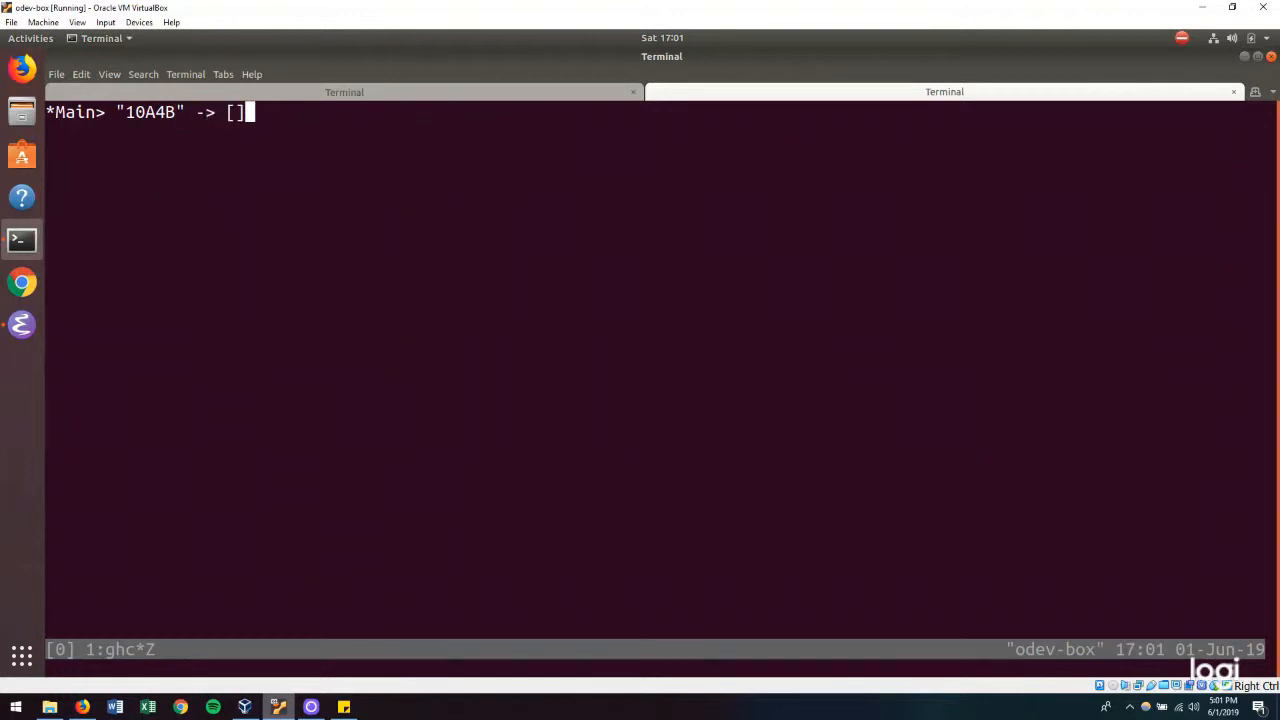
pyautogui.write('"10"')
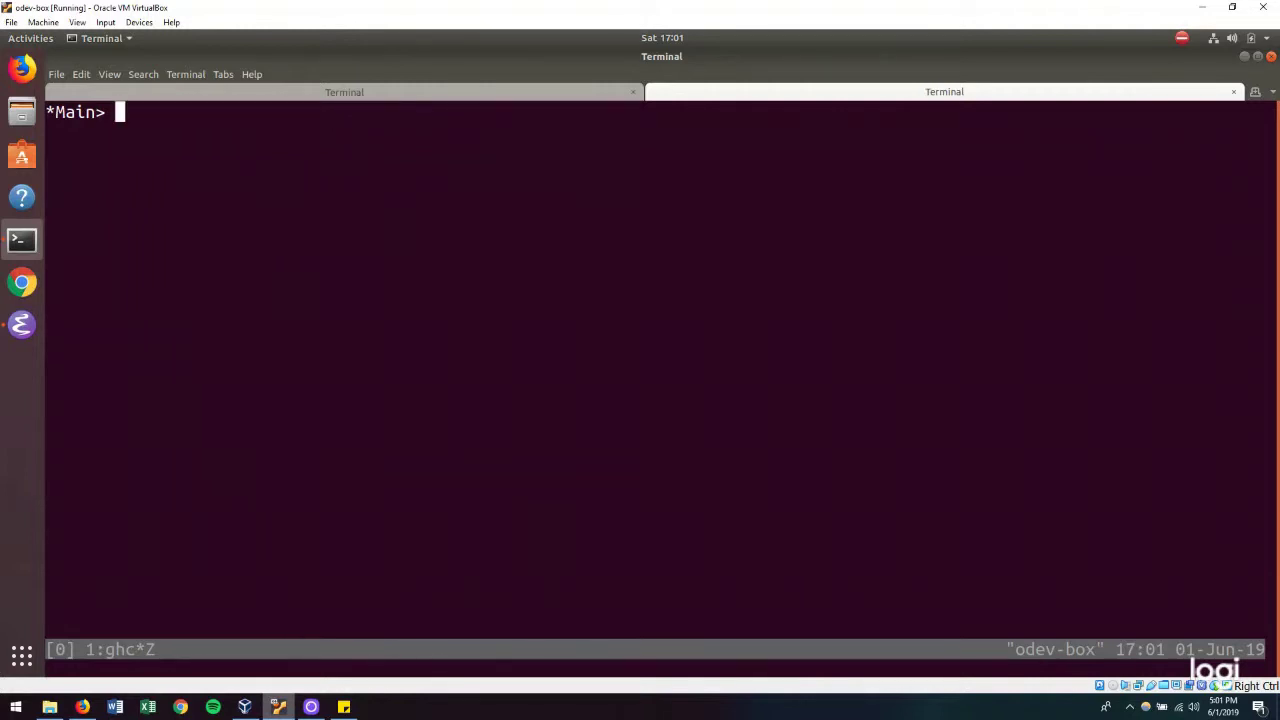
# - Import Data.List.Split and Data.Char at the GHCi prompt
pyautogui.write('import Data.')
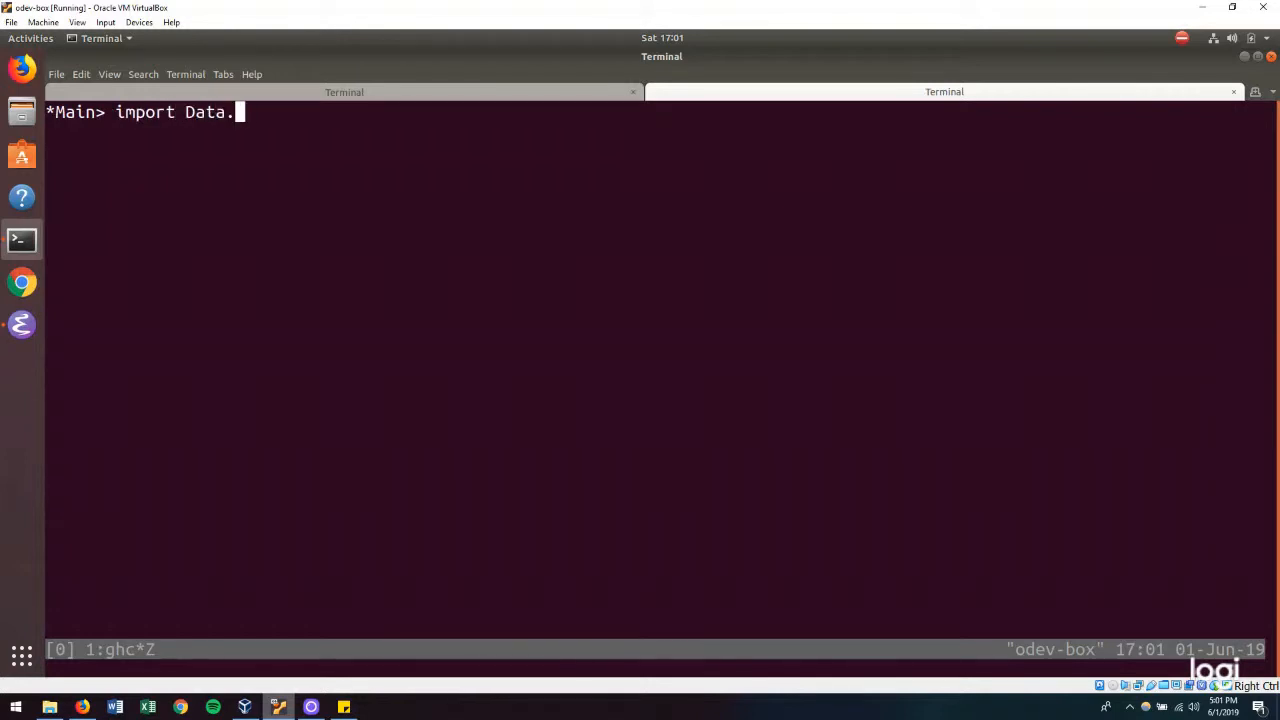
pyautogui.write('List.')
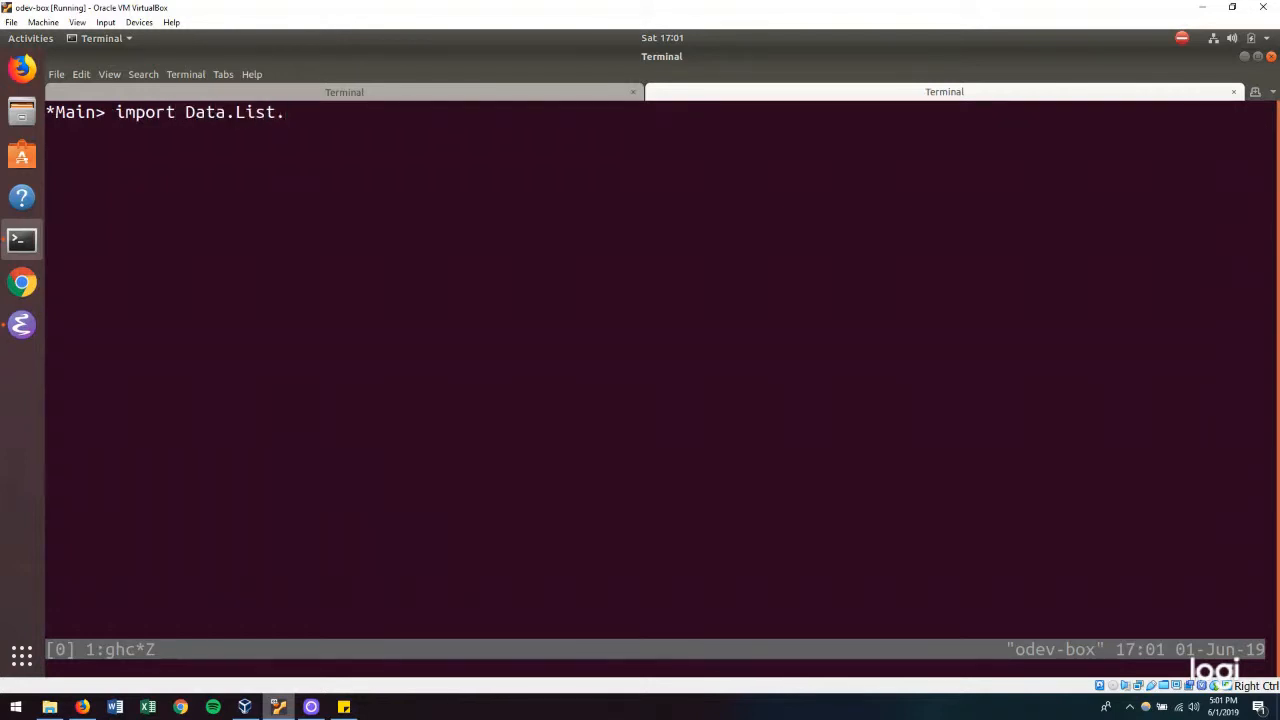
pyautogui.write('Split')
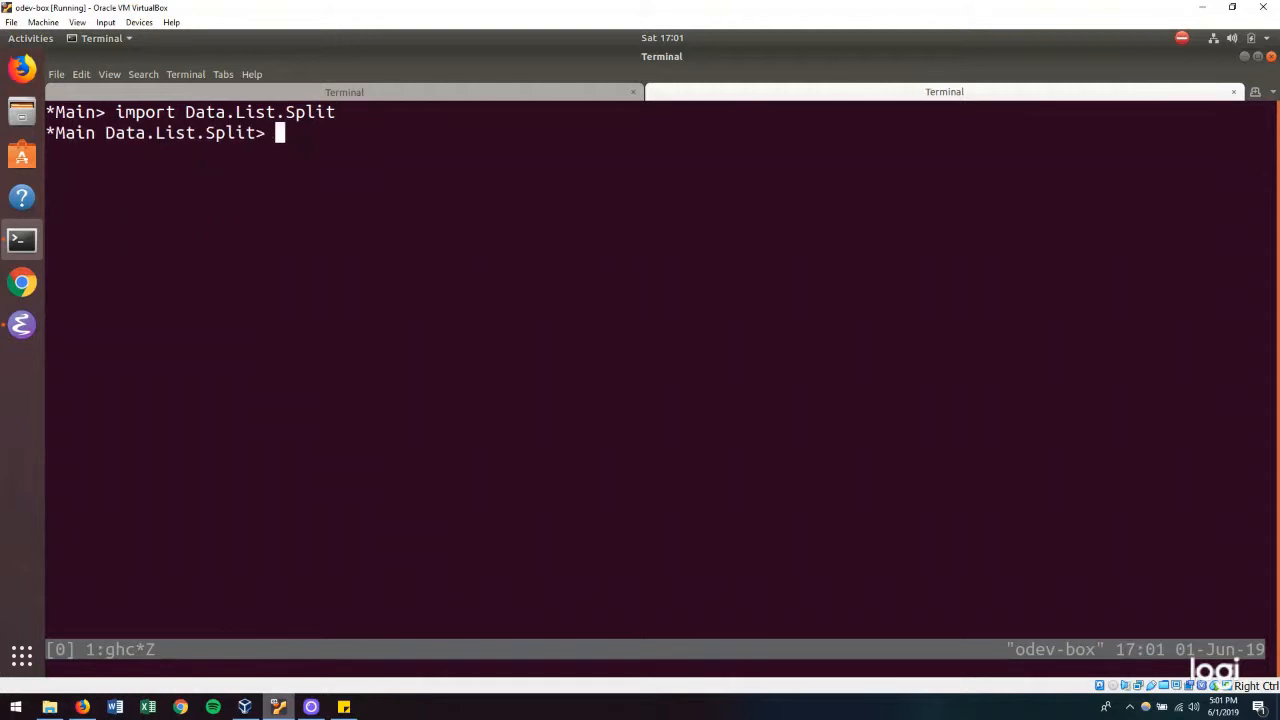
pyautogui.write('import D')
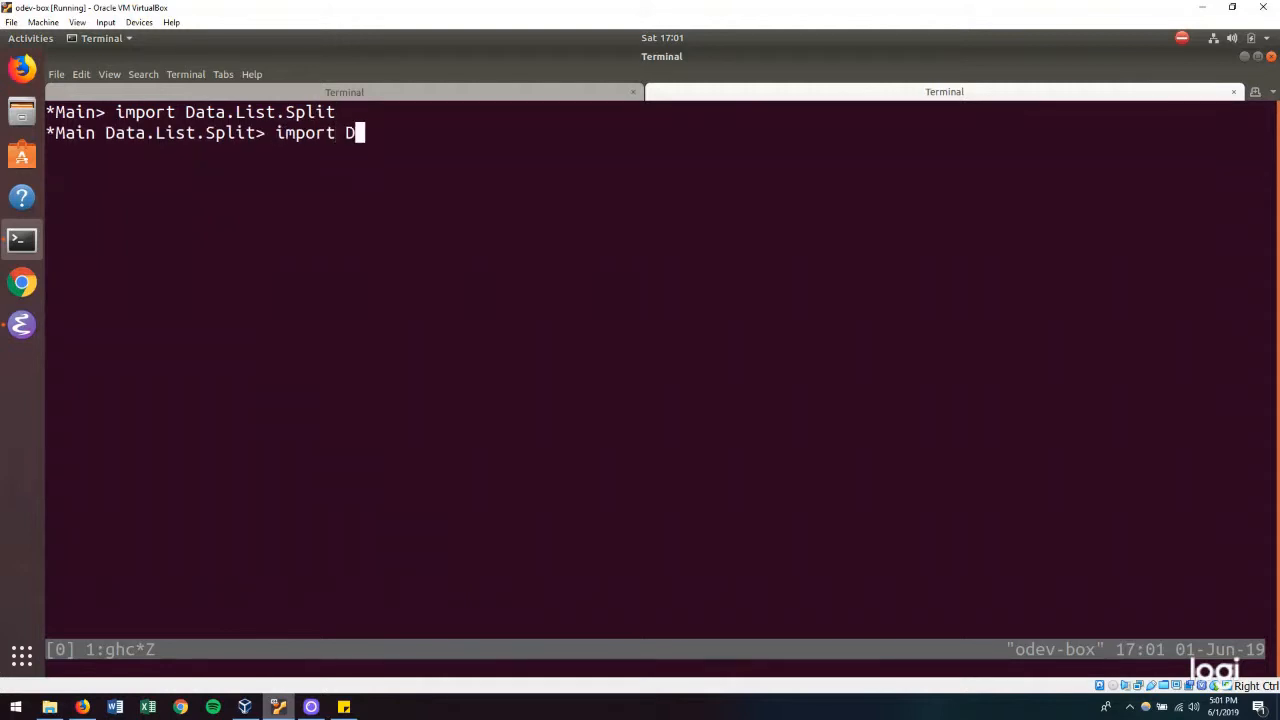
pyautogui.write('ata.ch')
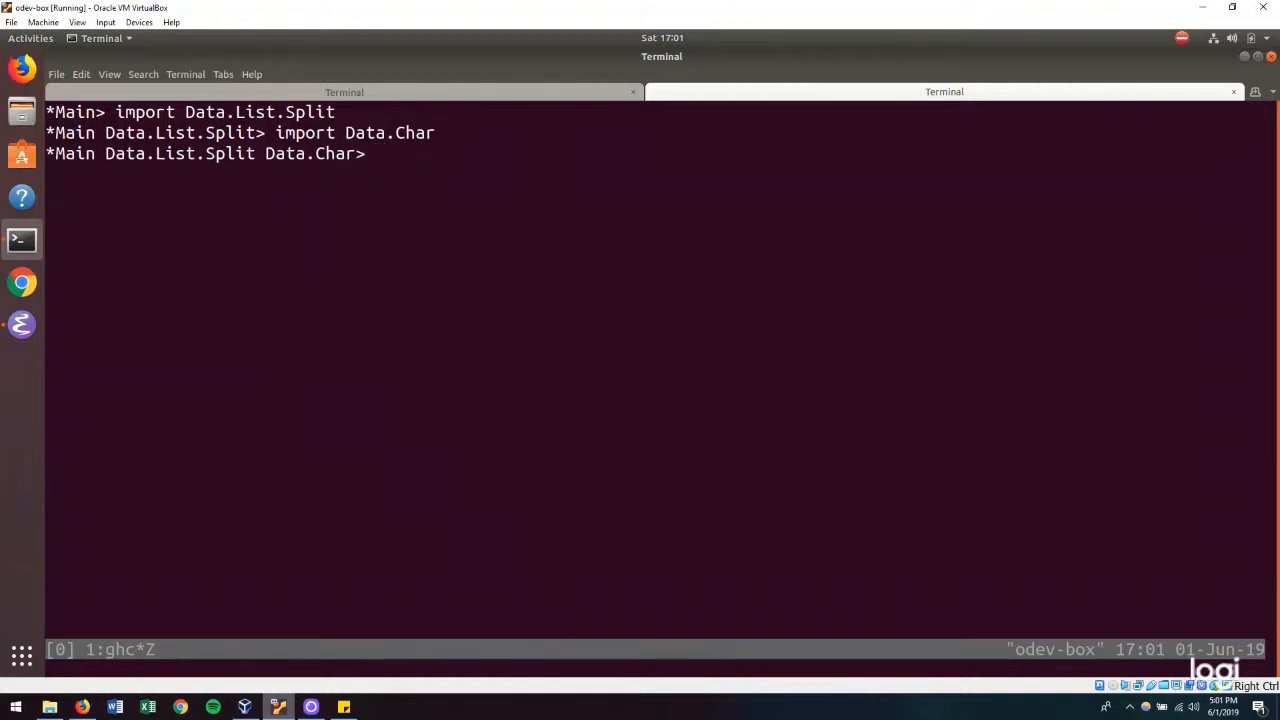
# - Bind s to "10A4B" in GHCi
pyautogui.write('s')
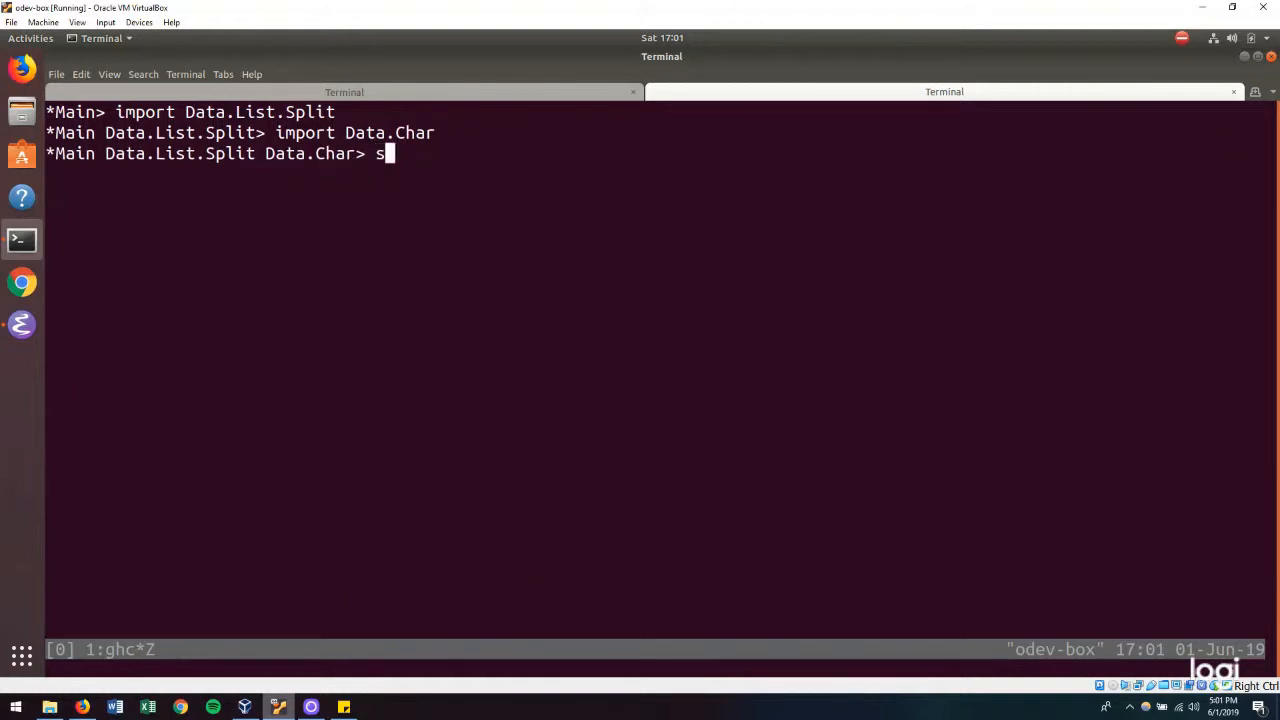
pyautogui.write('= ""')
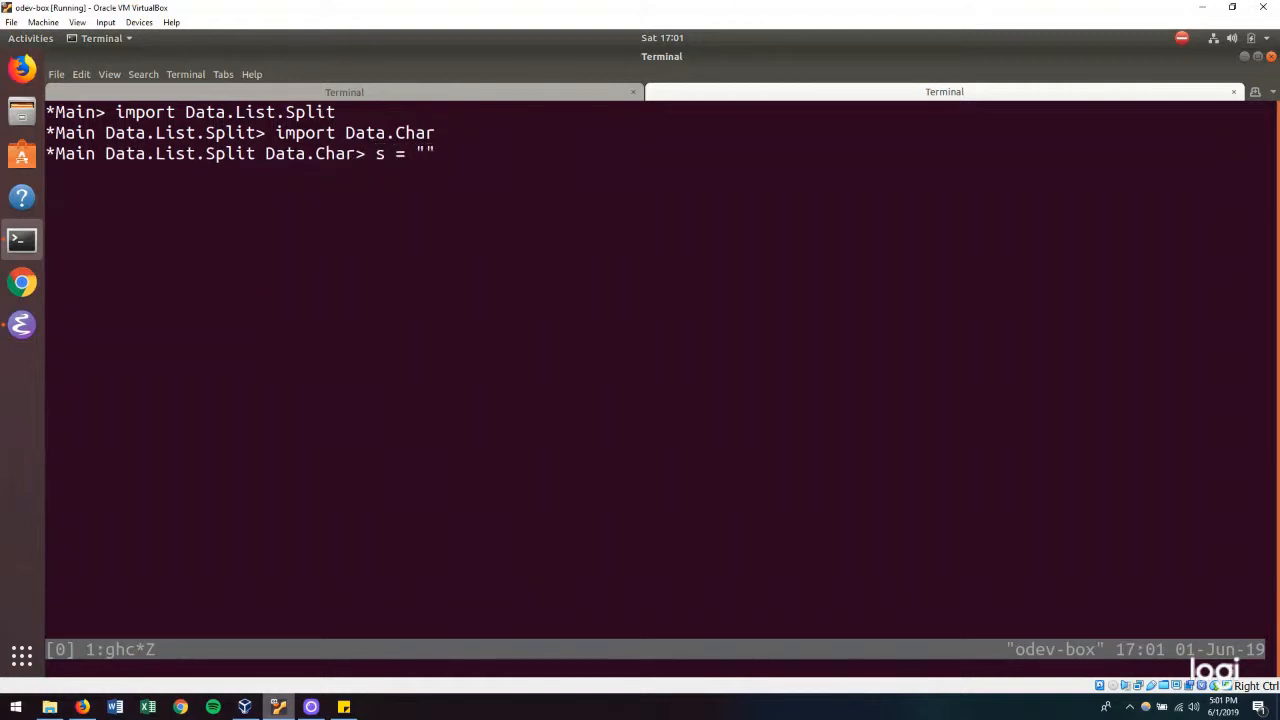
pyautogui.write('10A')
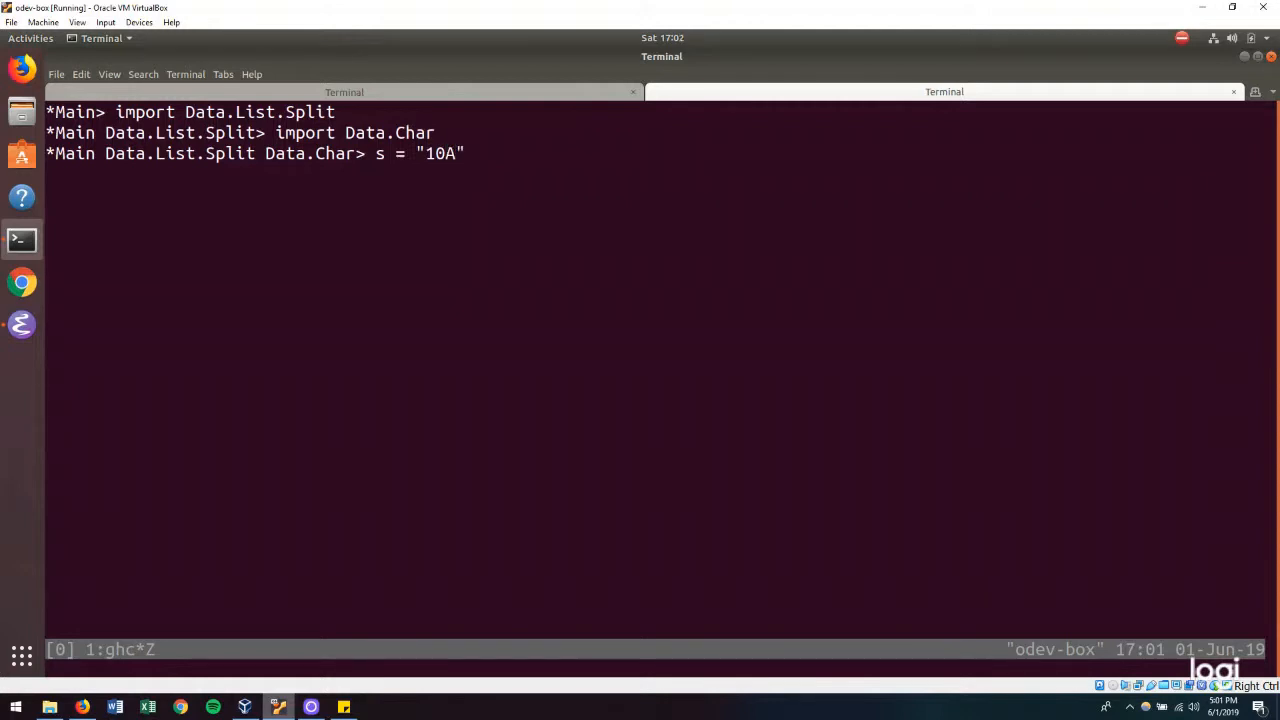
pyautogui.write('4B')
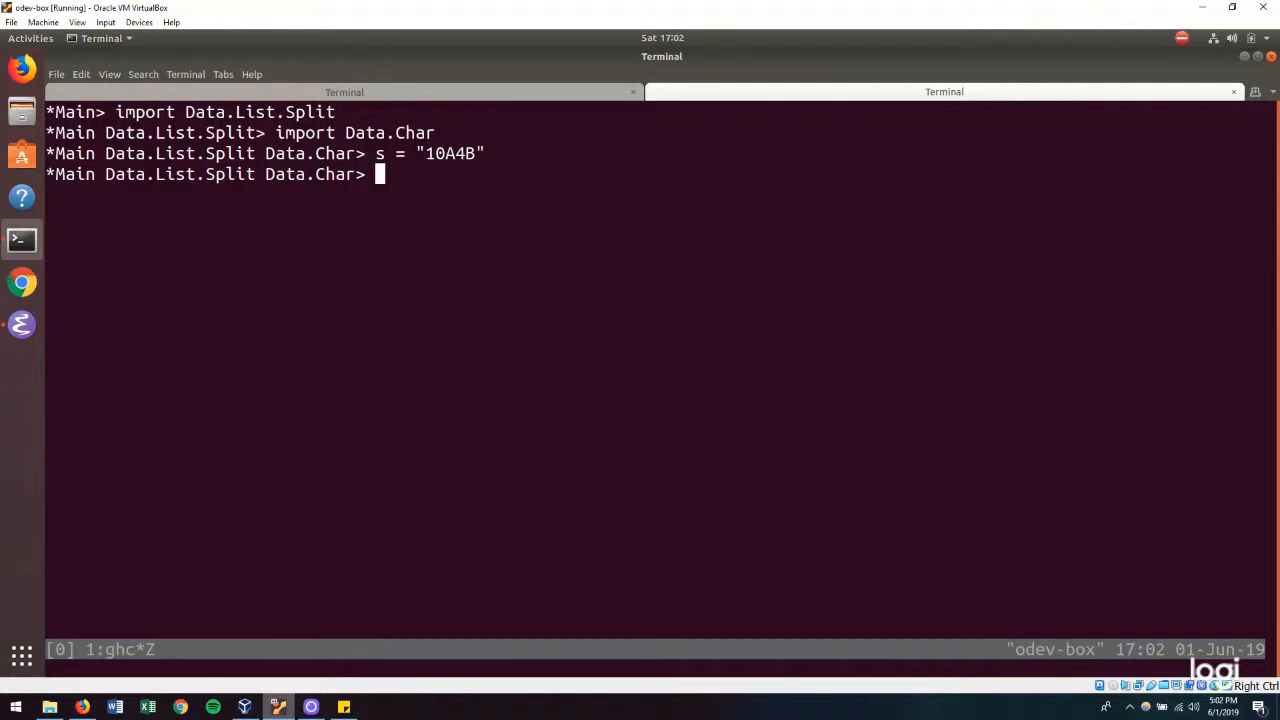
# - Try split (whenElt isLetter) on s in GHCi
pyautogui.write('split () s')
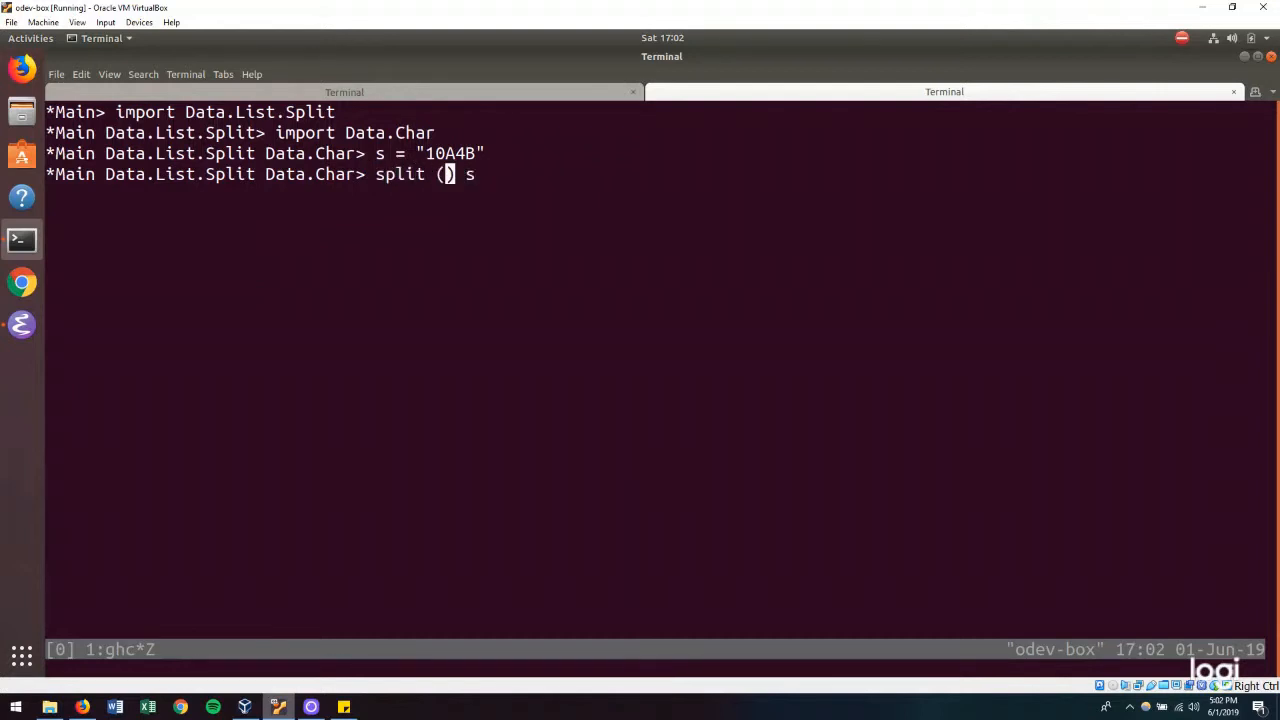
pyautogui.write('whenElt')
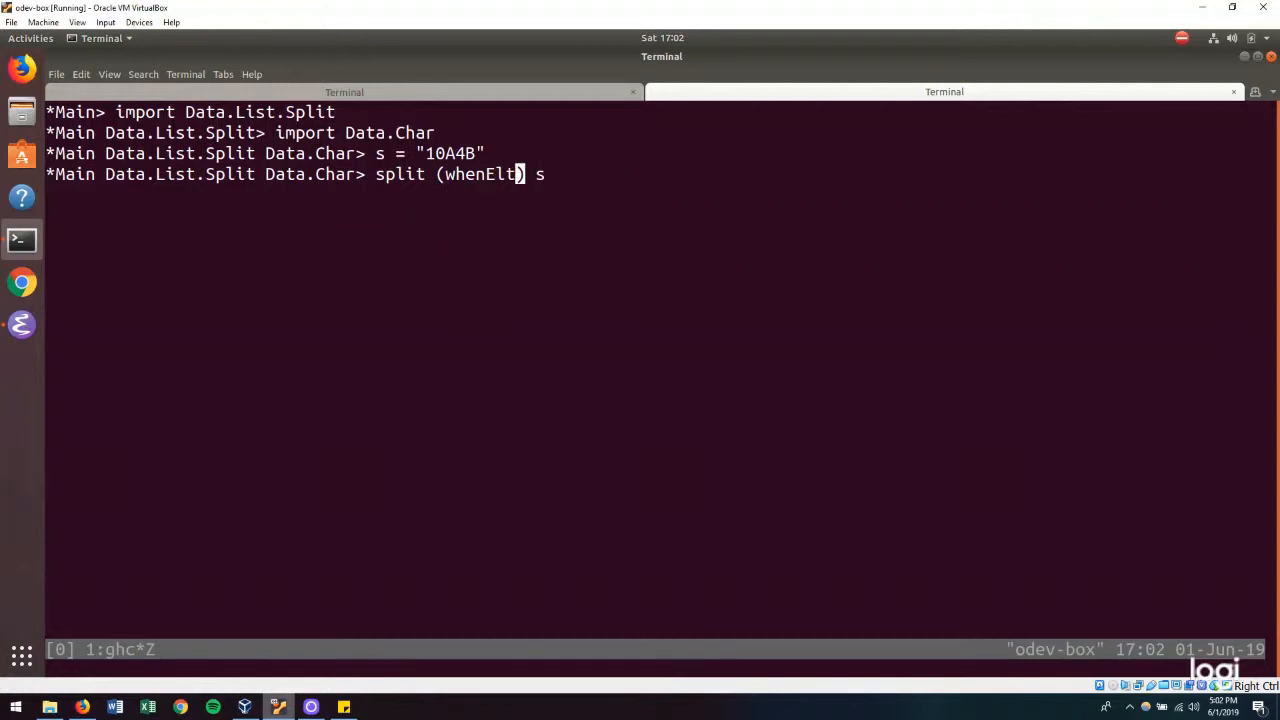
pyautogui.press('space')
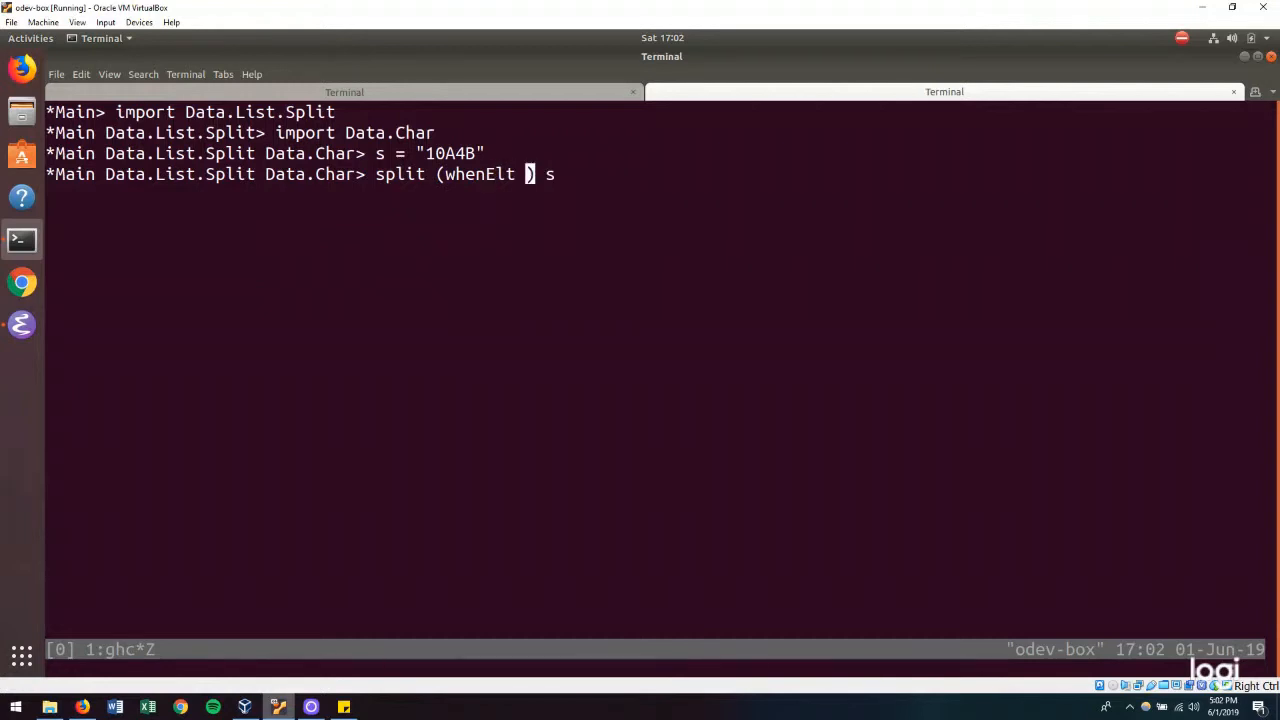
pyautogui.write('isLi')
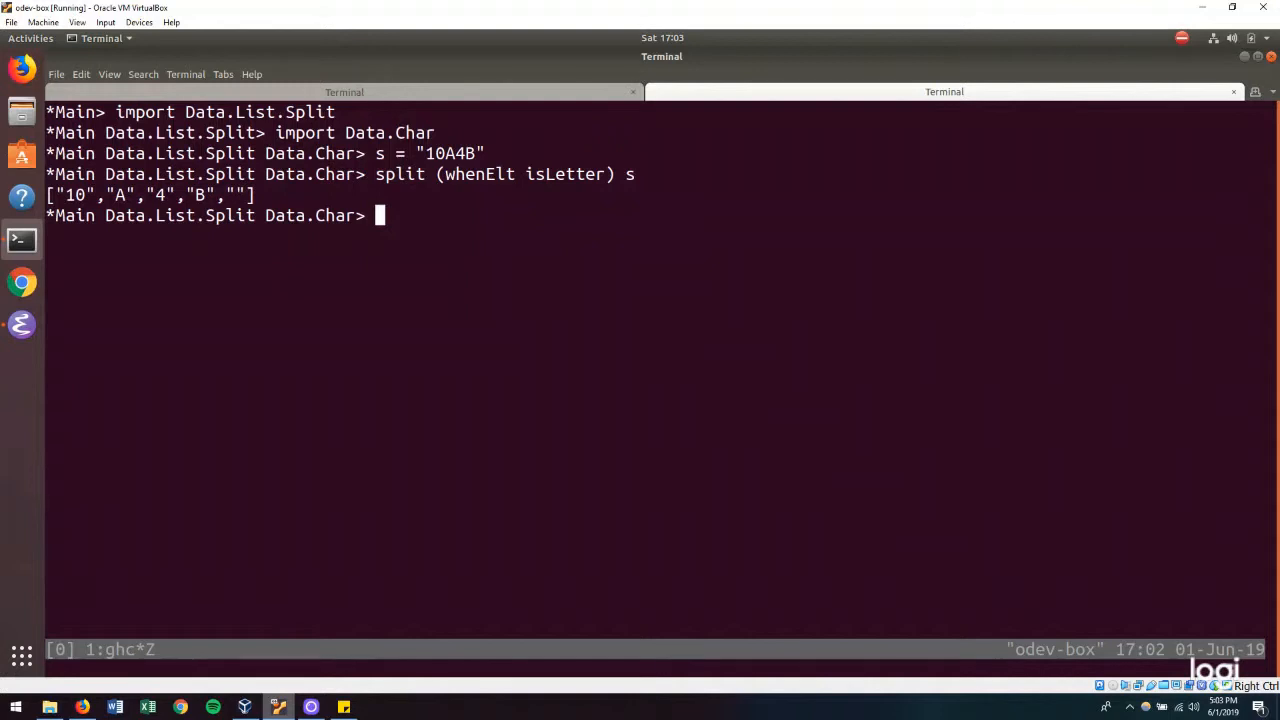
# - Add keepDelimsR and dropFinalBlank to the split expression so s becomes ["10A","4B"]
pyautogui.press('Up')
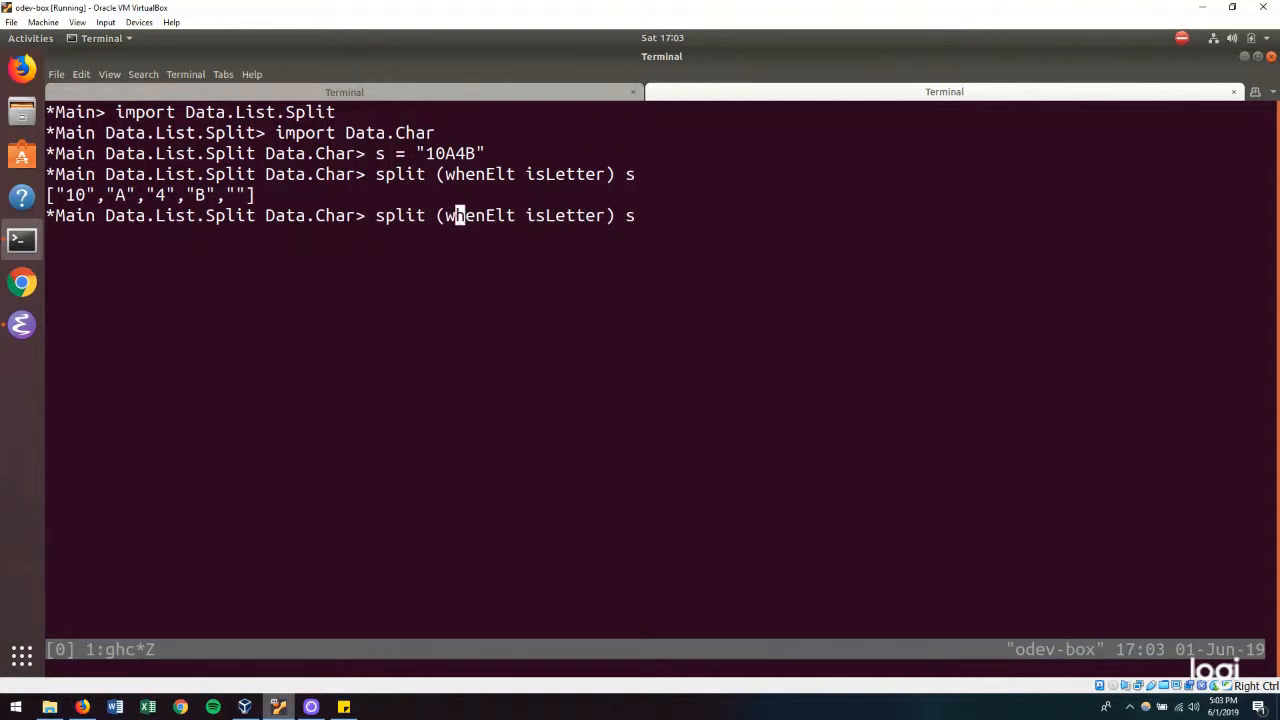
pyautogui.write('$')
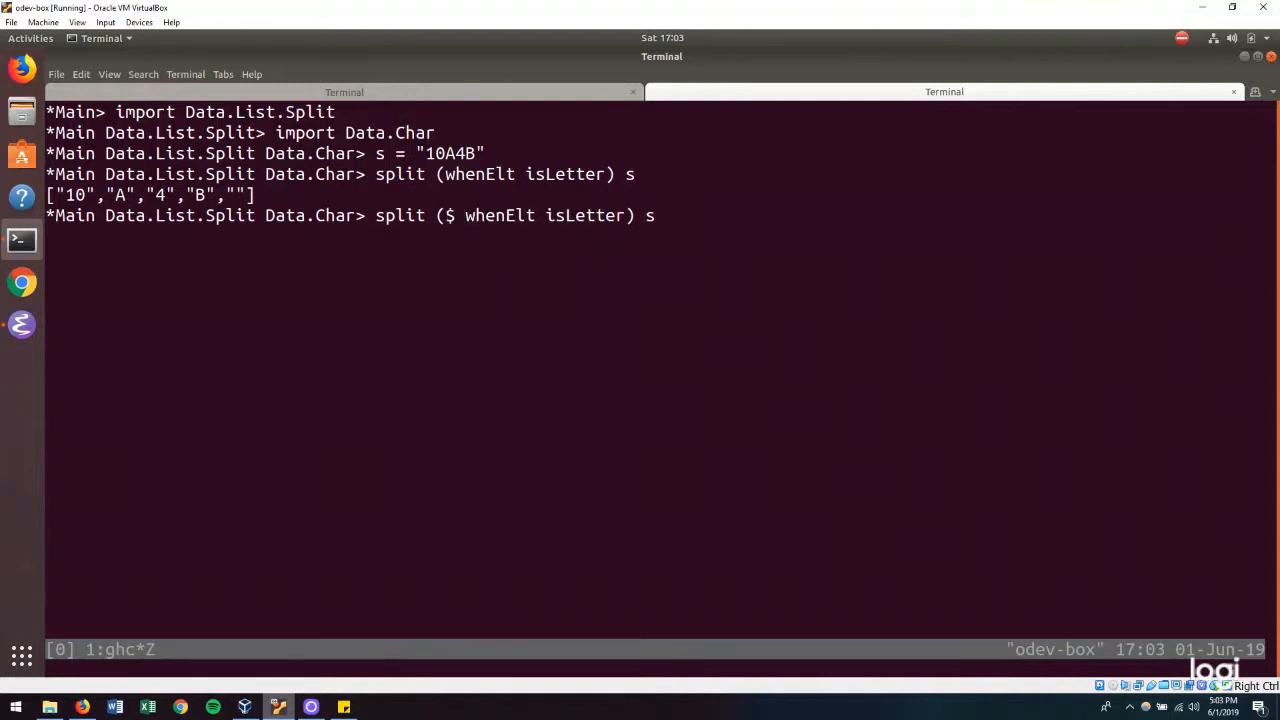
pyautogui.write('keepDelimsR')
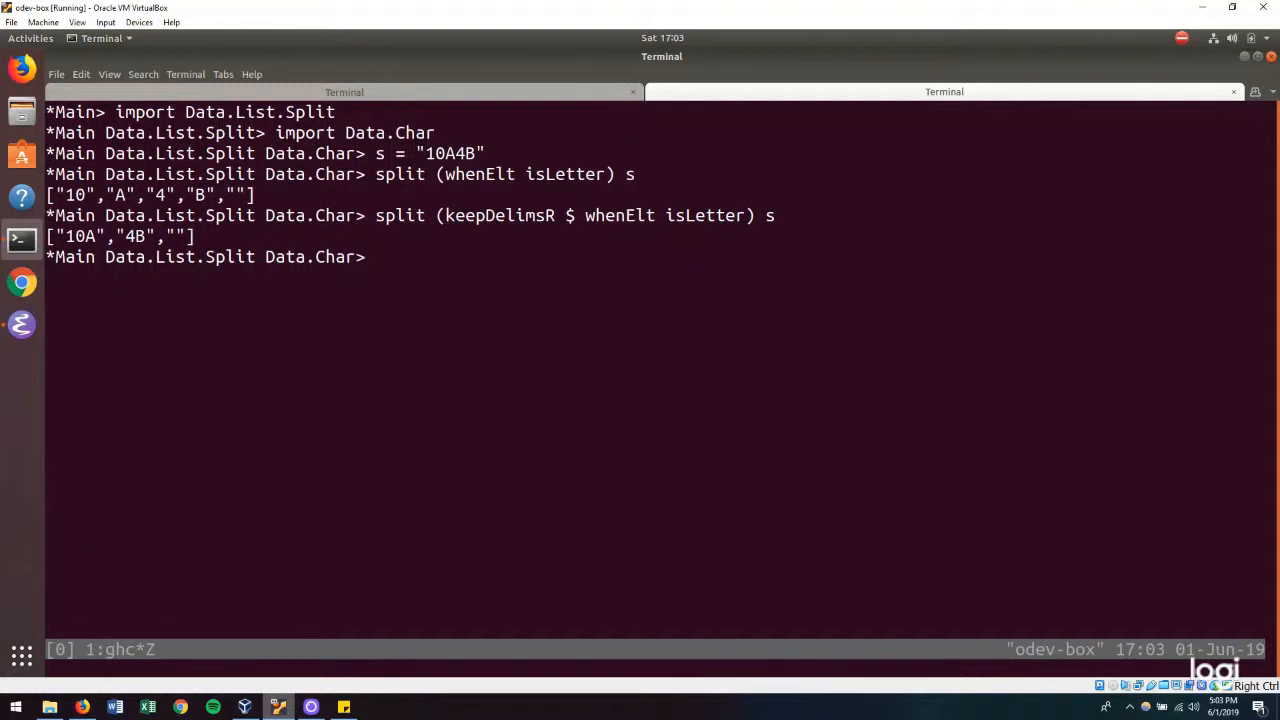
pyautogui.write('split (keepDelimsR $ whenElt isLetter) s')
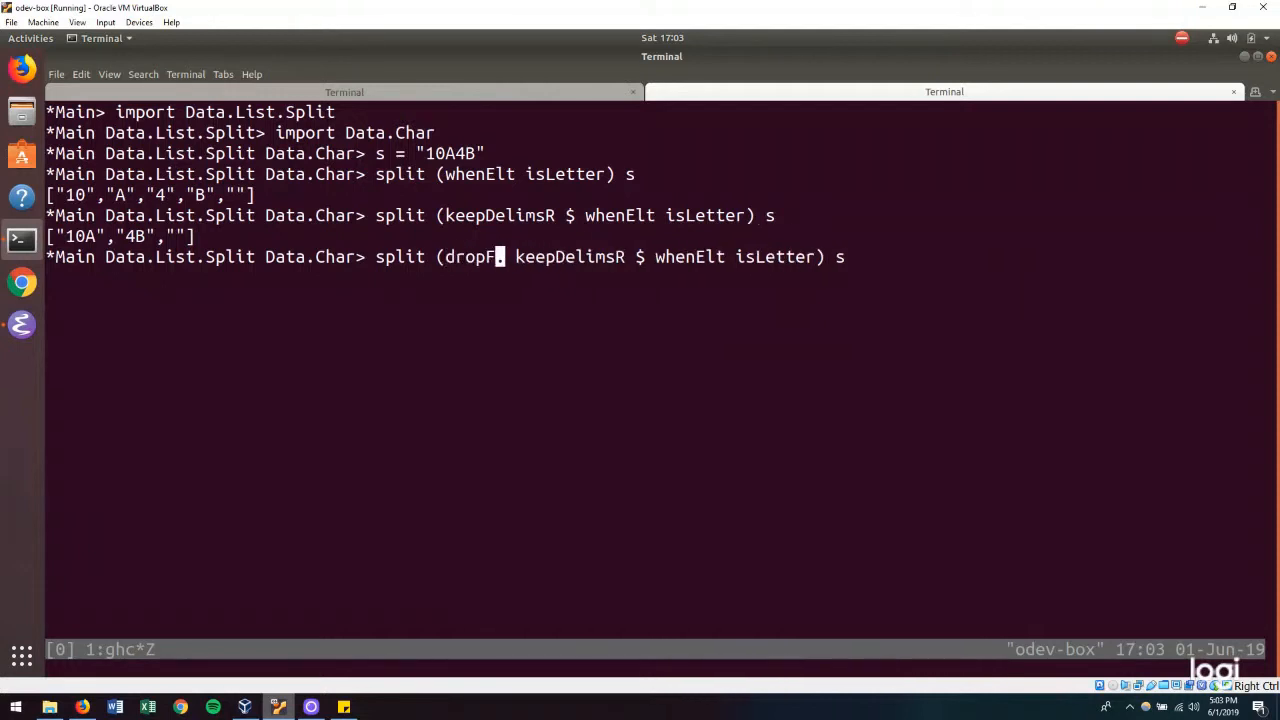
pyautogui.write('inalBlank .')
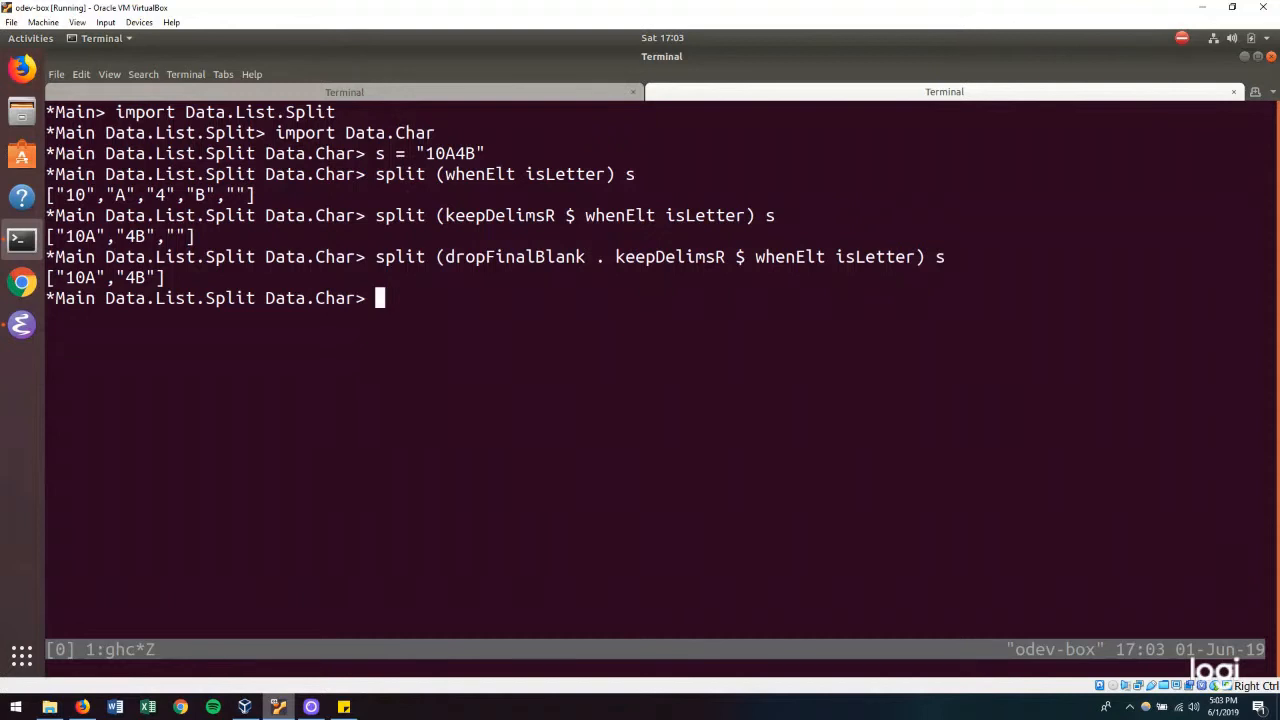
pyautogui.moveTo(318, 435)
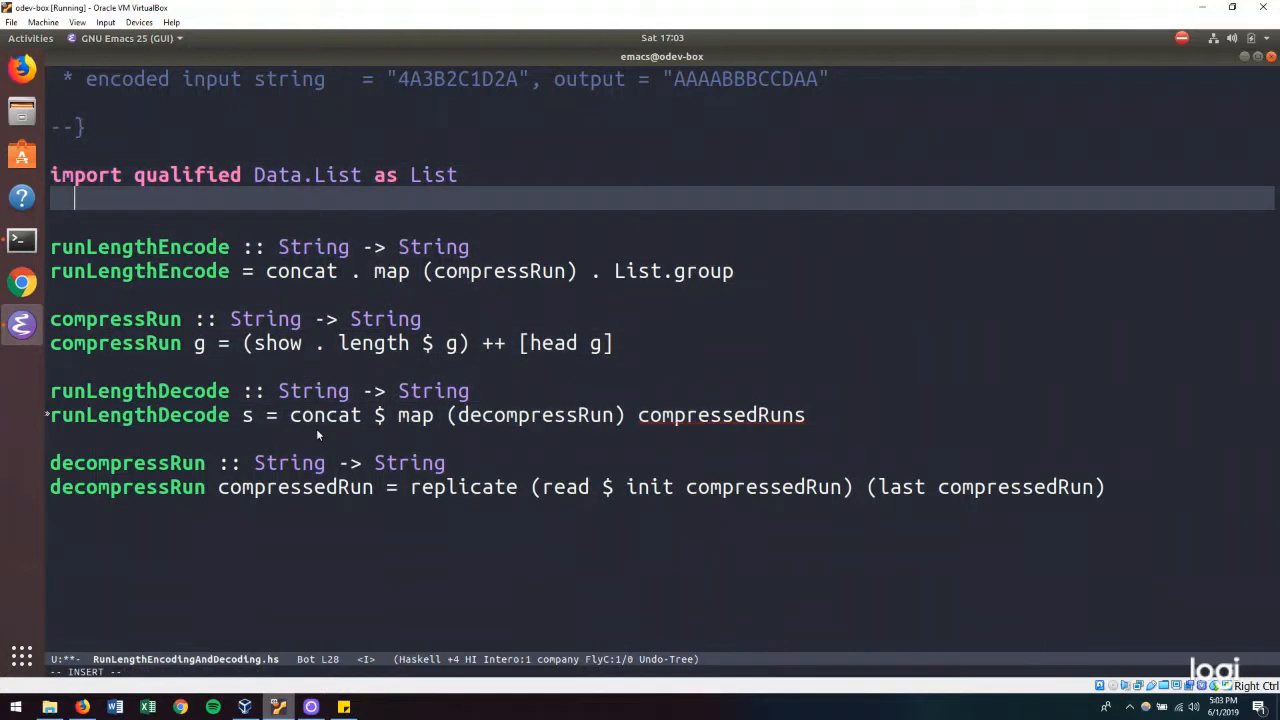
# - Add 'import qualified Data.List.Split as Split' and 'import qualified Data.Char as Char' to the file
pyautogui.write('import quali')
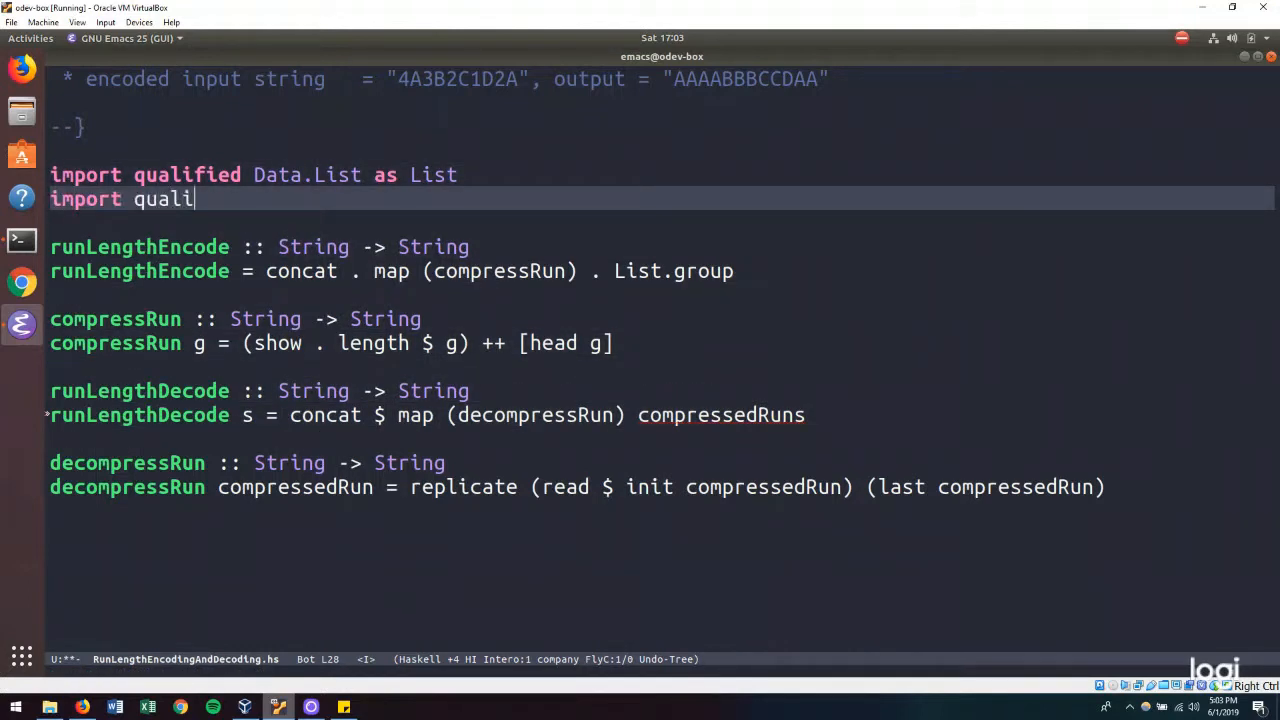
pyautogui.write('fied Data.List.Split as')
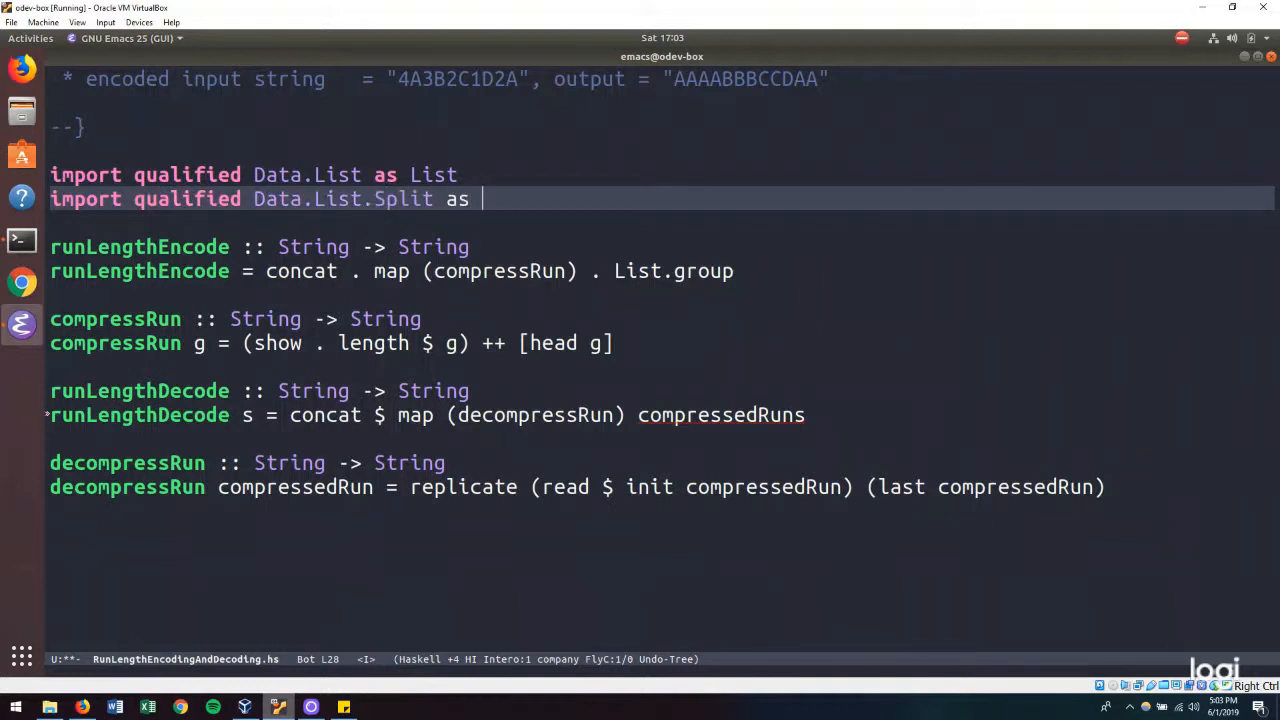
pyautogui.write('Split')
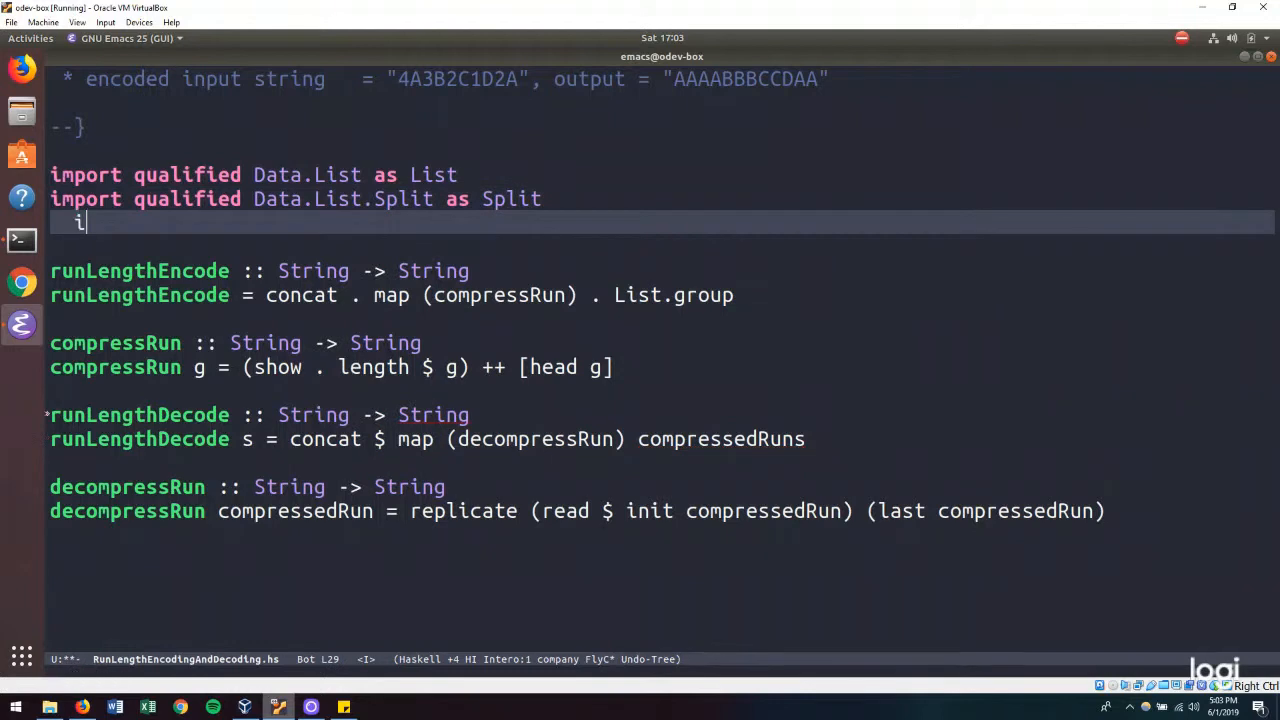
pyautogui.write('mp')
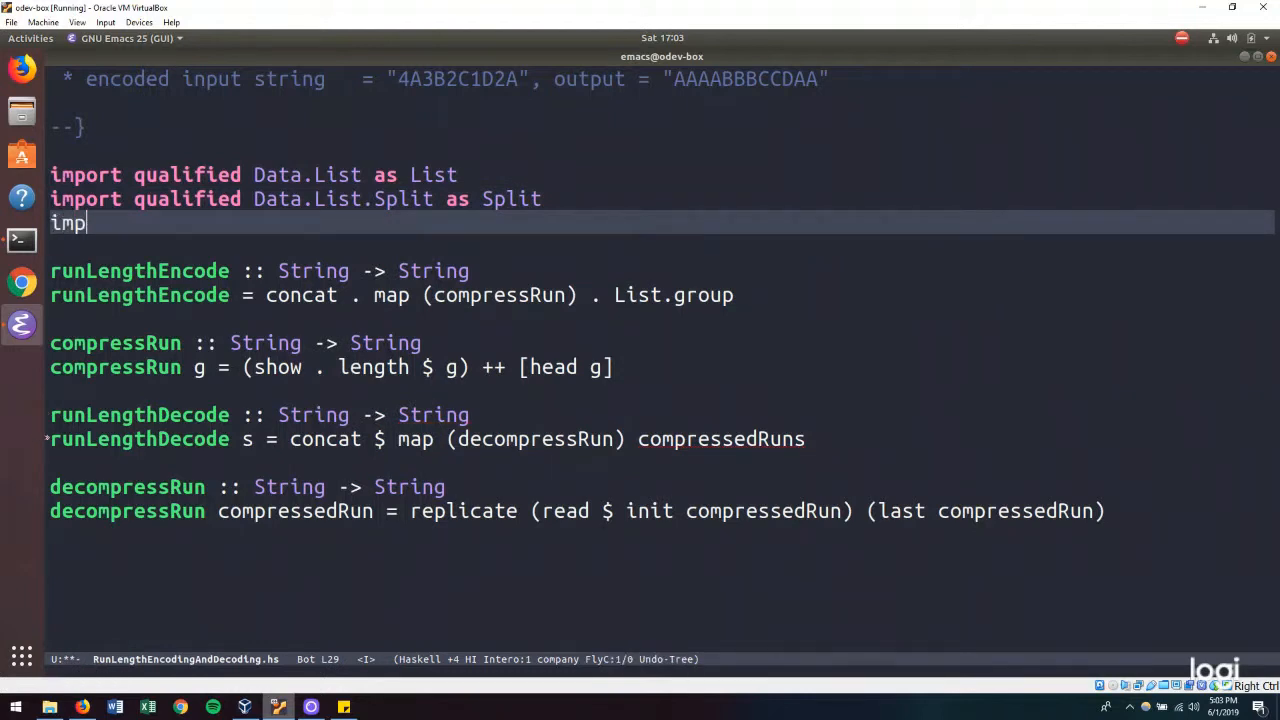
pyautogui.write('ort qualified')
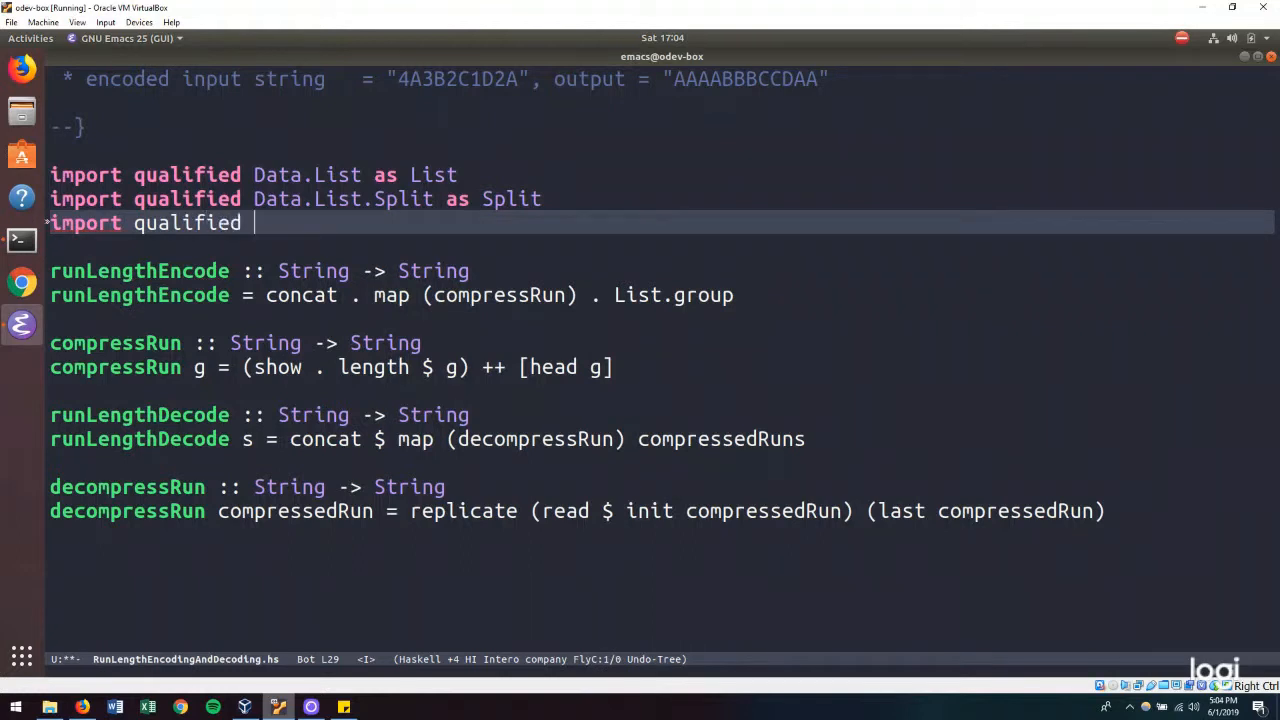
pyautogui.write('Data.Char')
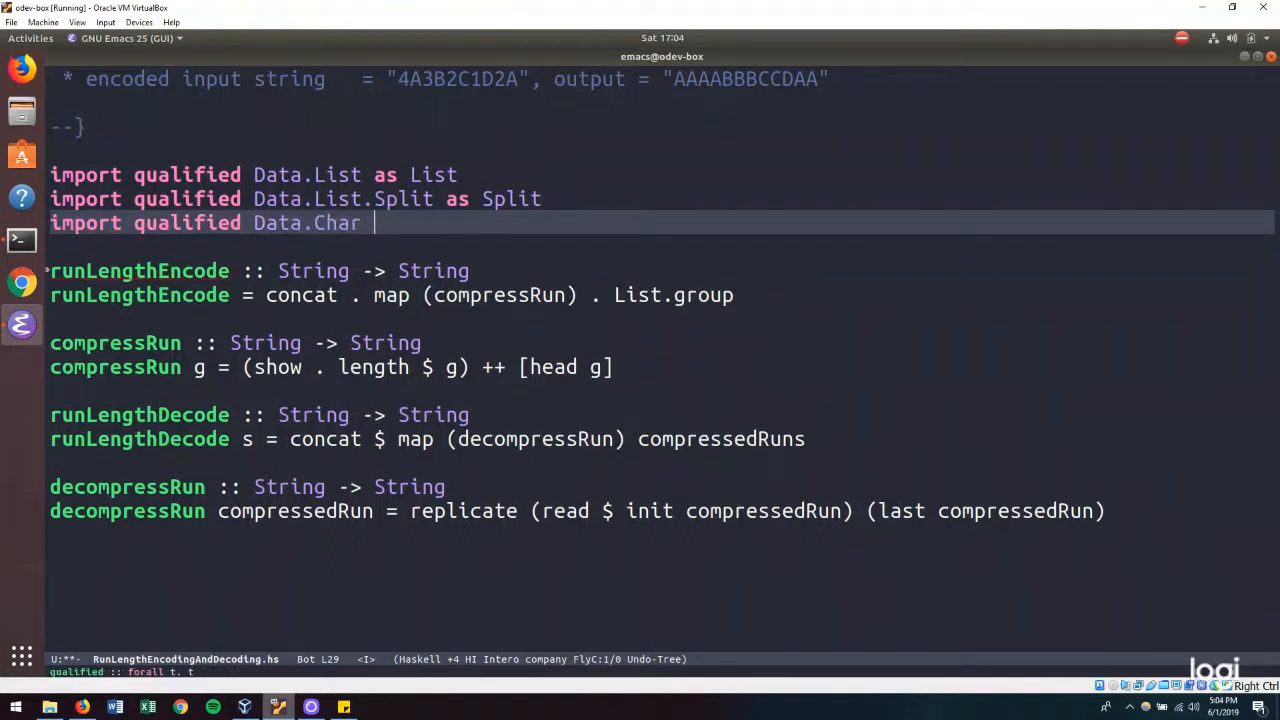
pyautogui.write('as Char')
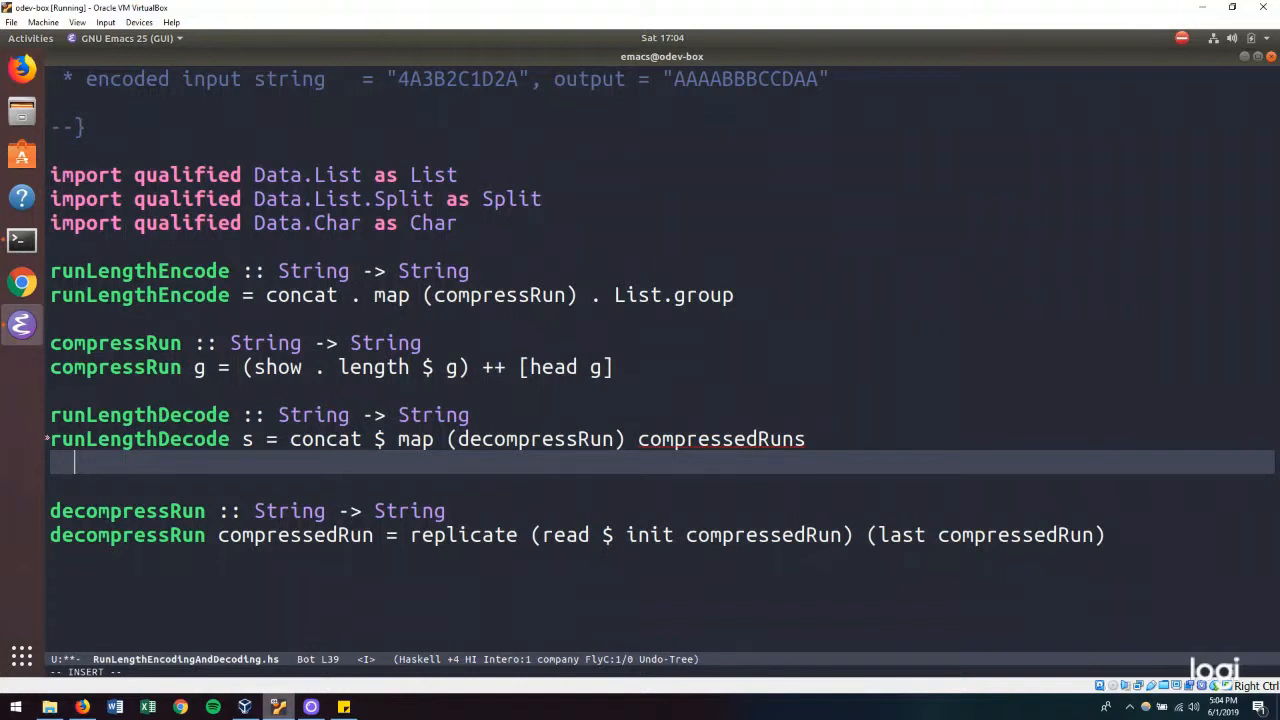
# - Define compressedRuns = Split.split (Split.dropFinalBlank . Split.keepDelimsR $ Split.whenElt Char.isLetter) s in runLengthDecode's where clause
pyautogui.write('where com')
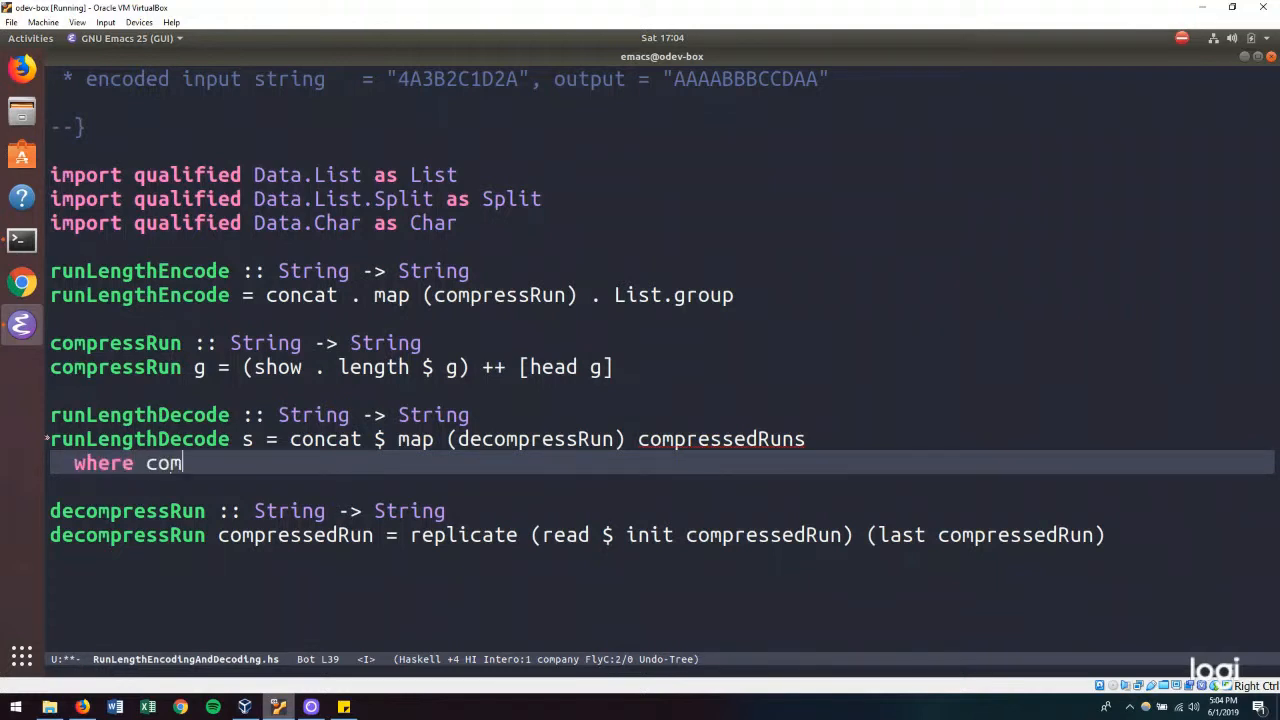
pyautogui.write('pressedRuns = s')
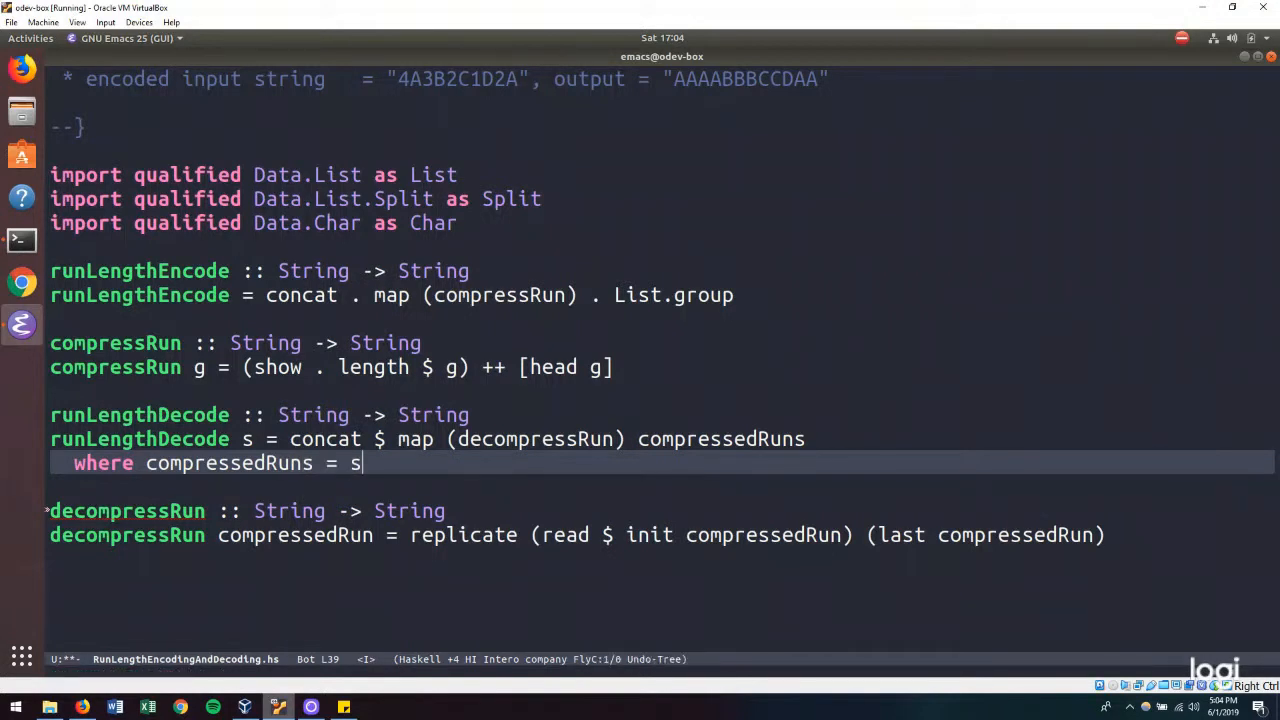
pyautogui.write('plit.split () s')
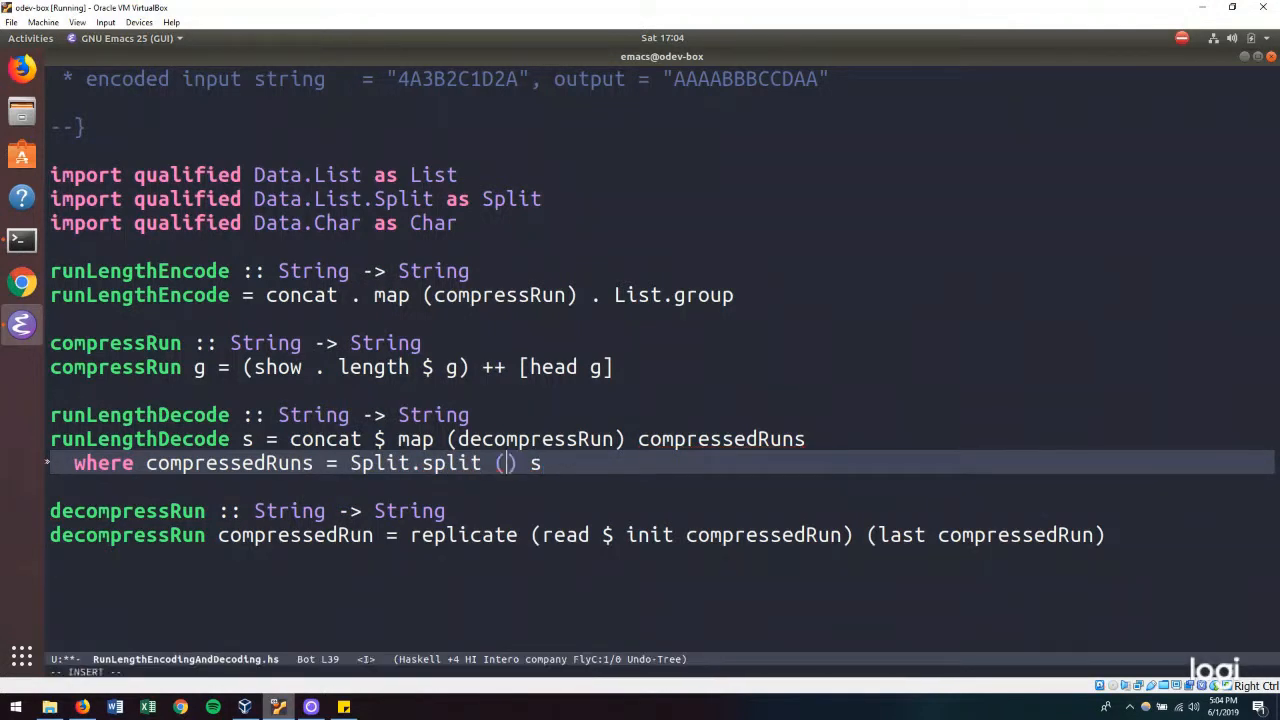
pyautogui.write('Split.whenElt')
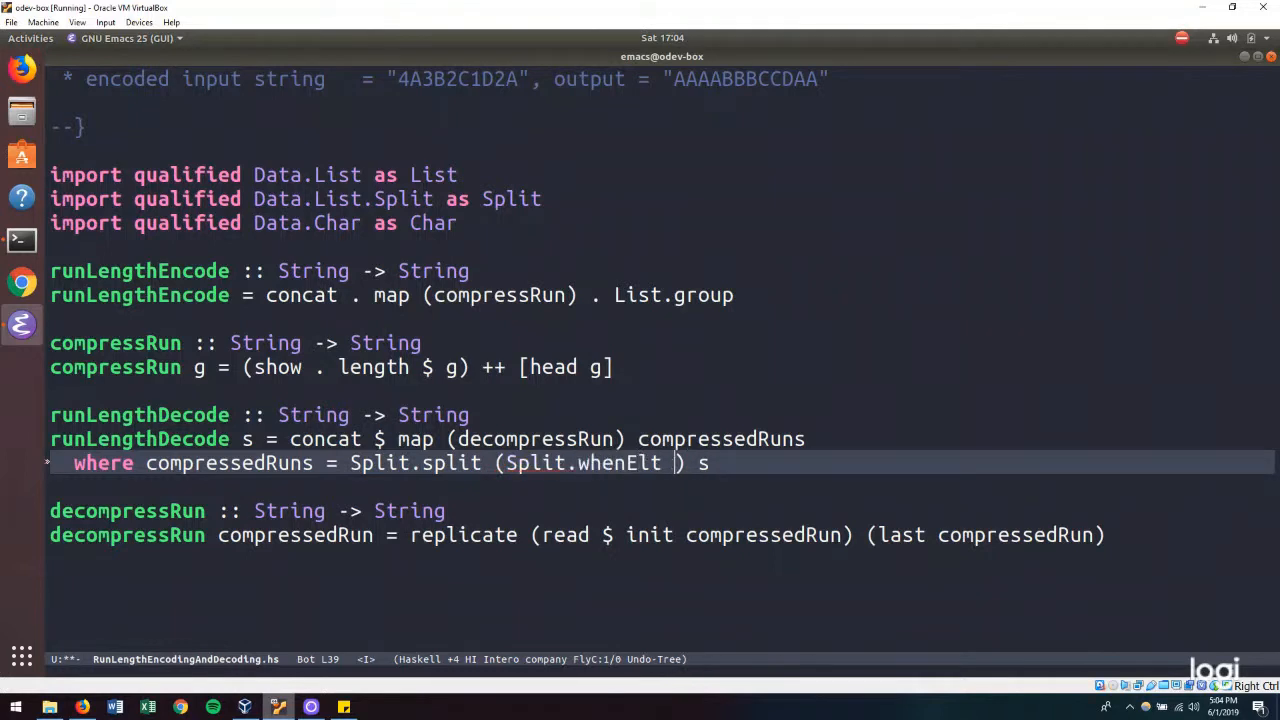
pyautogui.write('Char.isLetter')
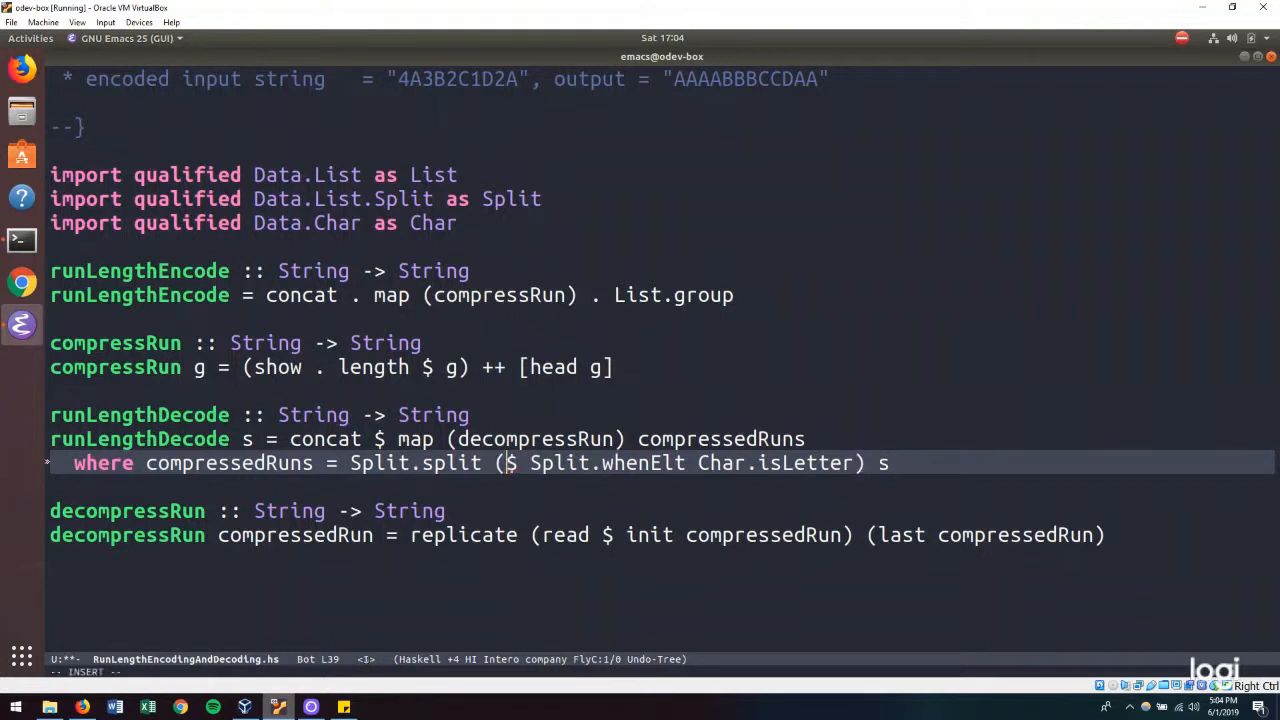
pyautogui.write('Split.keep')
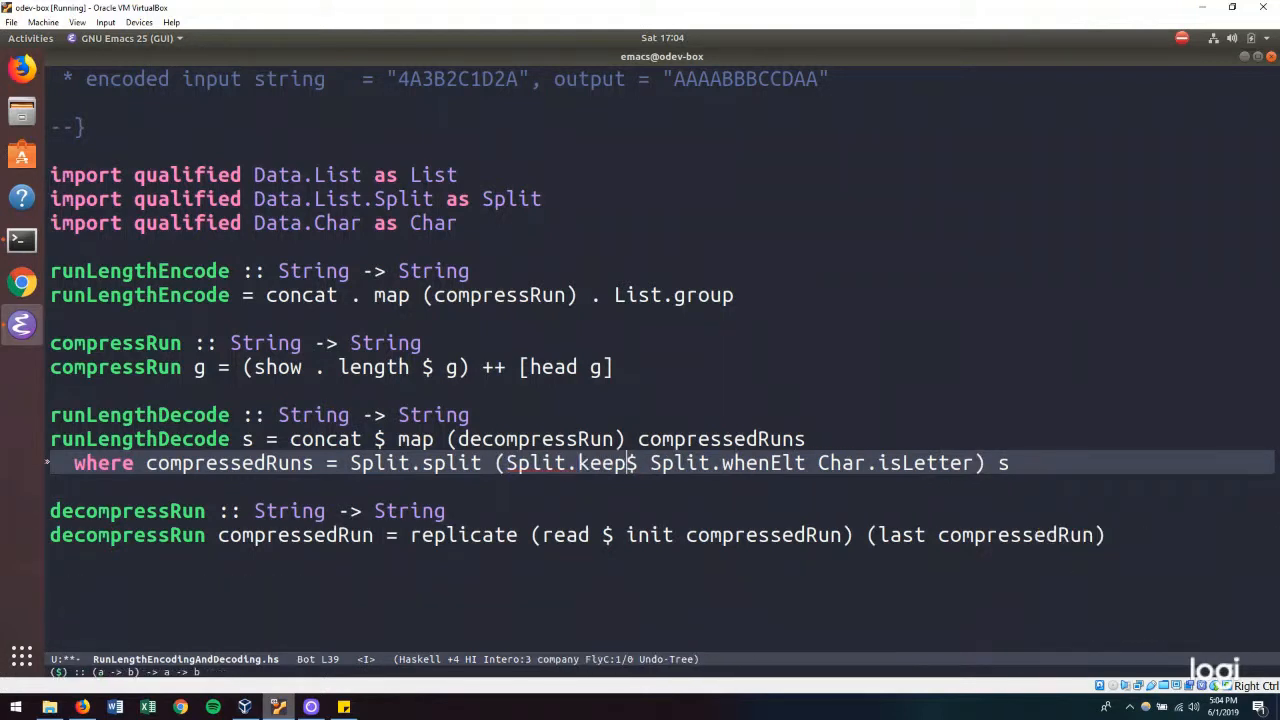
pyautogui.write('DelimsR')
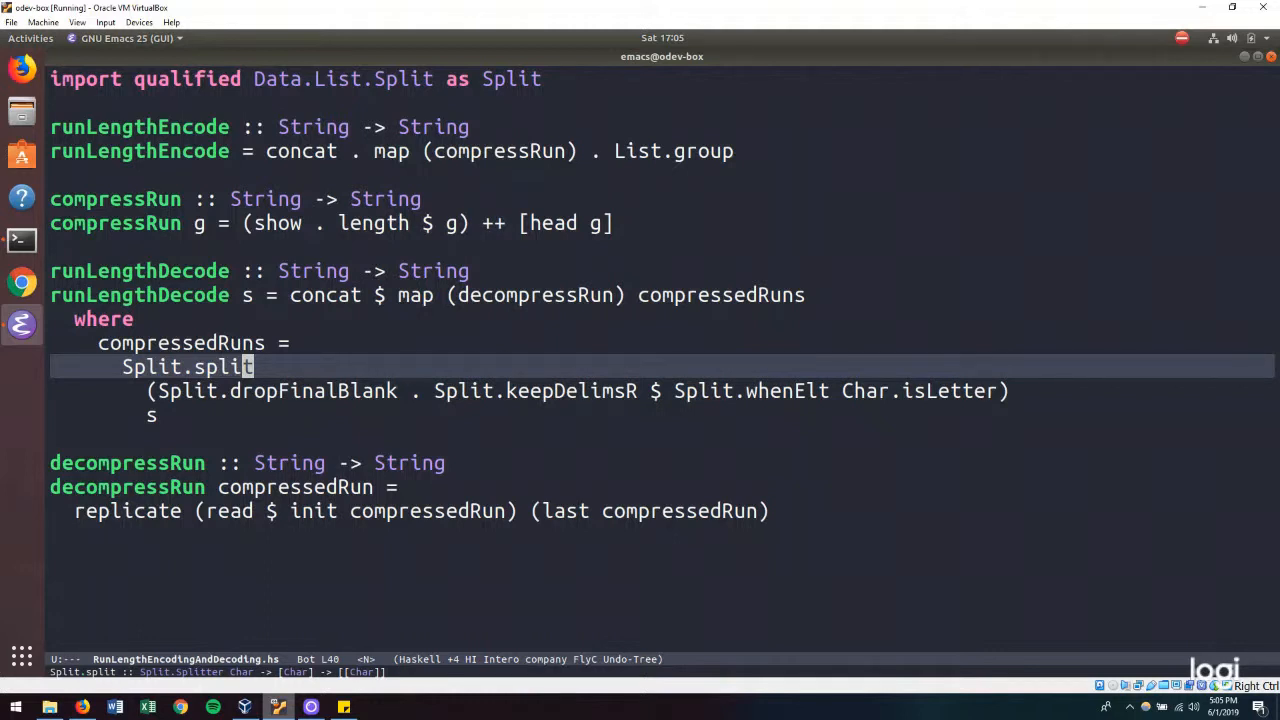
pyautogui.moveTo(318, 435)
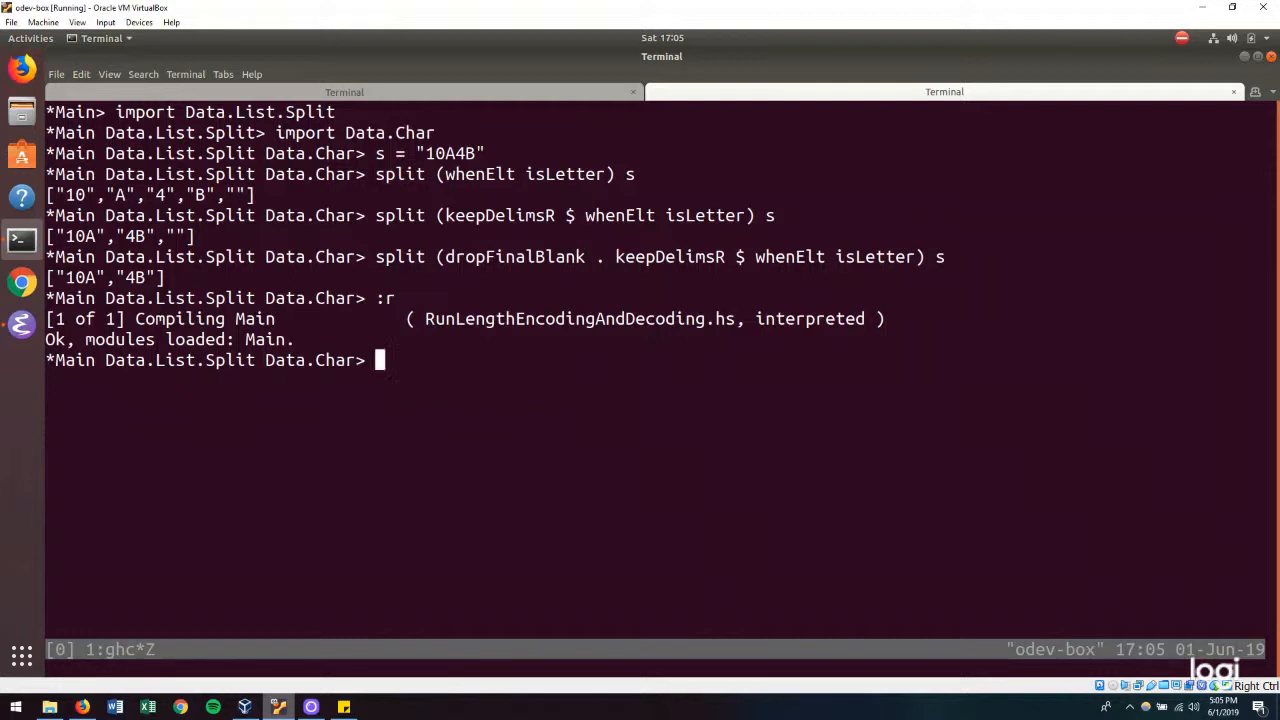
# - Reload the module and evaluate runLengthEncode "AABBBCCCC", getting "2A3B4C"
pyautogui.write('d')
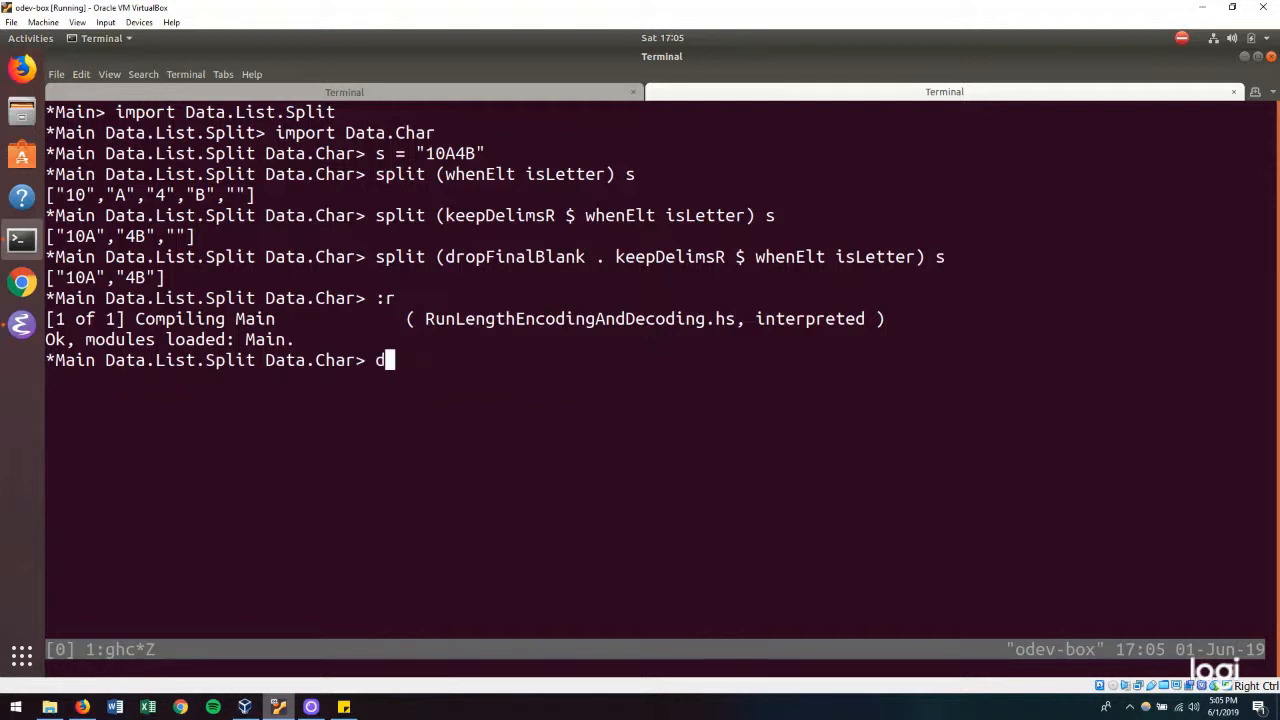
pyautogui.write('runLengthEncode "')
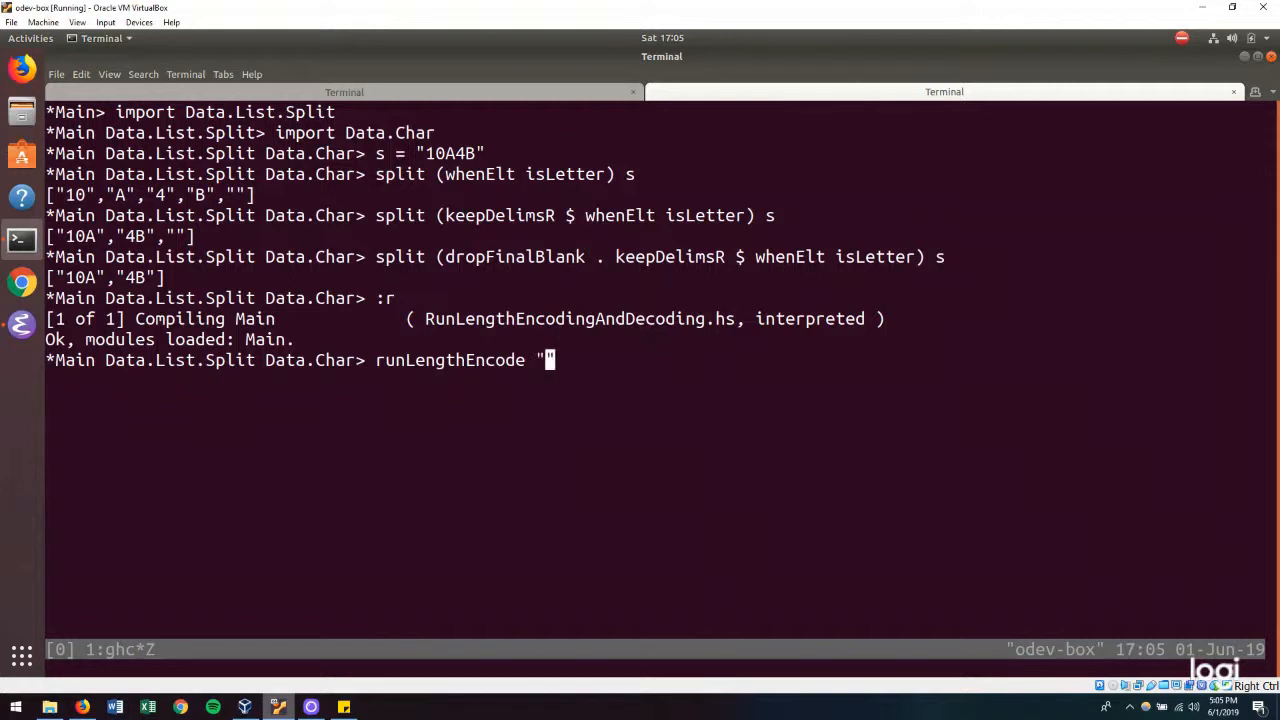
pyautogui.write('AA"')
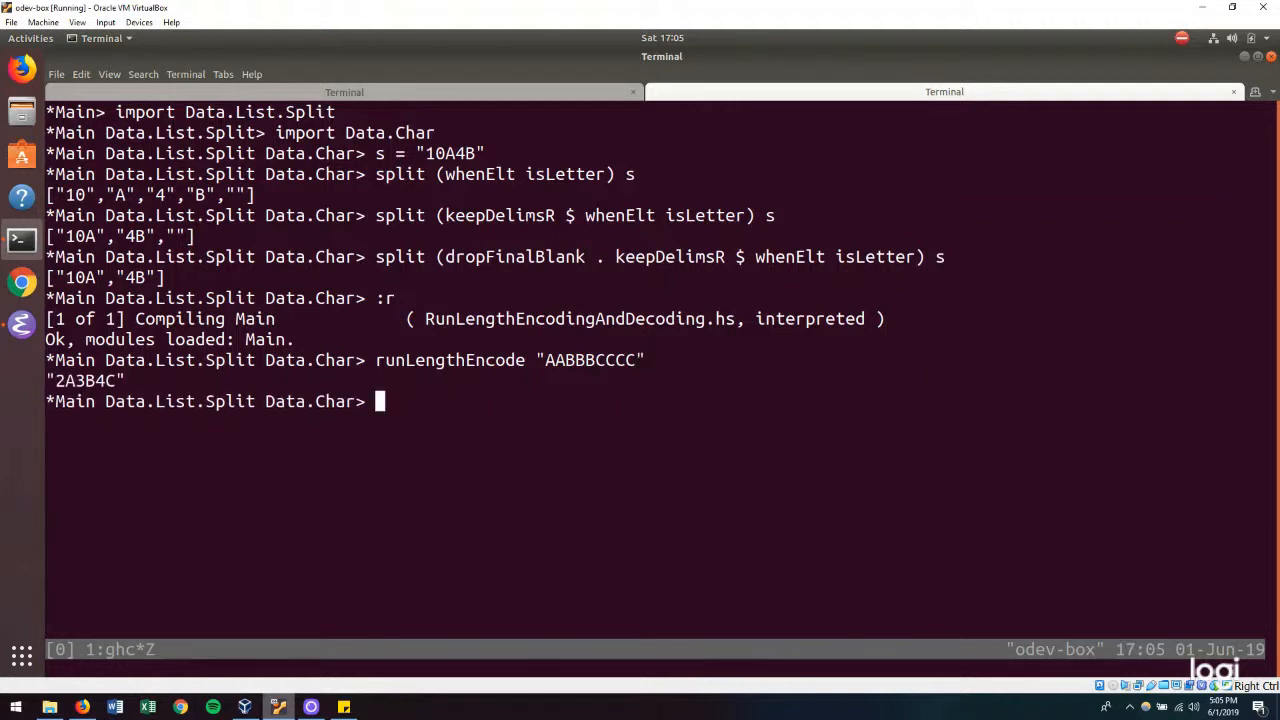
pyautogui.write('runLengthEncode "AABBBCCCC"')
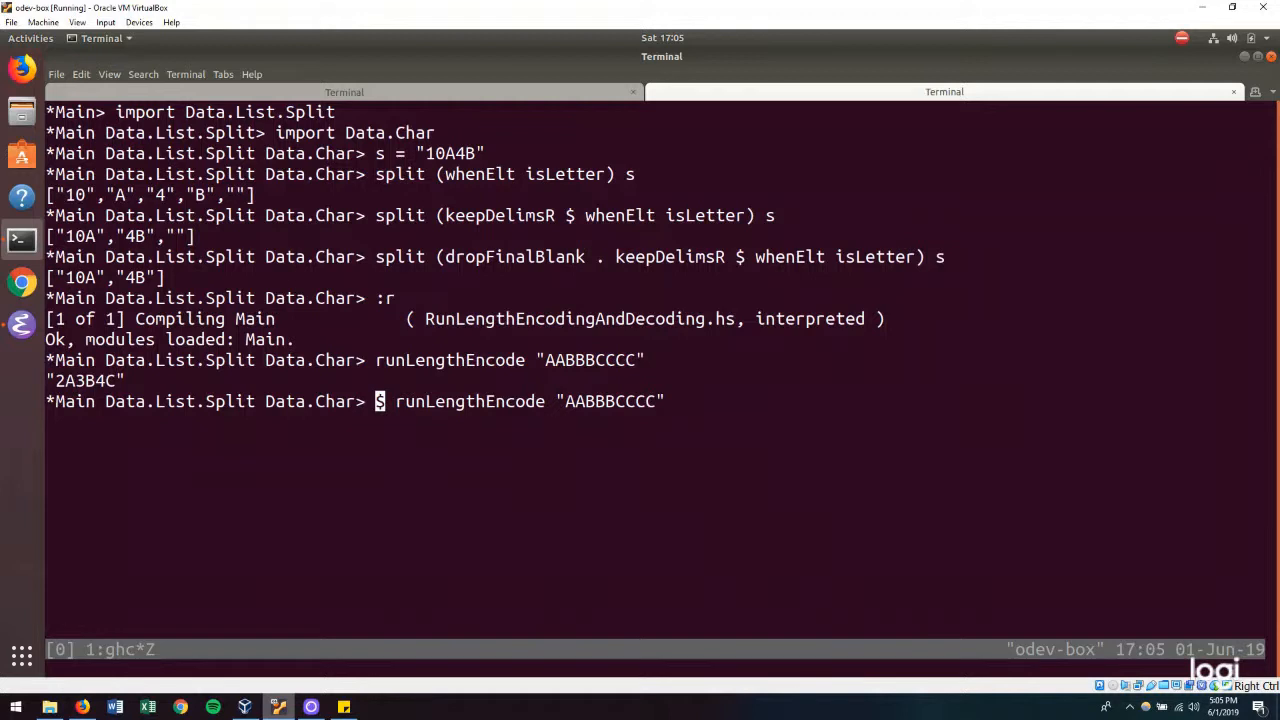
pyautogui.write('run')
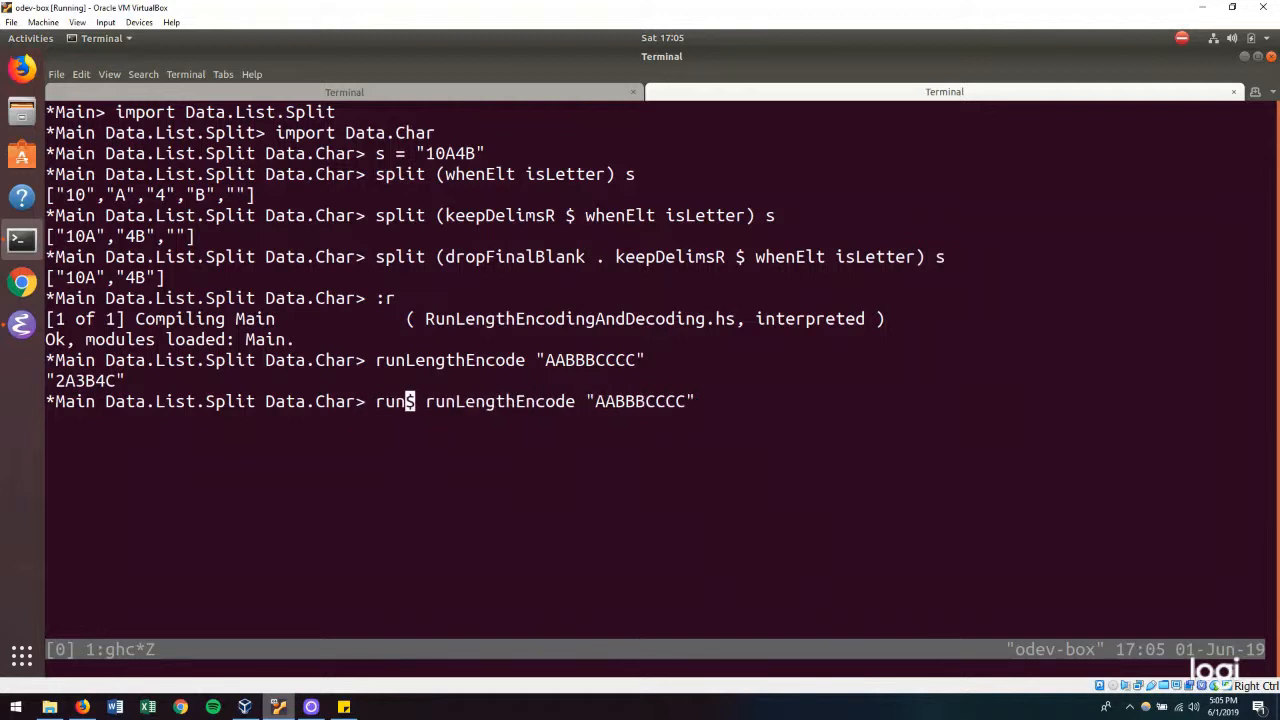